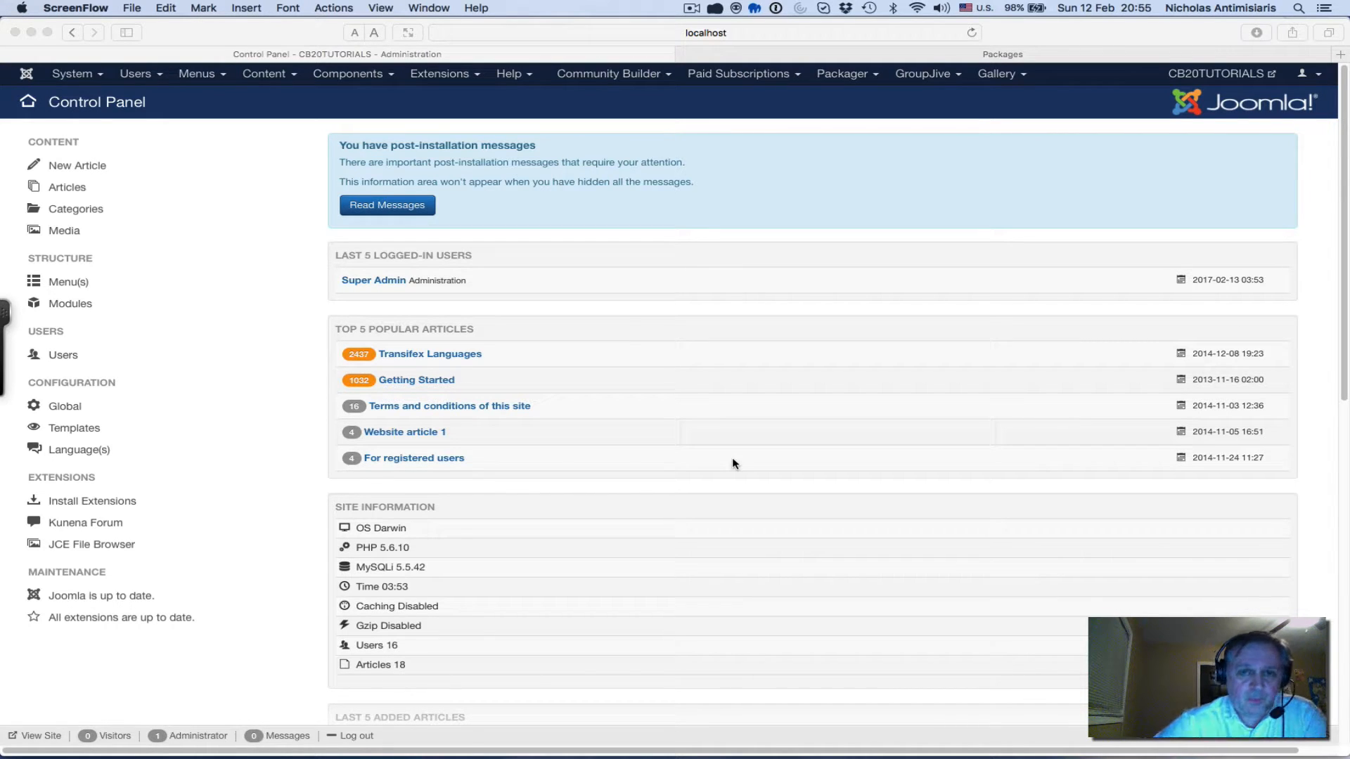
mouse_move(693, 174)
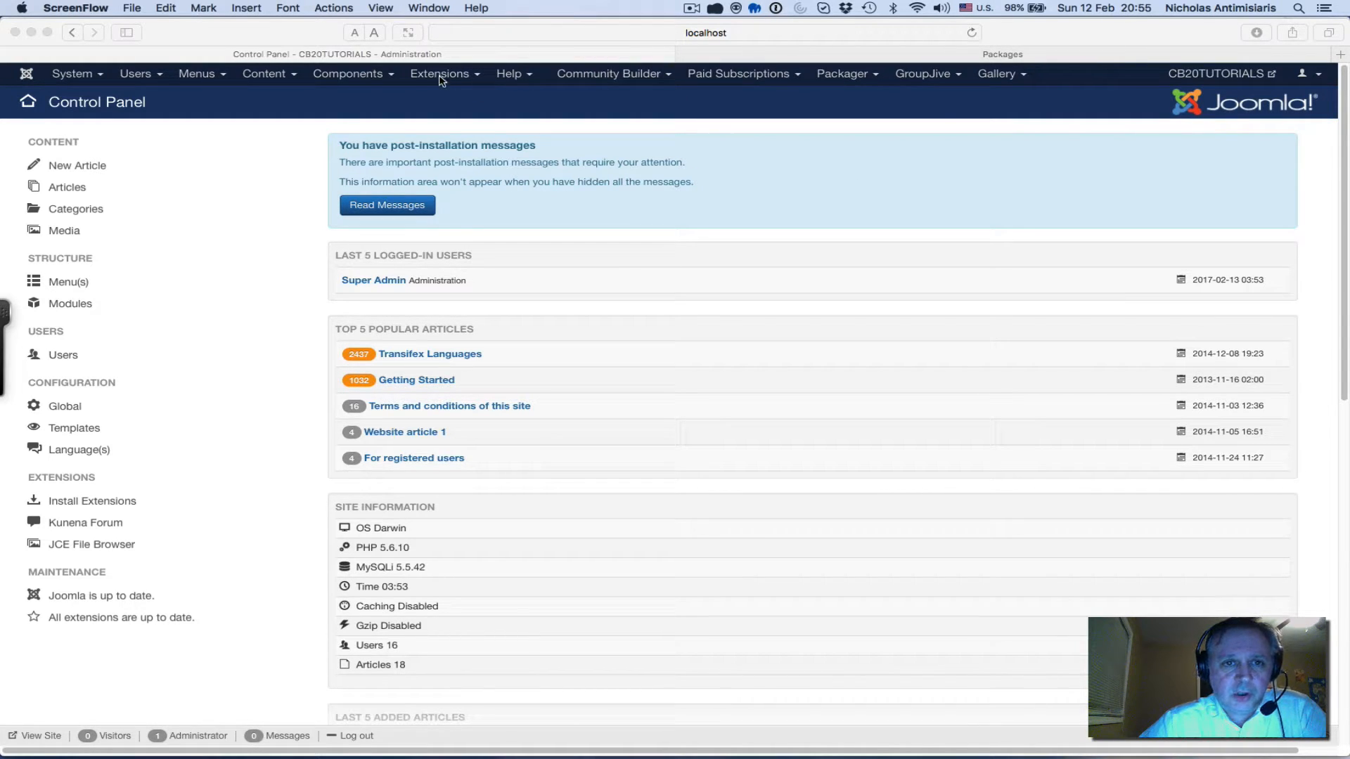
Go to the Extensions Install page from the admin top menu
left_click(440, 73)
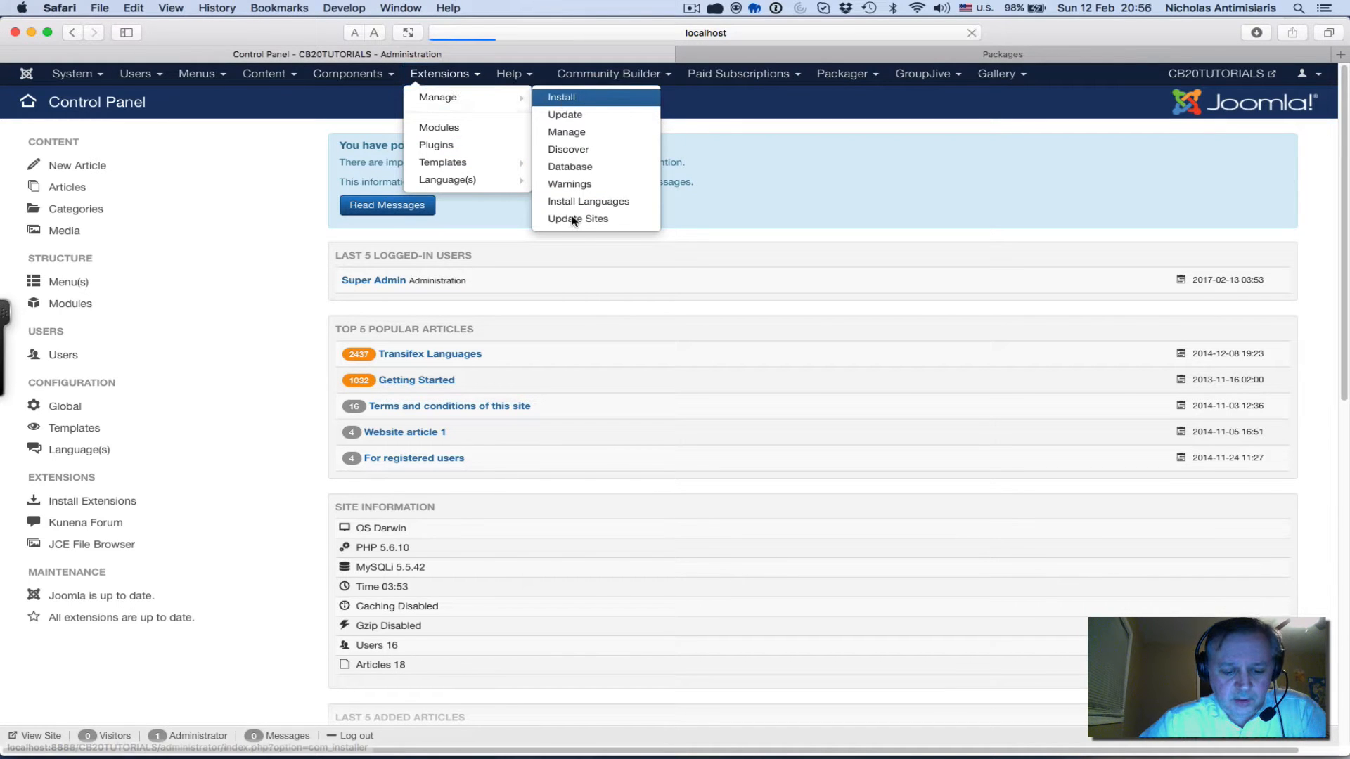
left_click(561, 97)
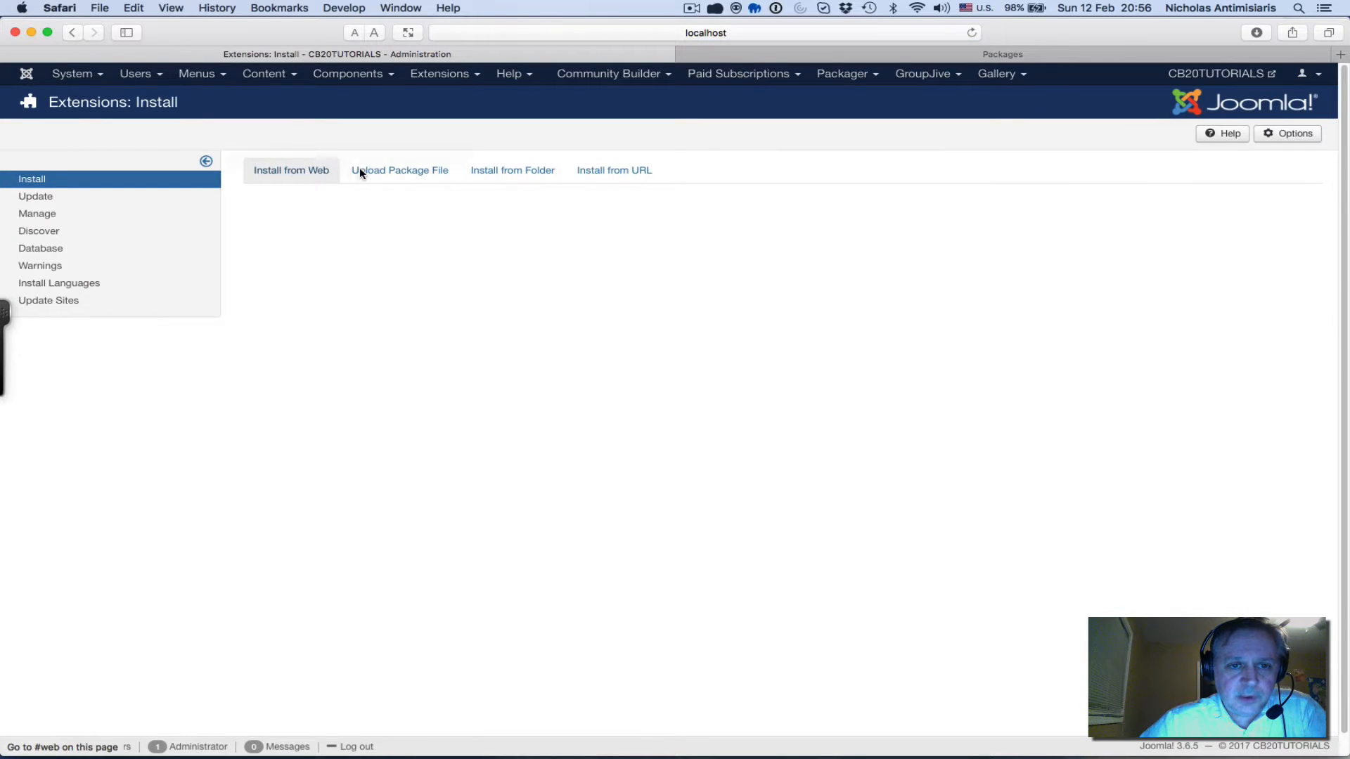
Choose the newest ps_cbpackagebuilder zip from Downloads as the upload package file
left_click(399, 171)
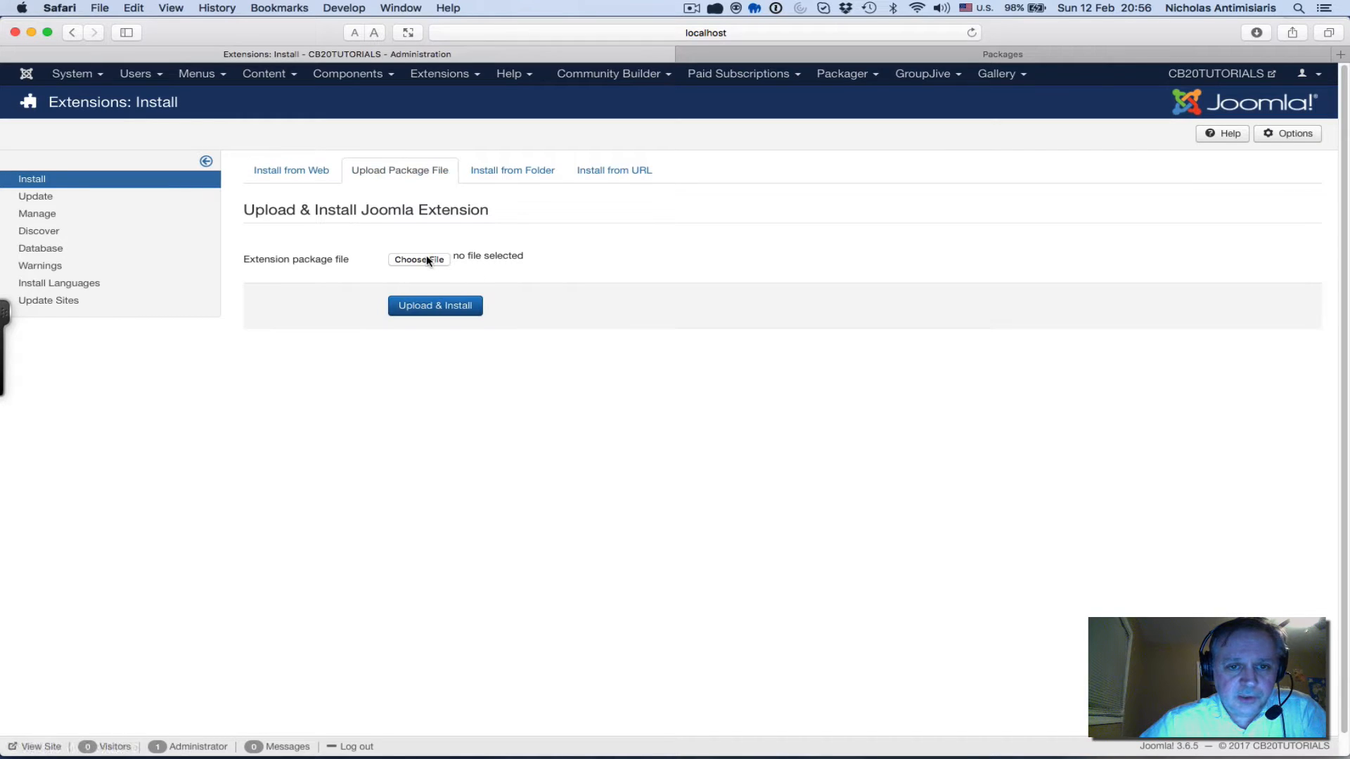
left_click(419, 258)
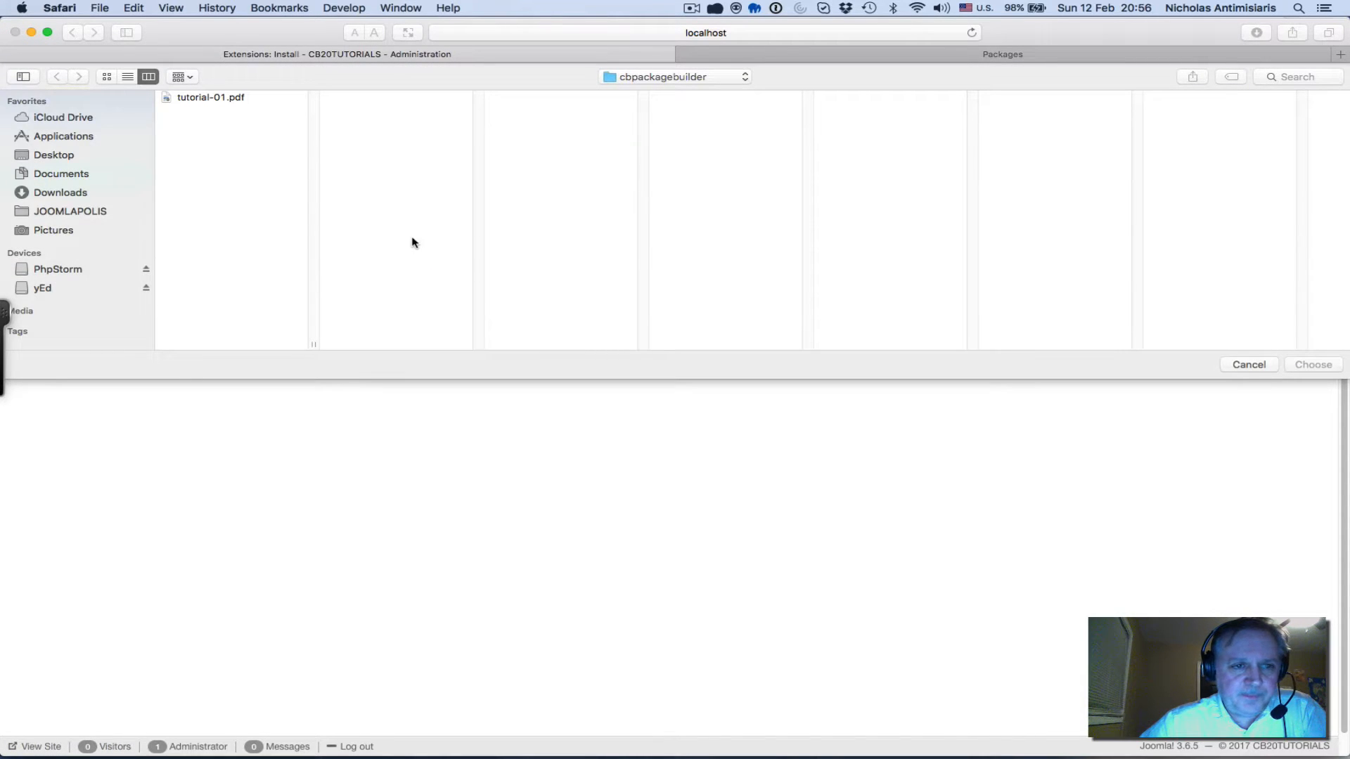
left_click(61, 193)
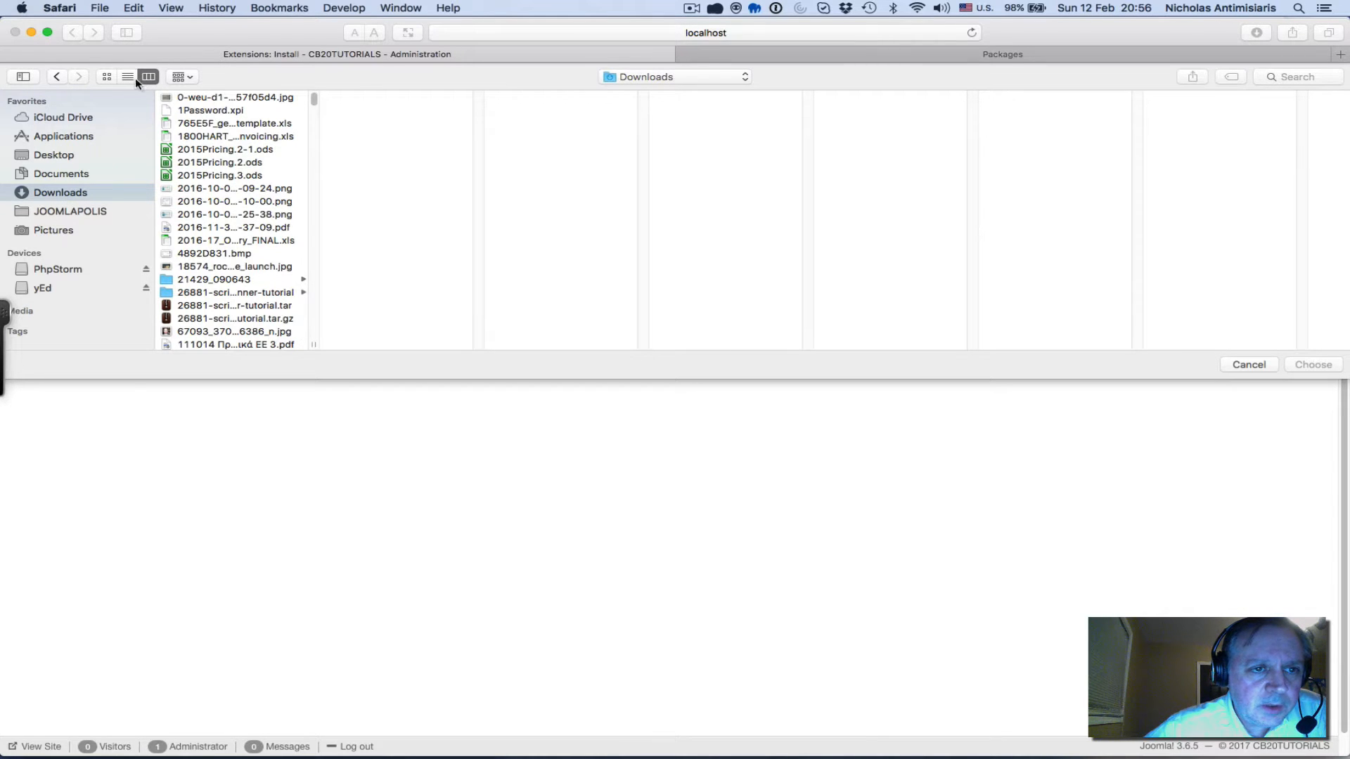
left_click(127, 75)
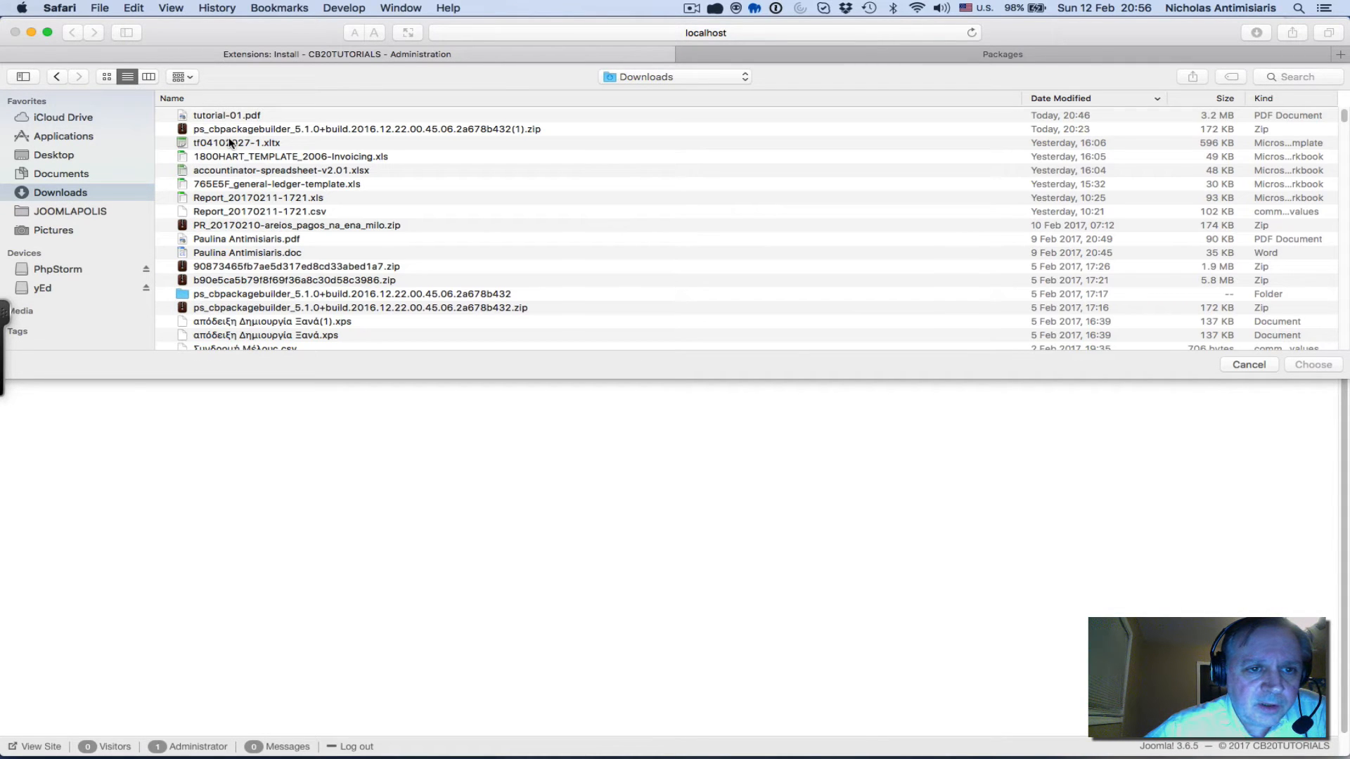
left_click(345, 129)
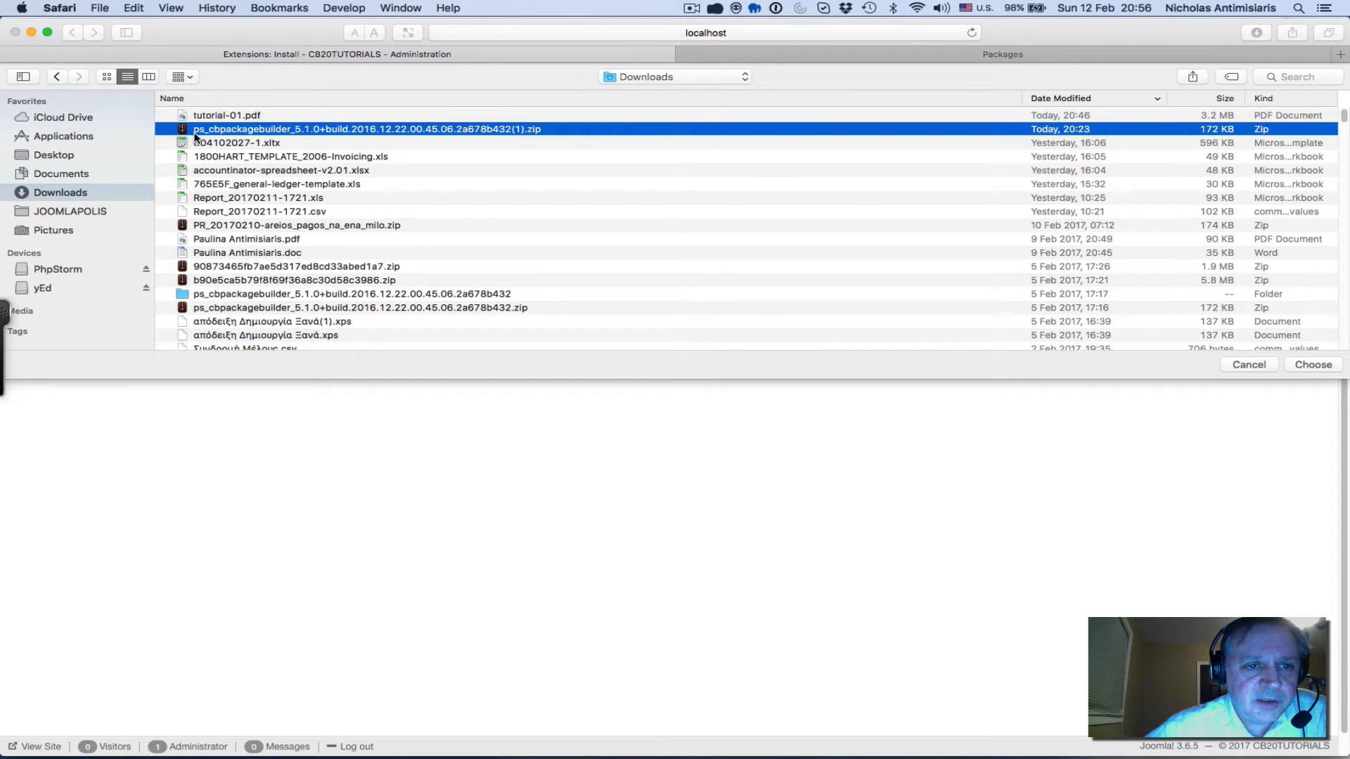
mouse_move(263, 136)
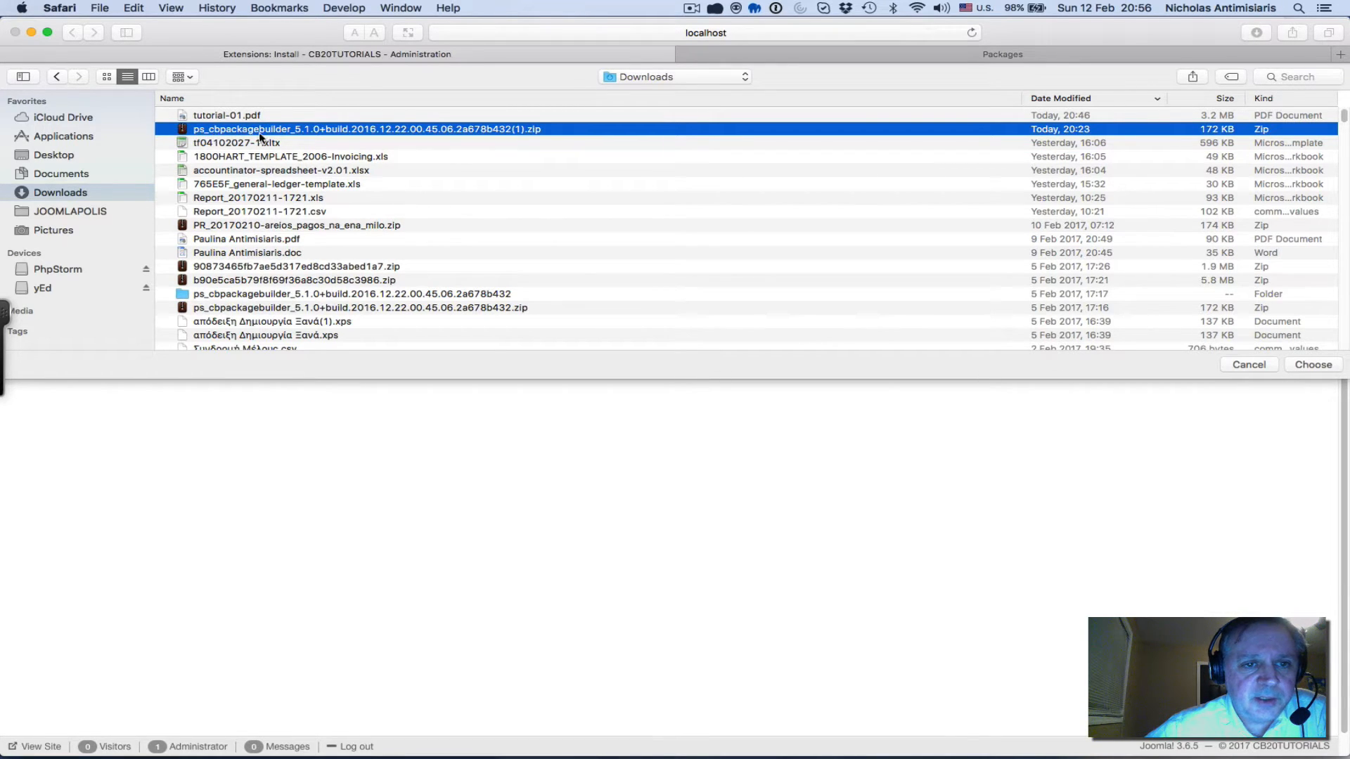
mouse_move(308, 137)
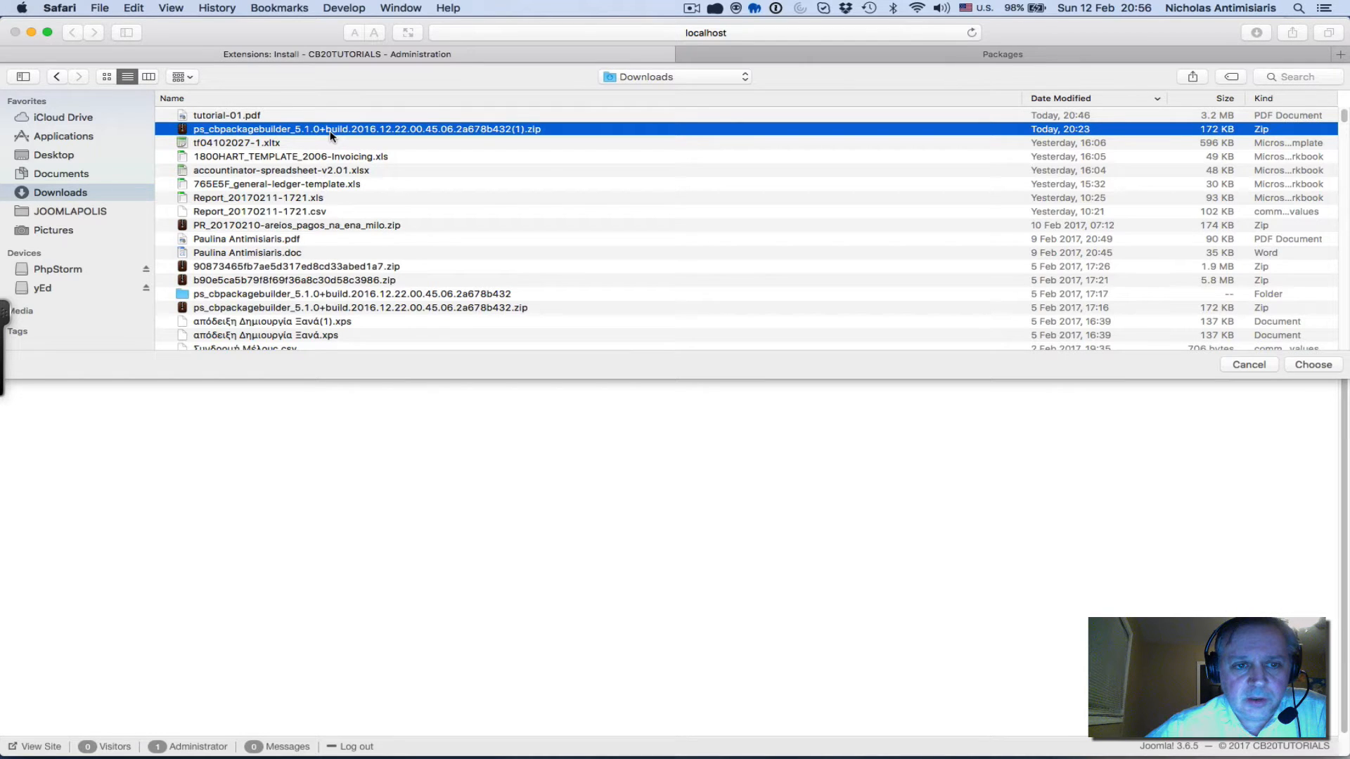
mouse_move(228, 139)
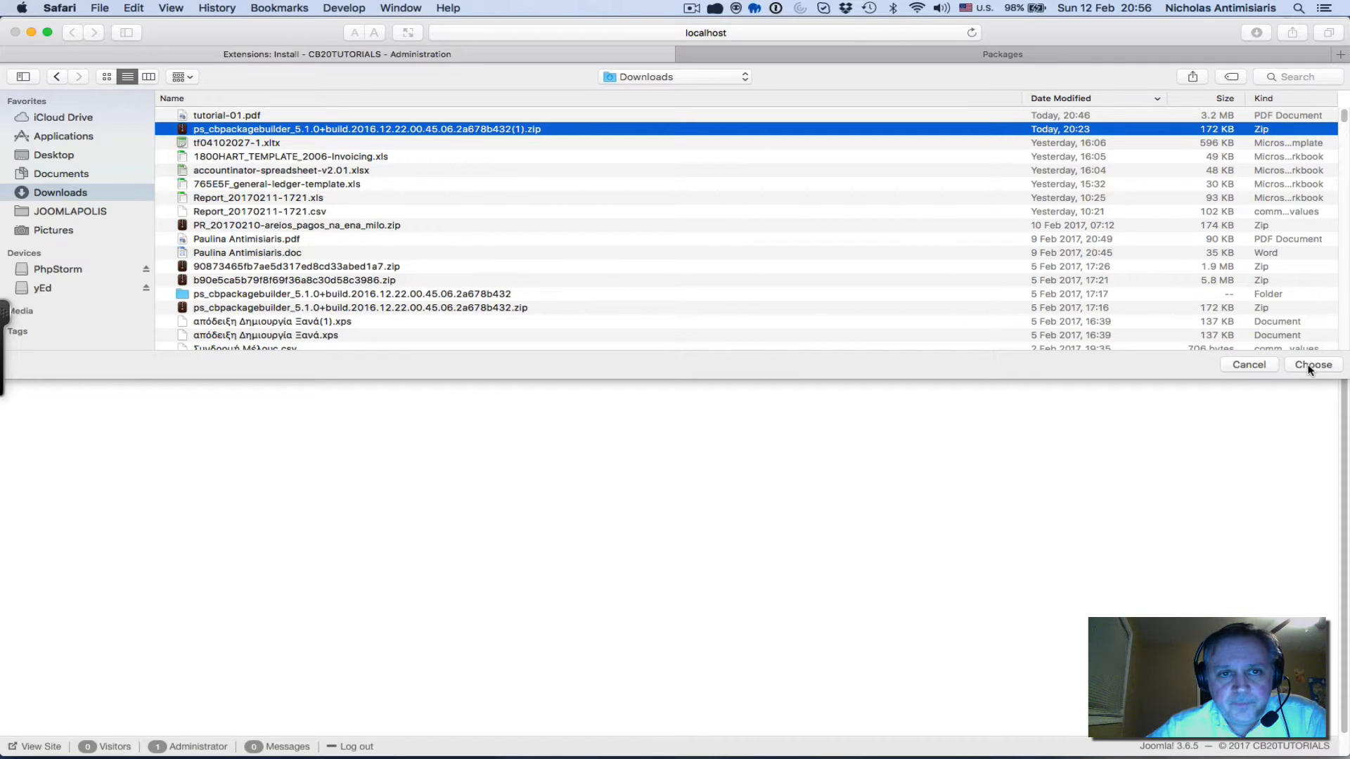
left_click(1312, 364)
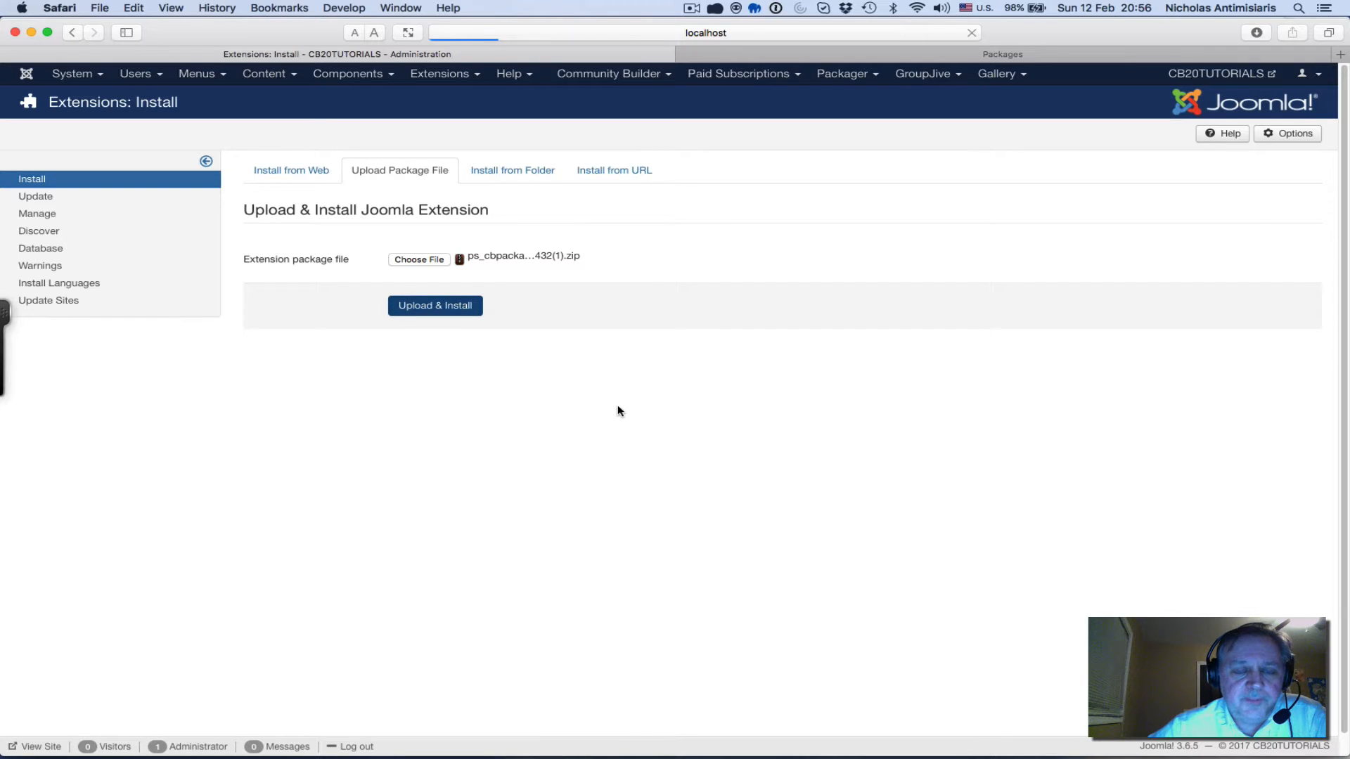
Upload and install the CB Package Builder package with all four extensions succeeding
left_click(435, 305)
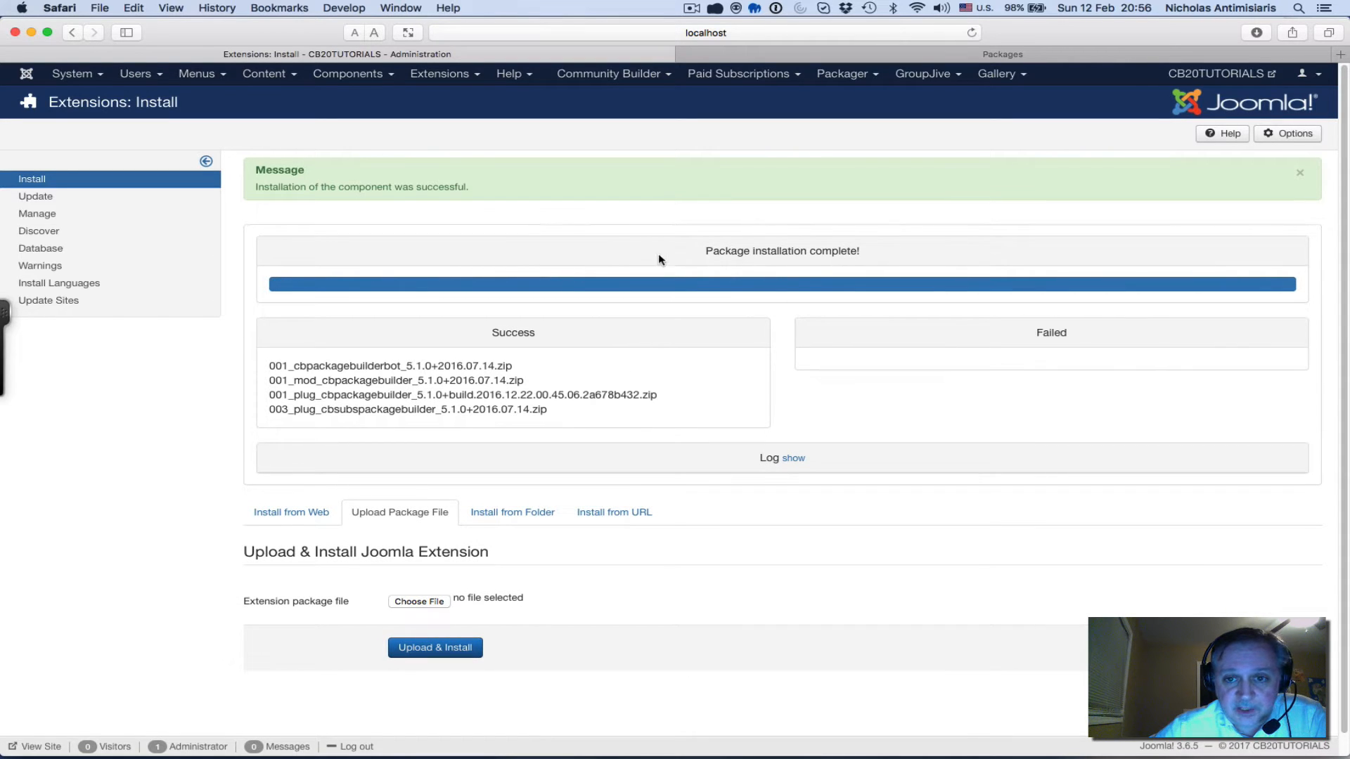
mouse_move(698, 266)
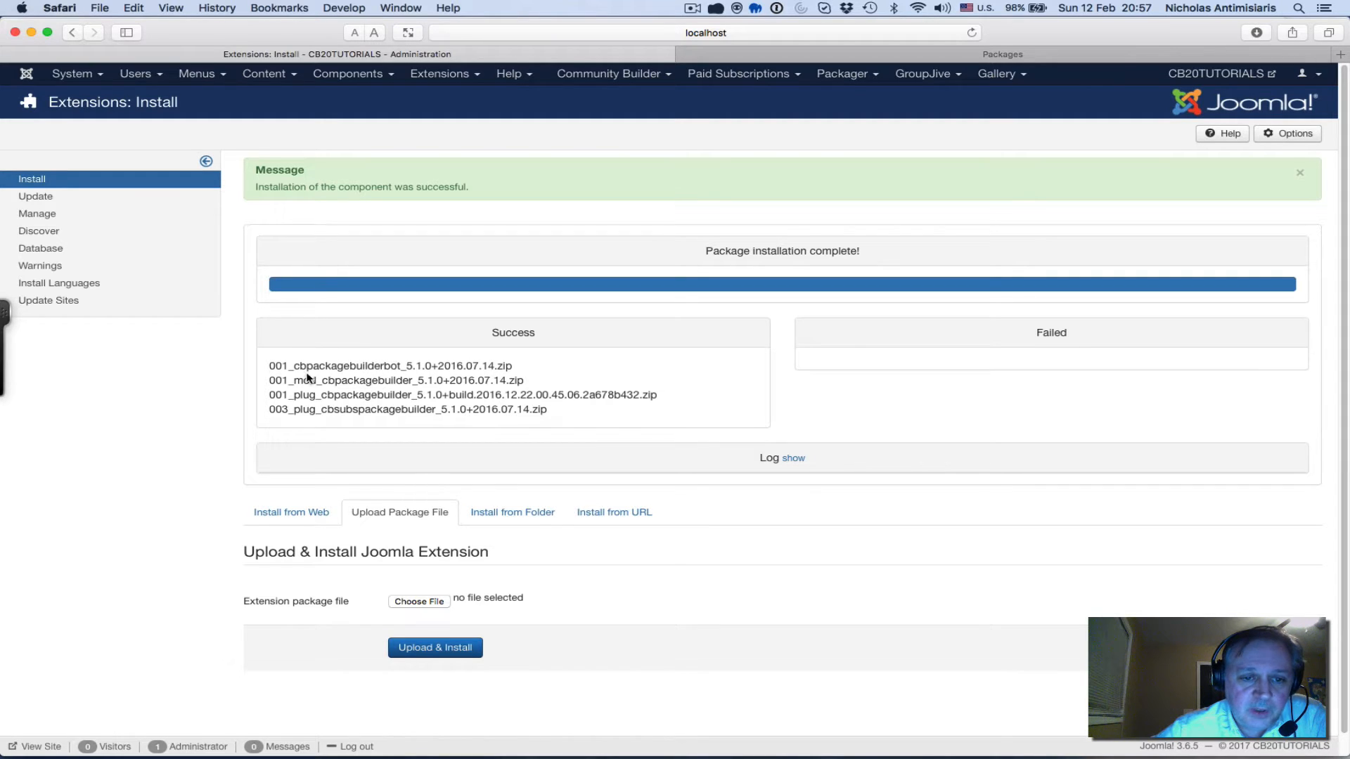
mouse_move(381, 386)
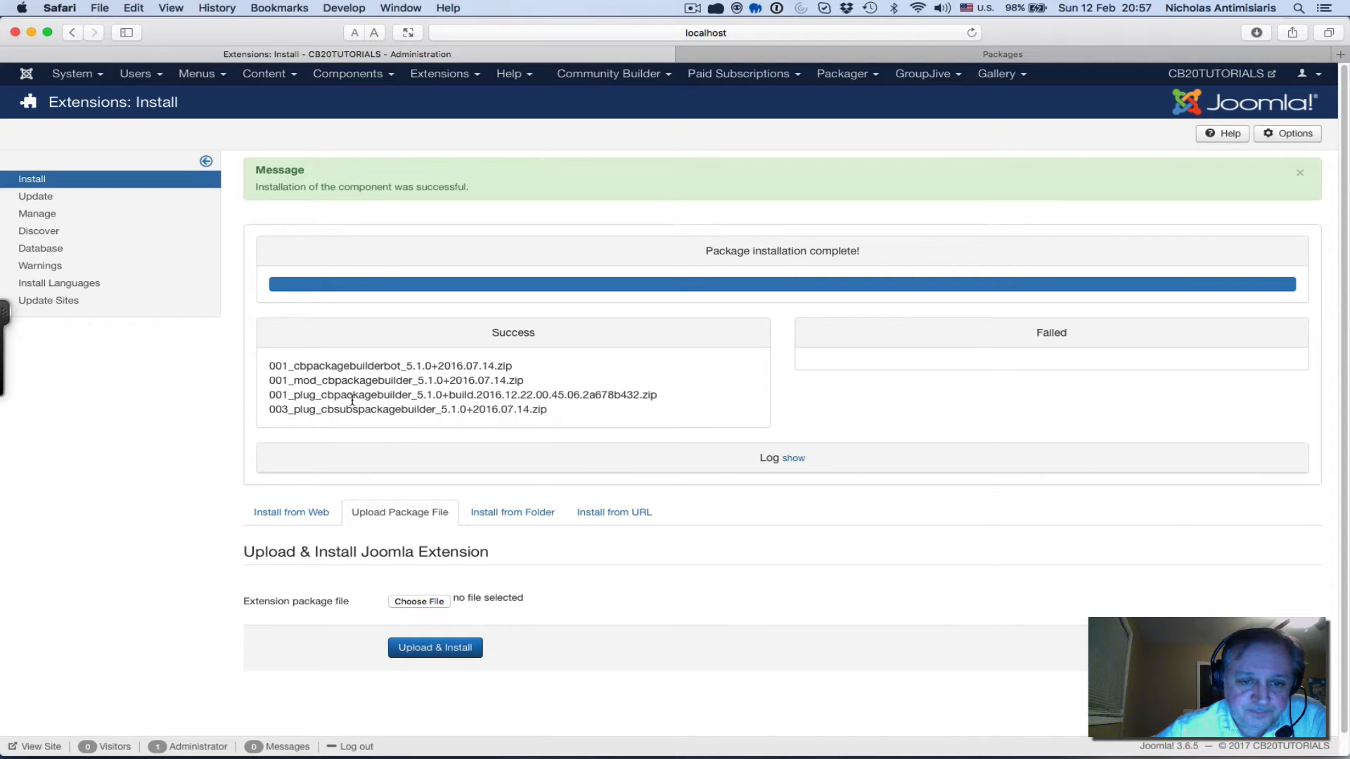
mouse_move(300, 412)
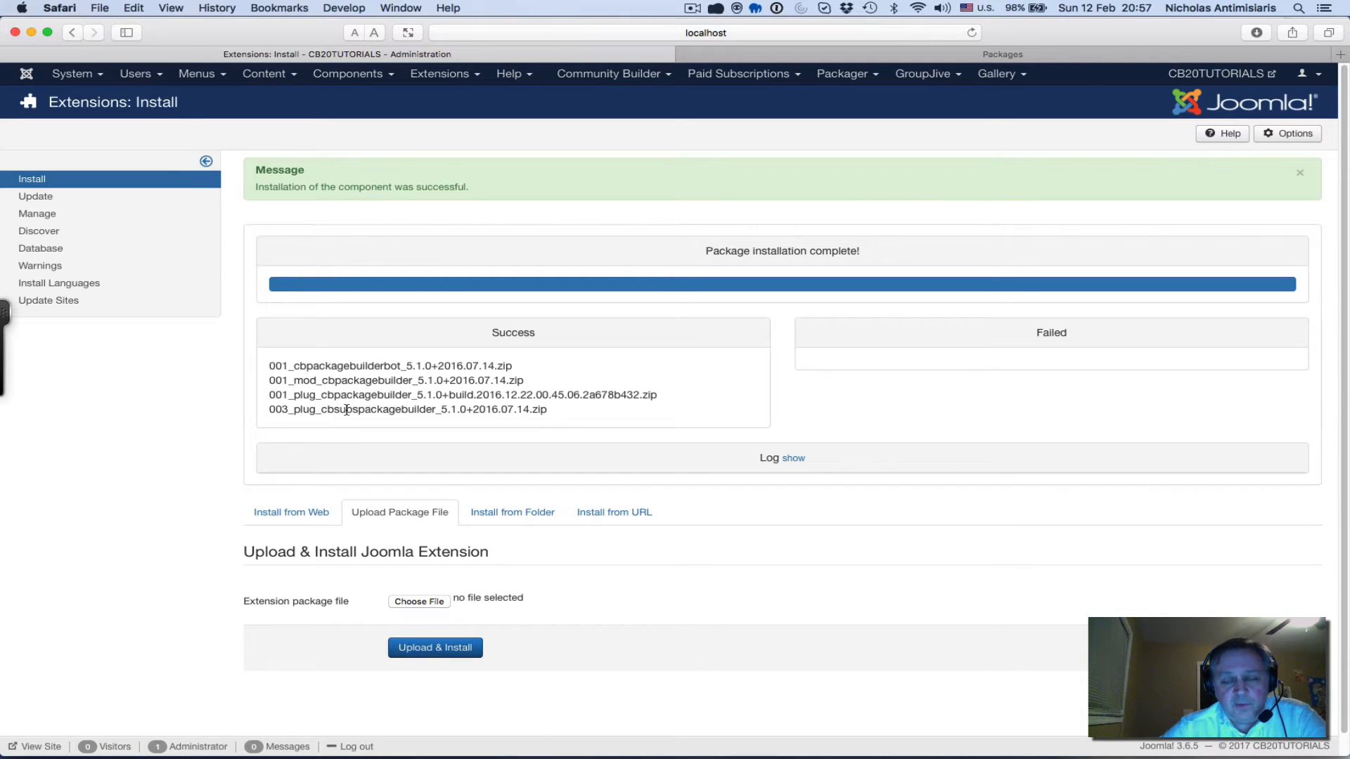
mouse_move(329, 430)
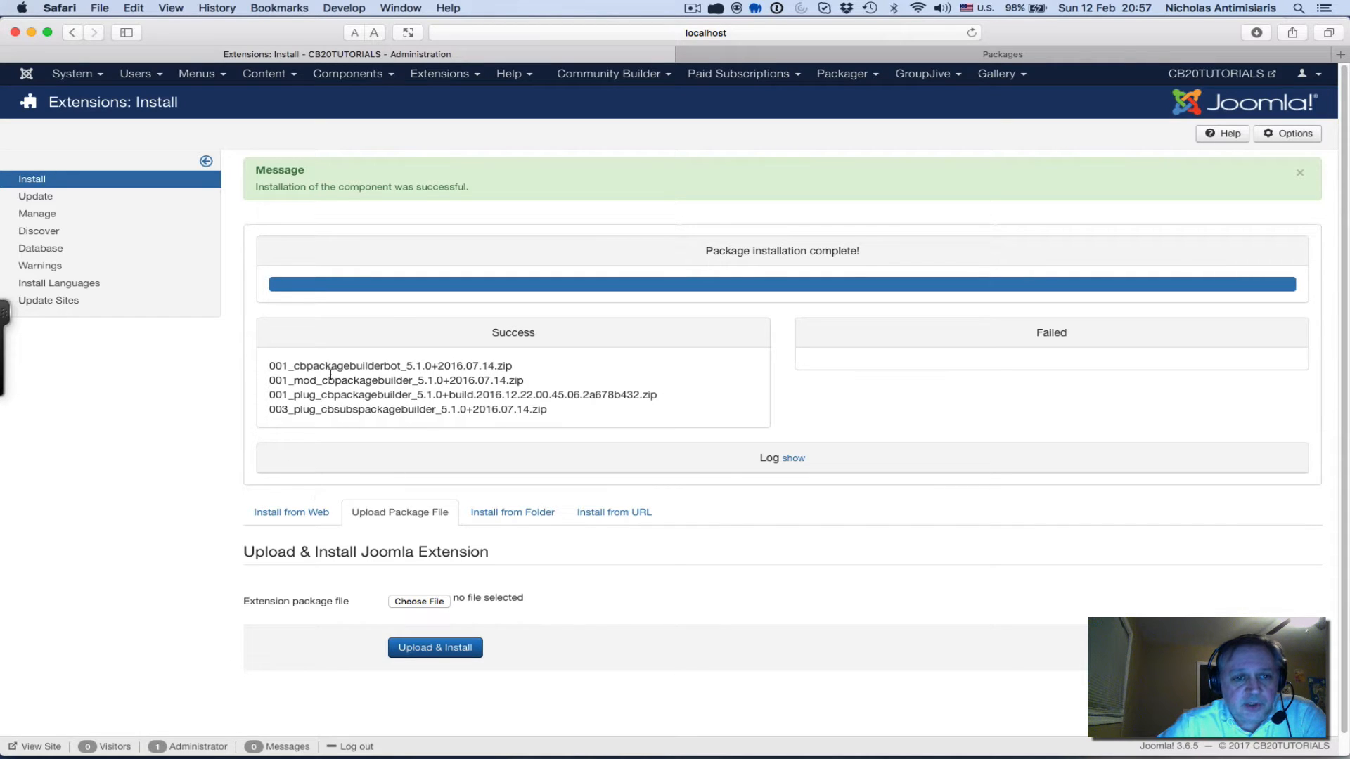
Return to the Control Panel via System, then bring up the Extensions menu
left_click(72, 73)
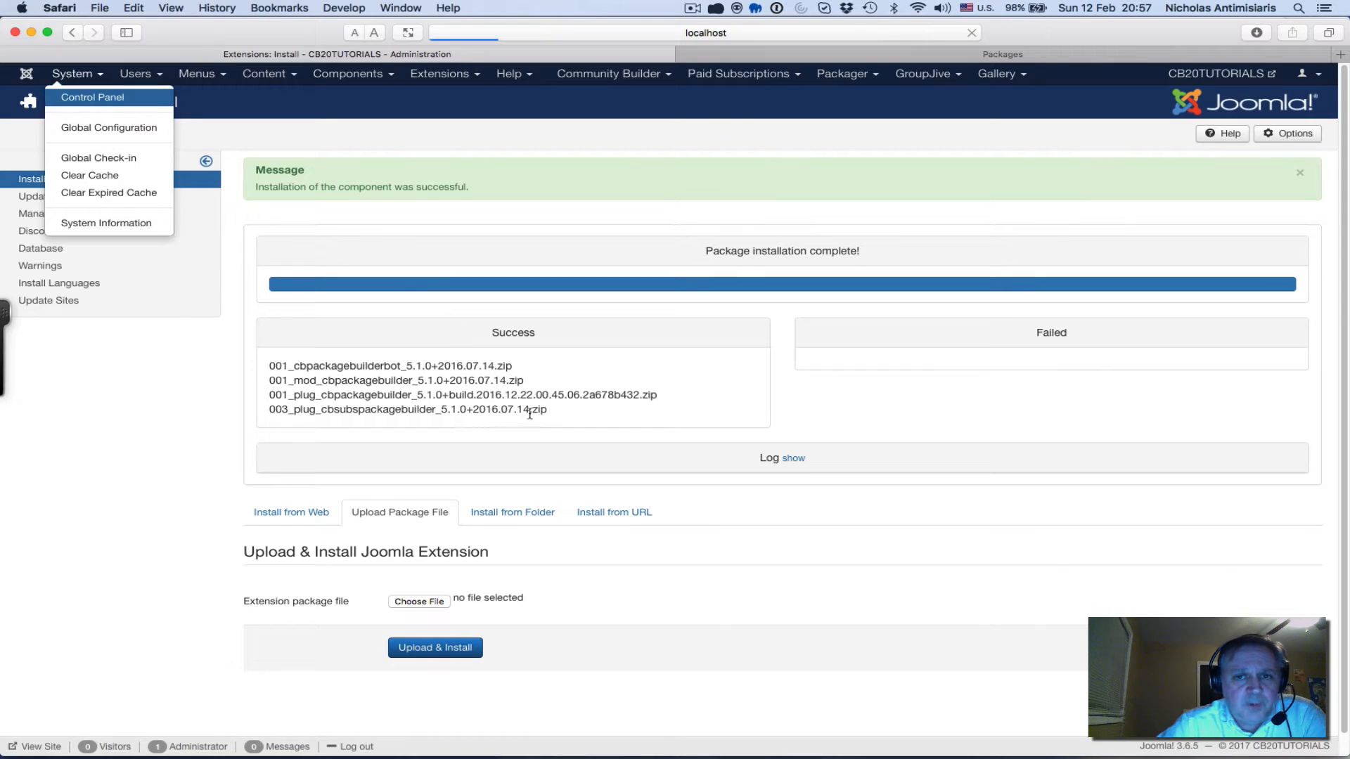
left_click(93, 97)
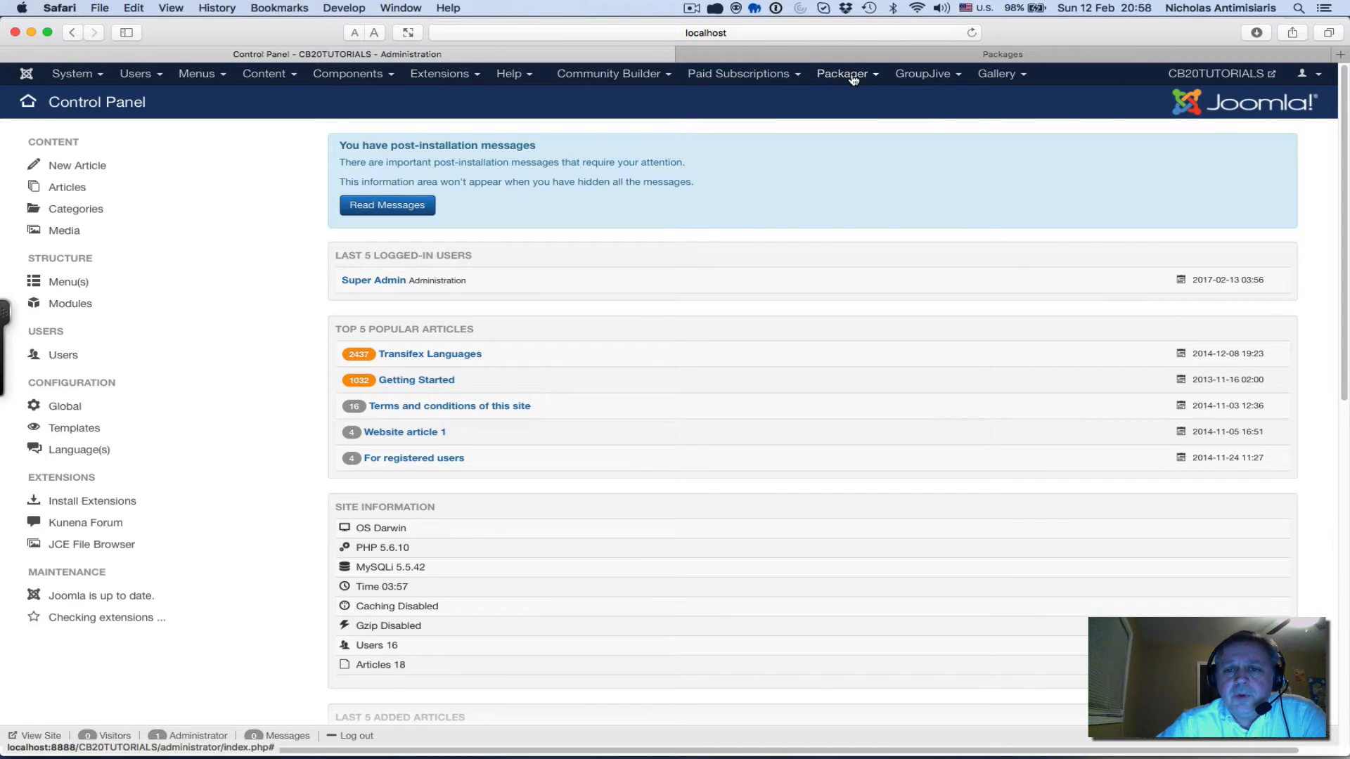
left_click(843, 73)
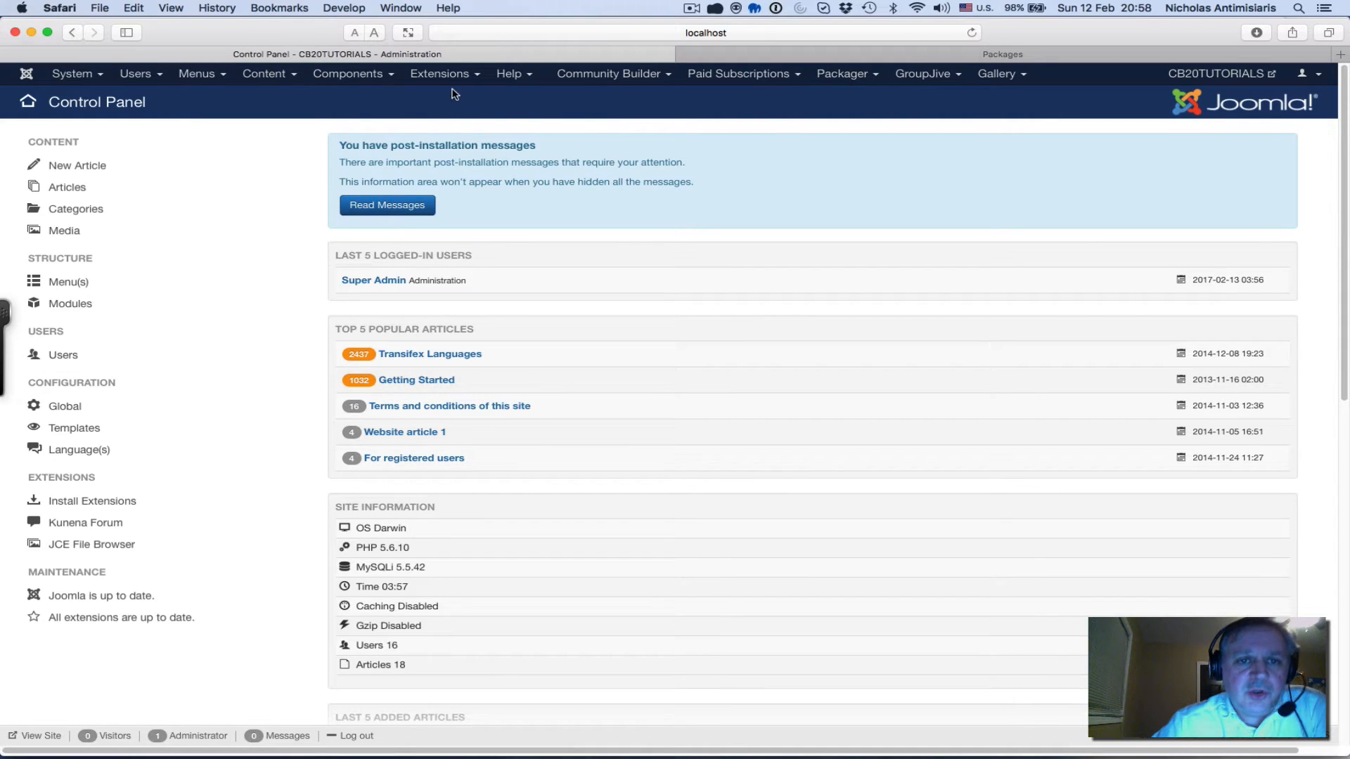
left_click(440, 73)
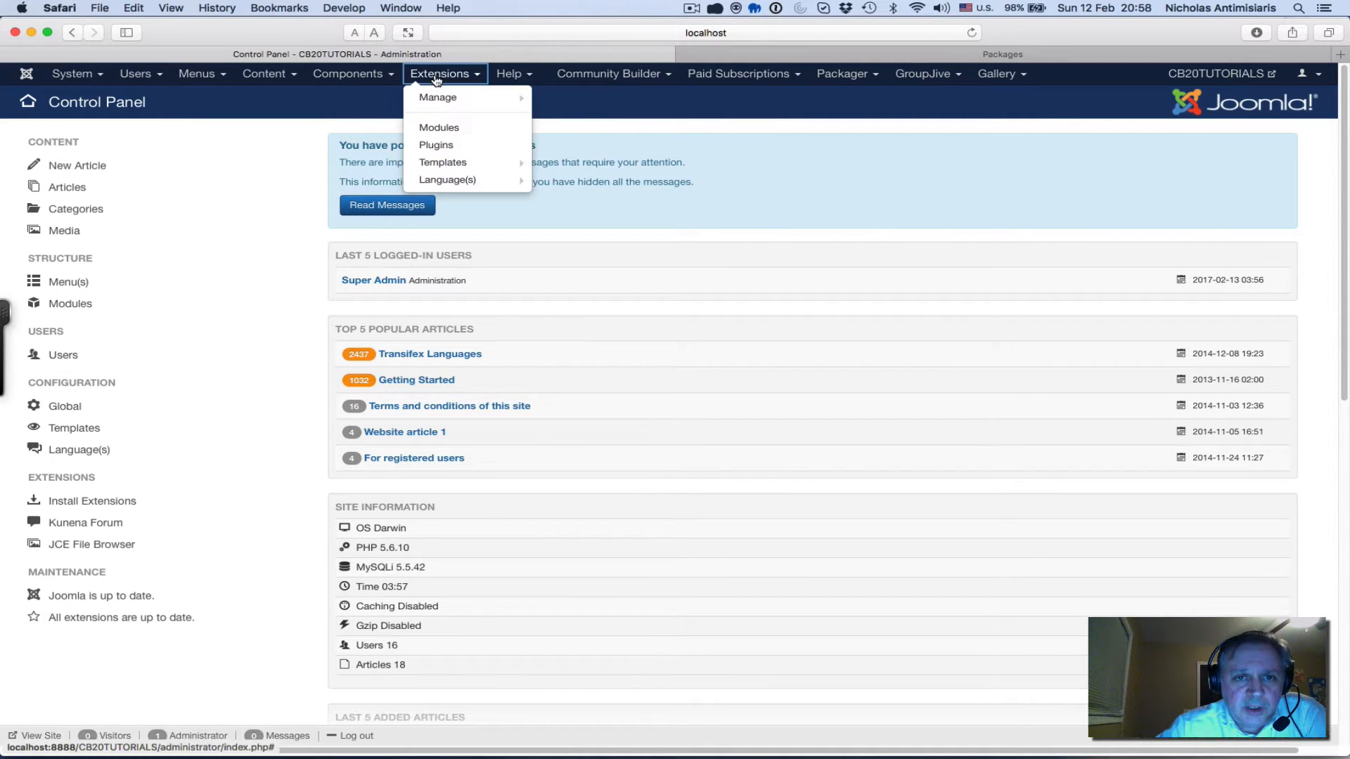
mouse_move(439, 128)
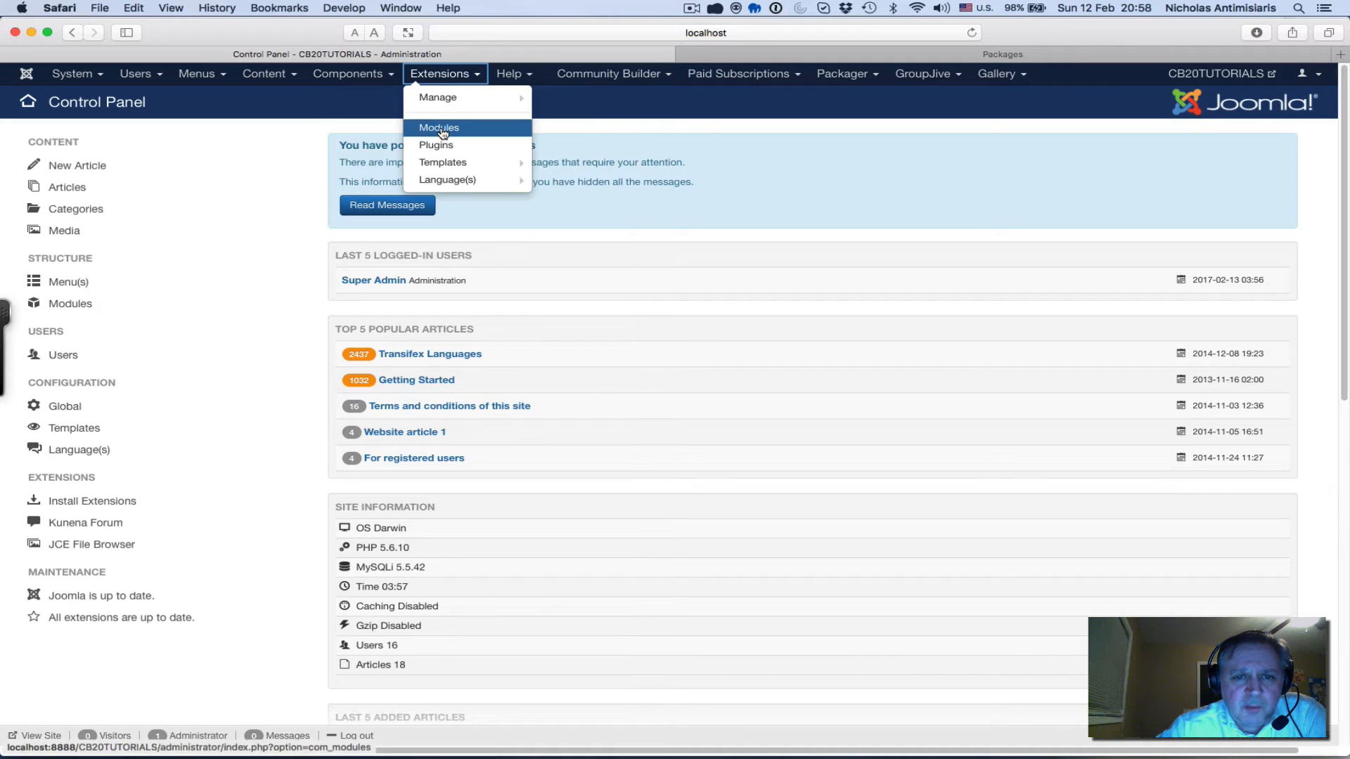
Review the CB Admin Dropdown Menu module's Menus settings showing all four menus
left_click(439, 128)
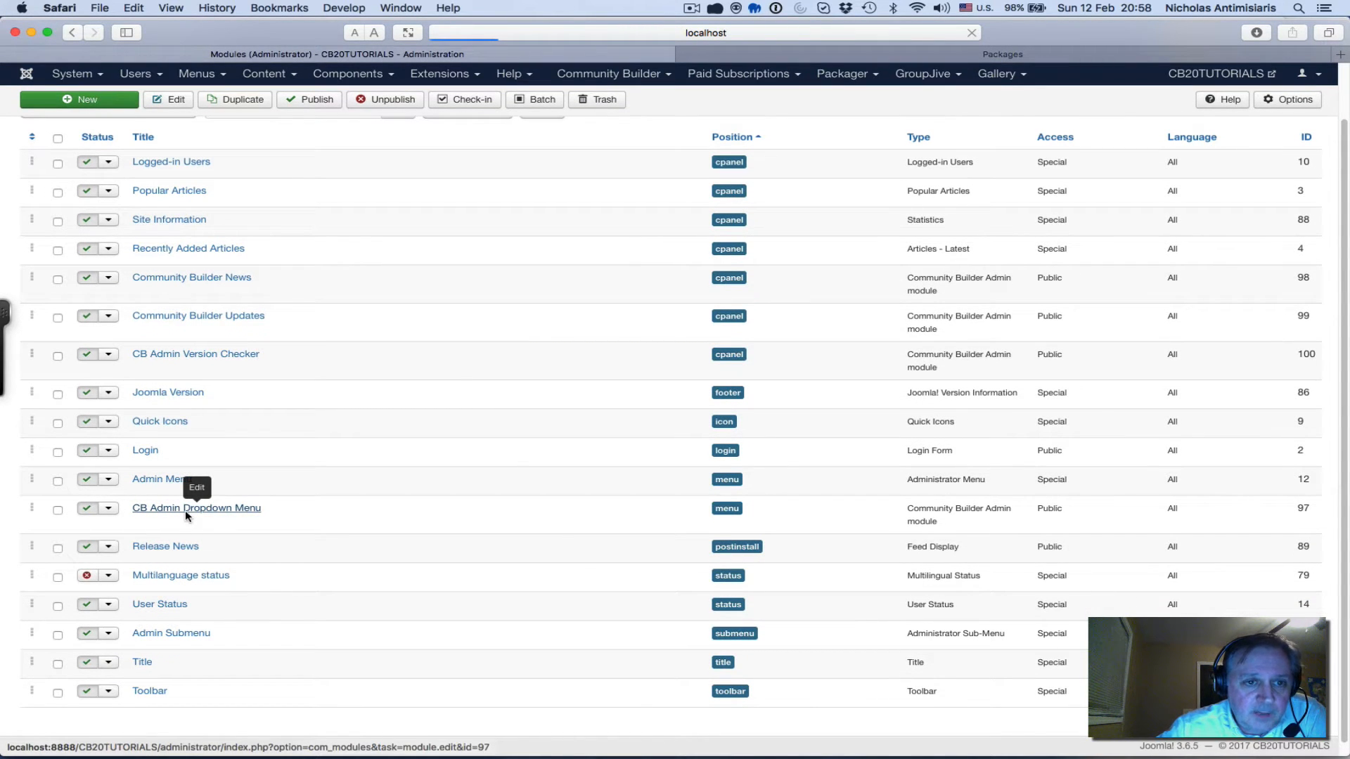
left_click(197, 507)
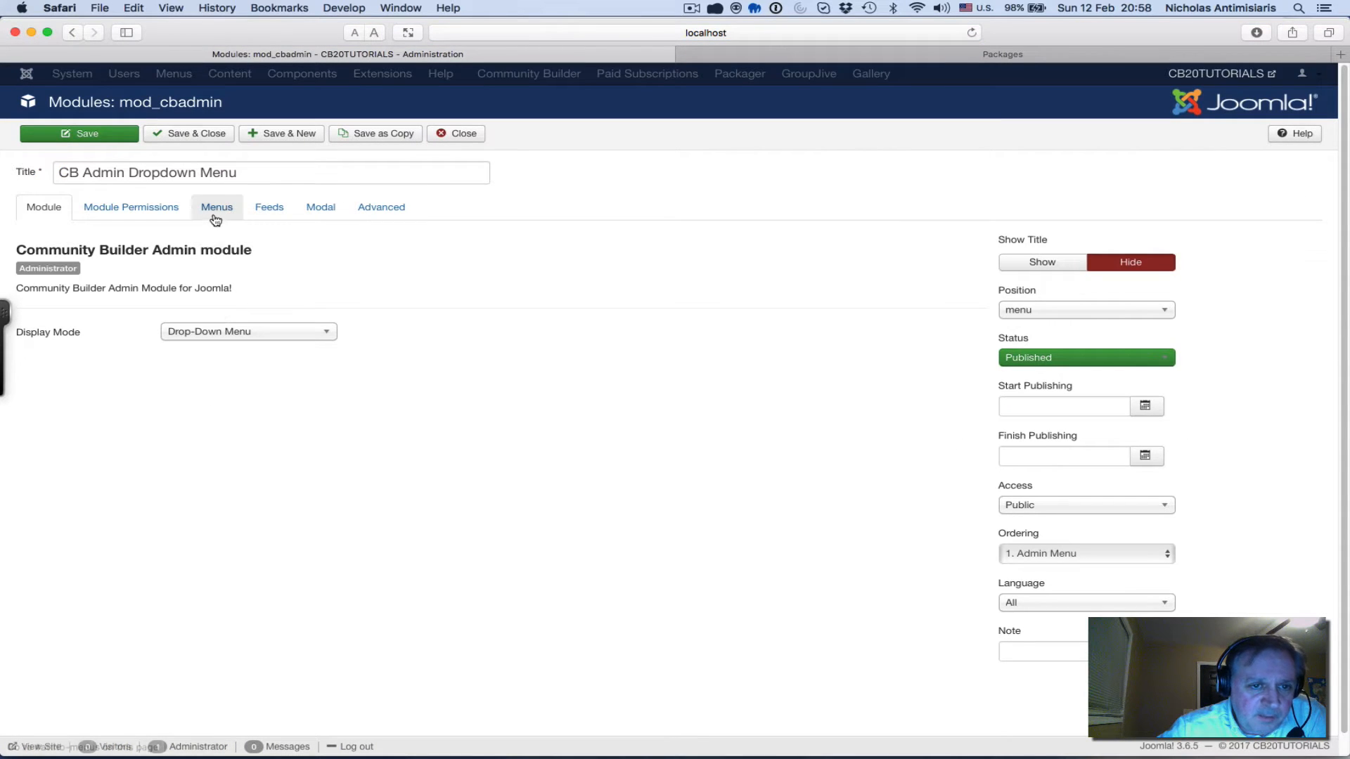
left_click(216, 206)
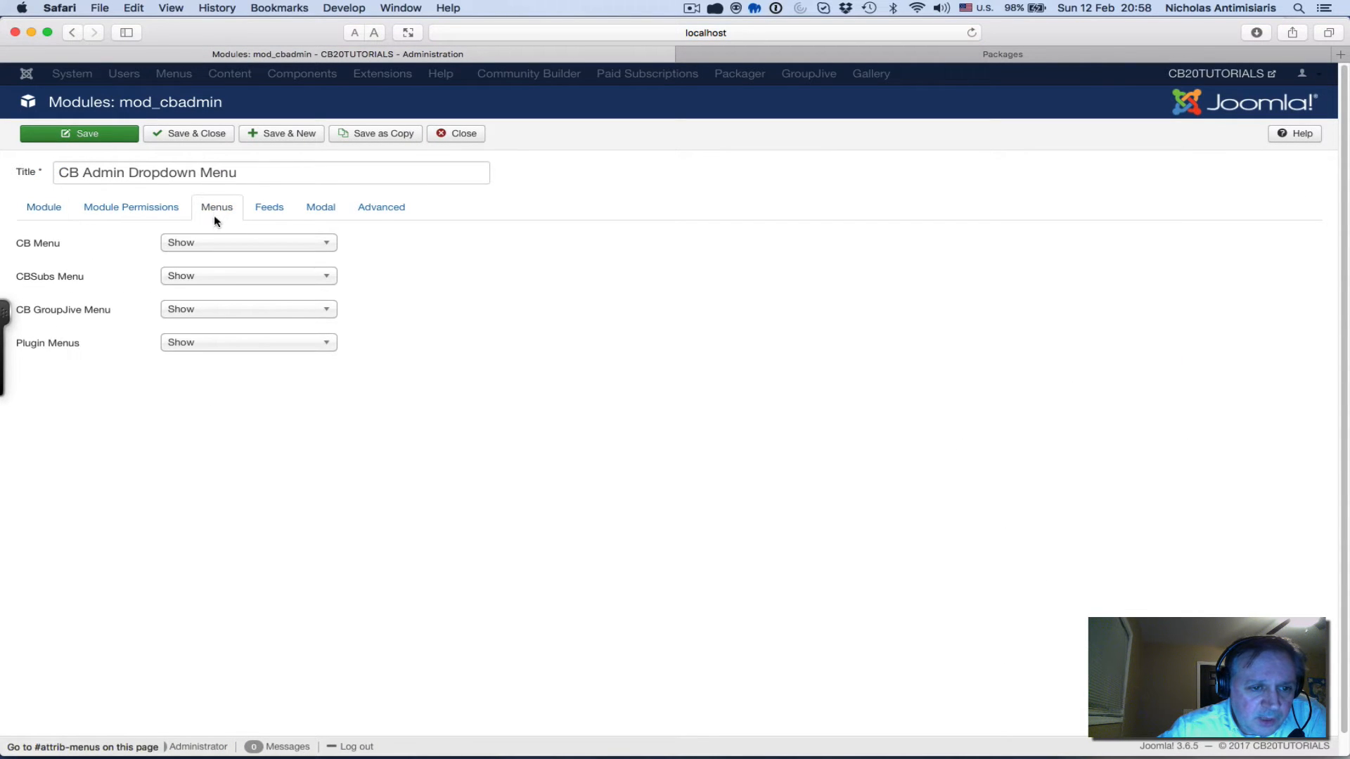
mouse_move(48, 343)
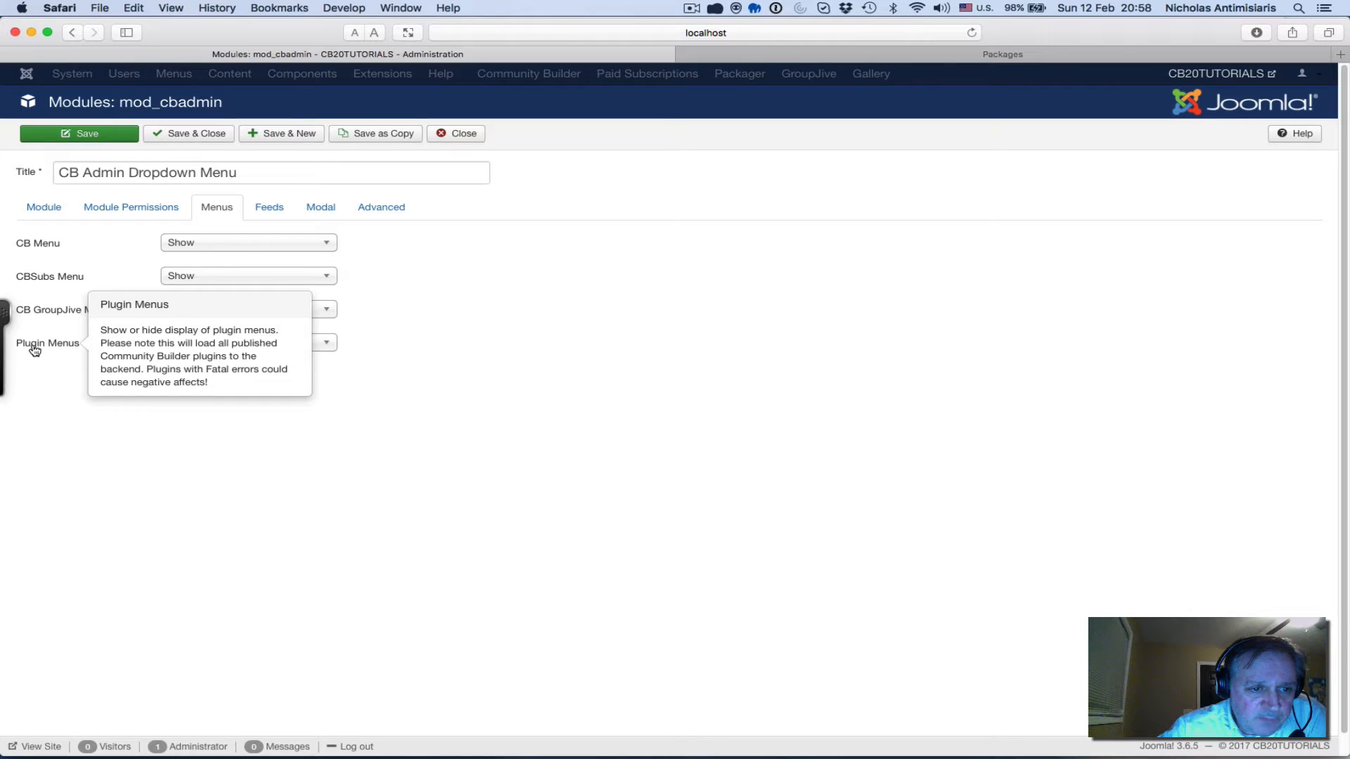
mouse_move(305, 347)
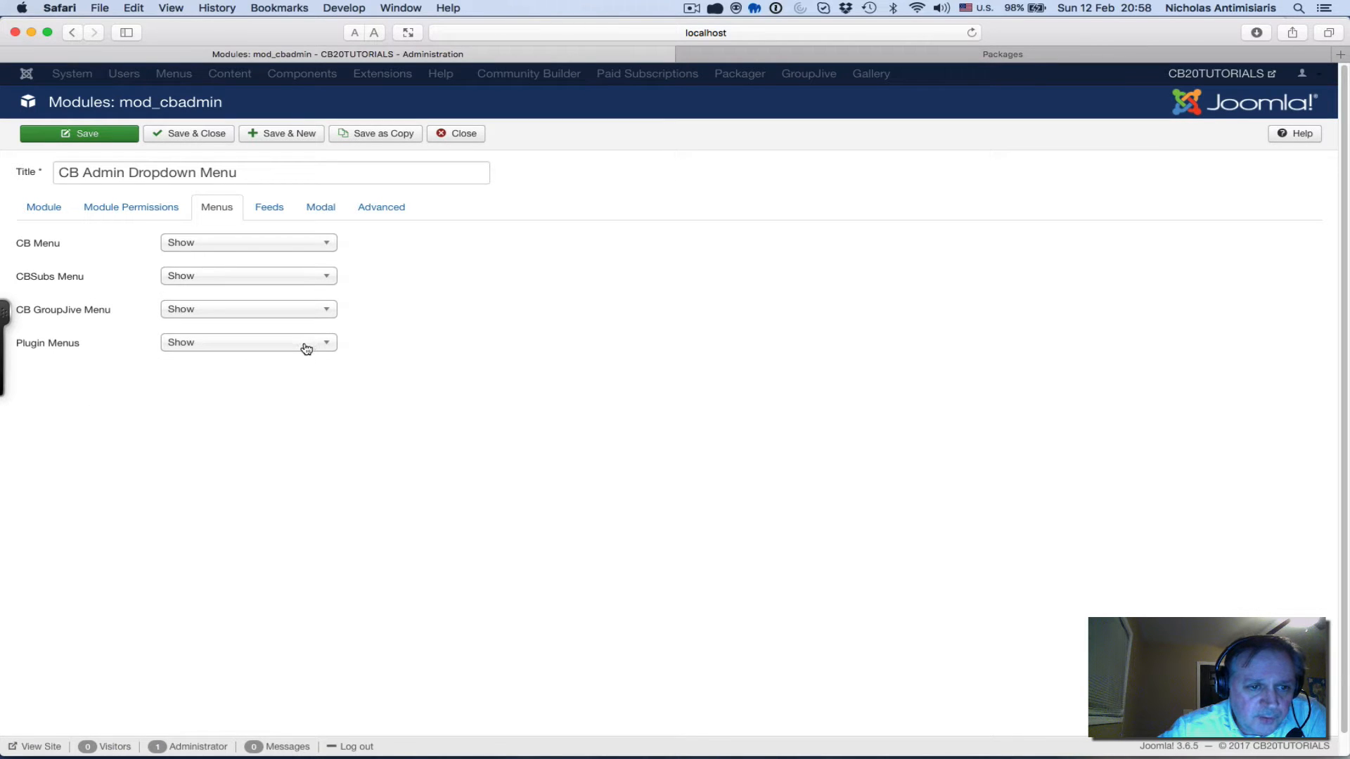
mouse_move(307, 450)
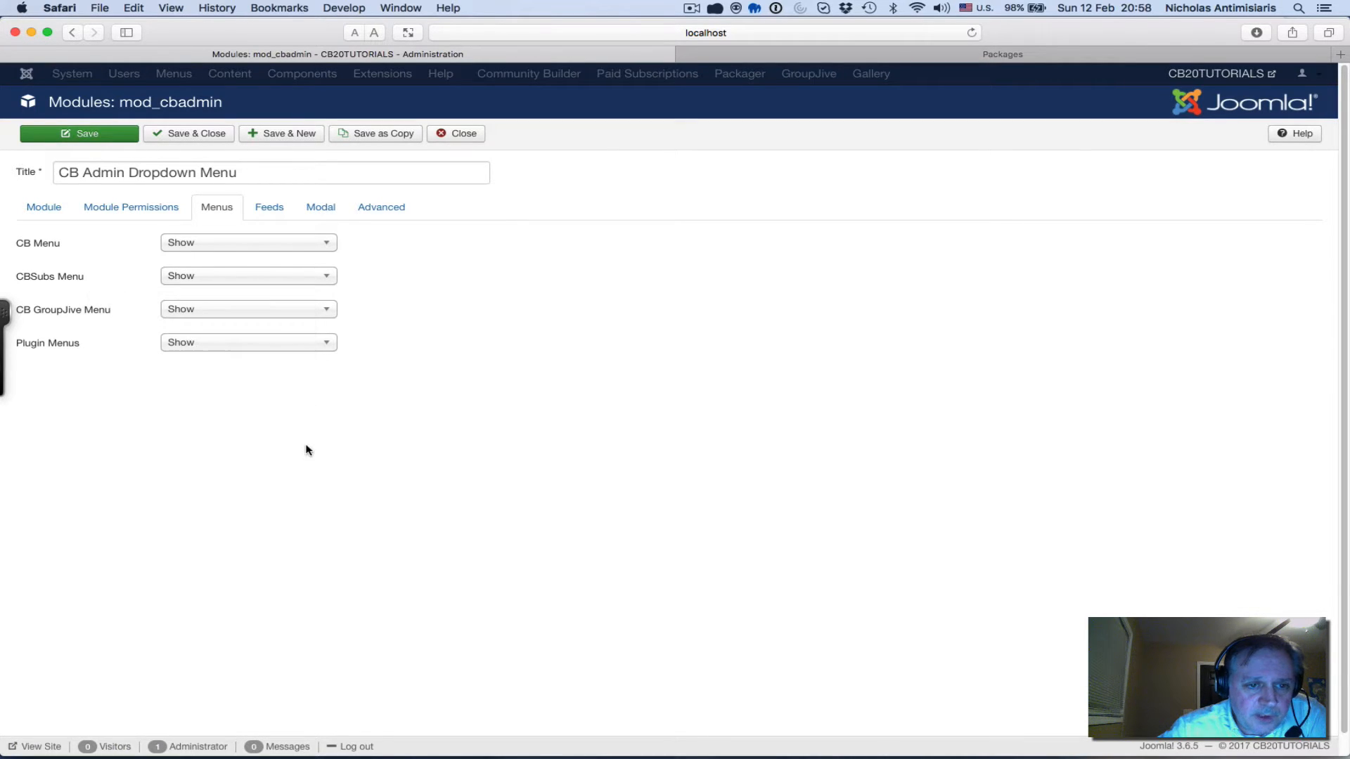
mouse_move(669, 94)
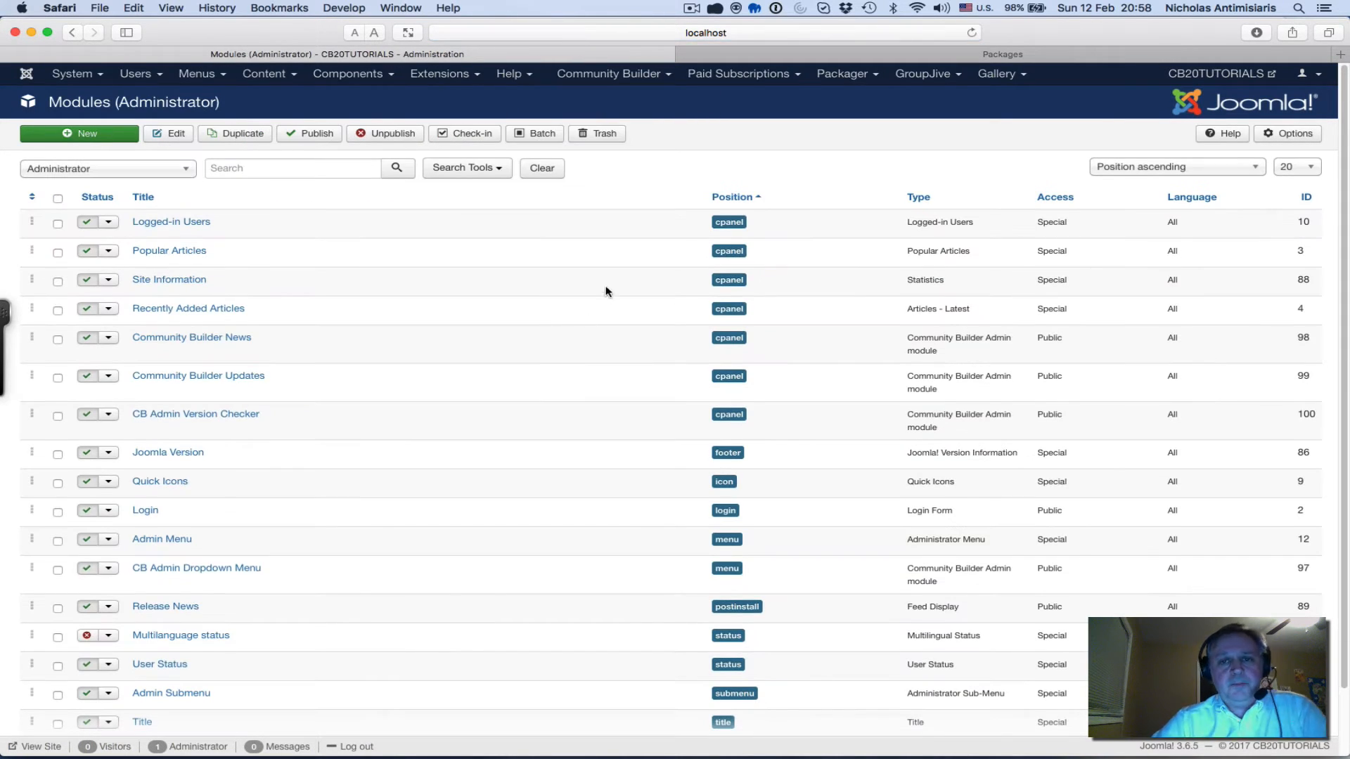
Filter Community Builder plugins by 'pa' to the package builders and reach the Packager menu
left_click(612, 74)
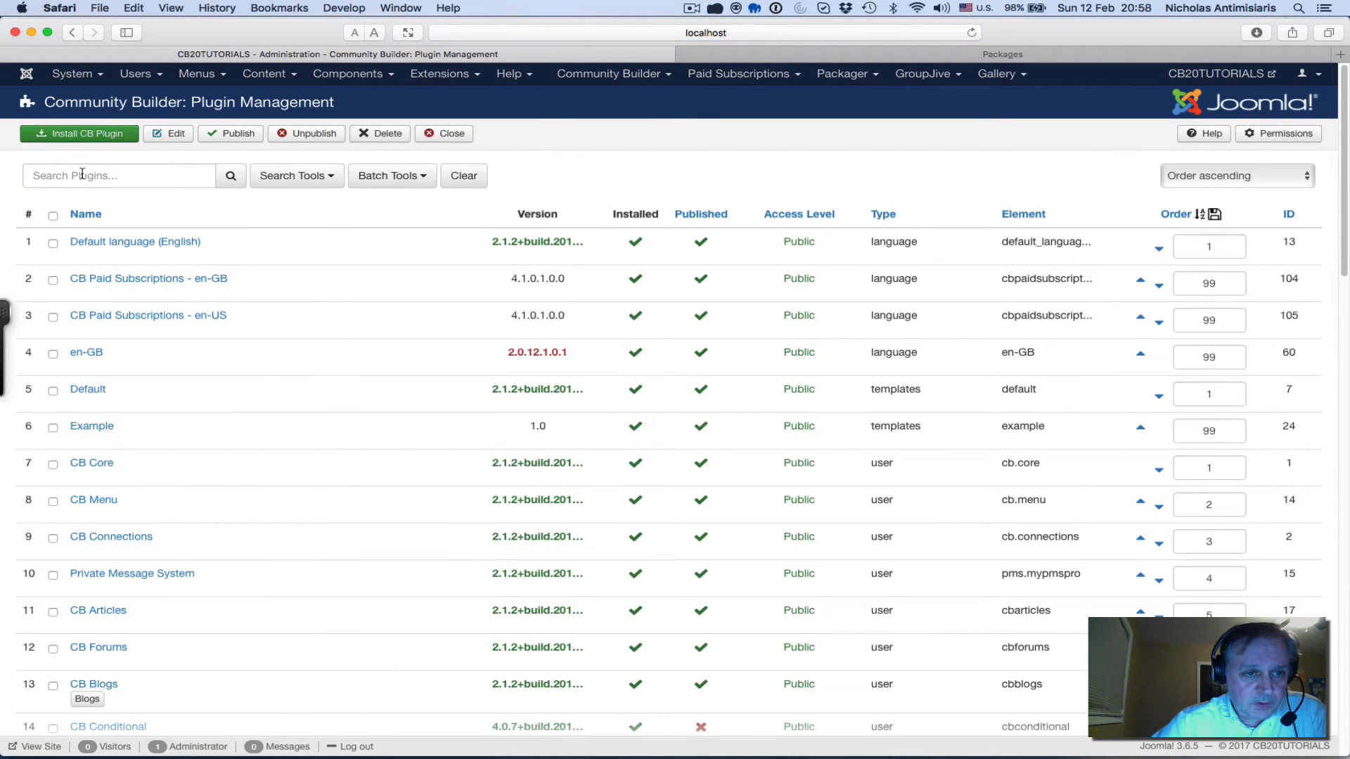
type("packag")
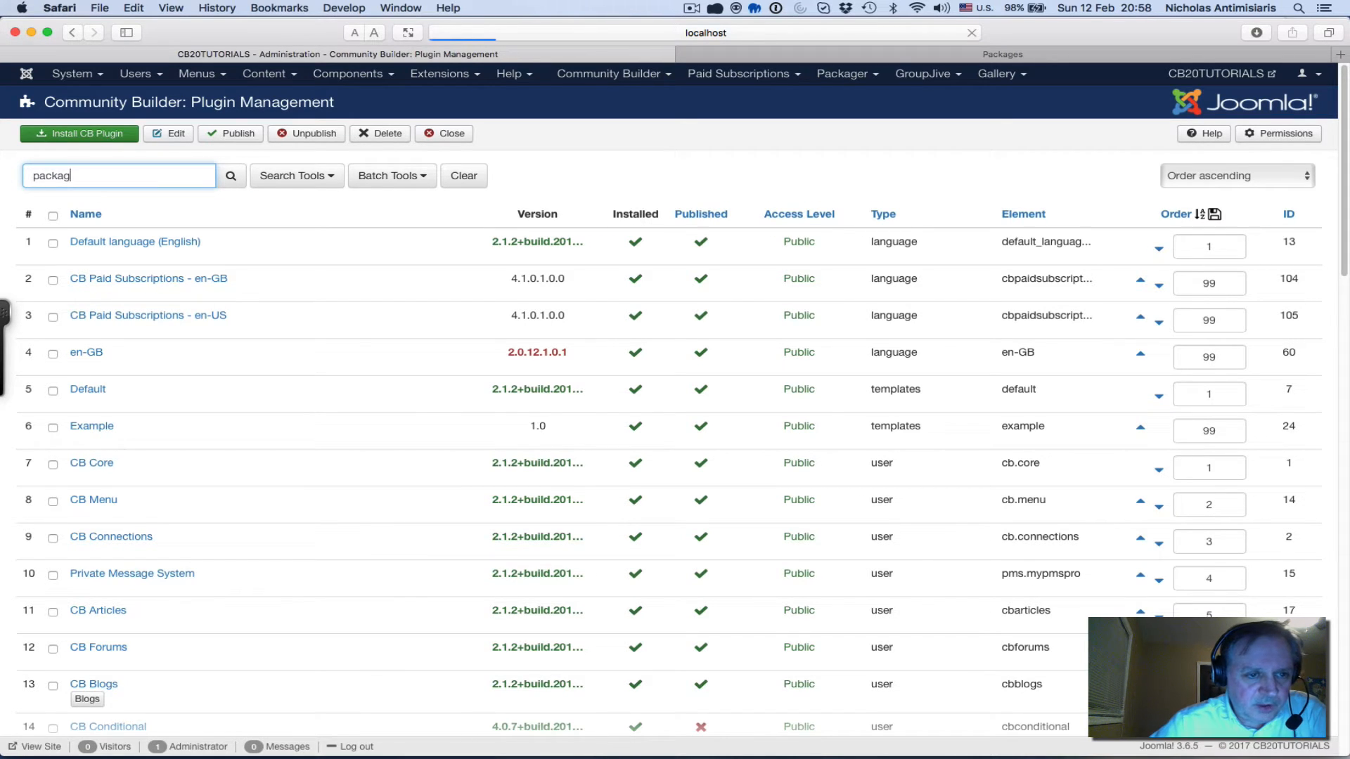
left_click(229, 176)
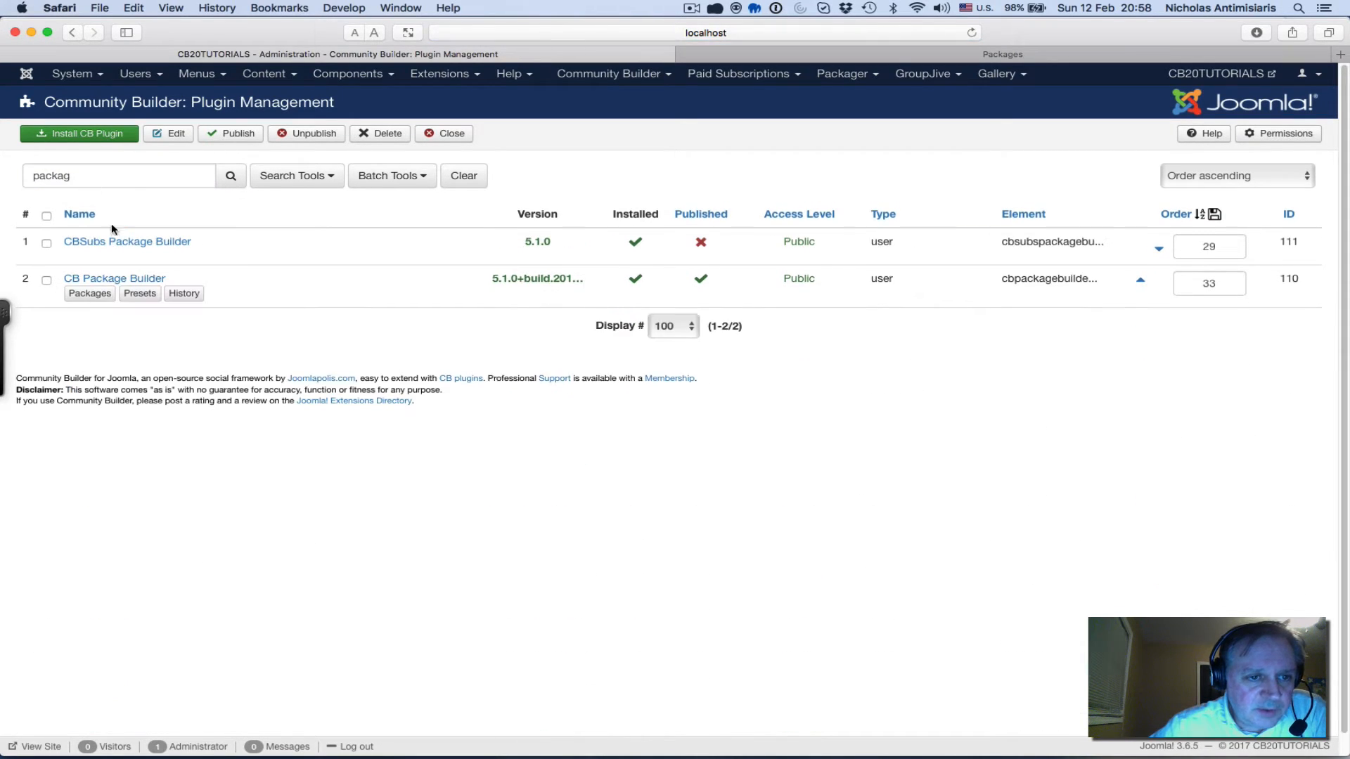
mouse_move(127, 240)
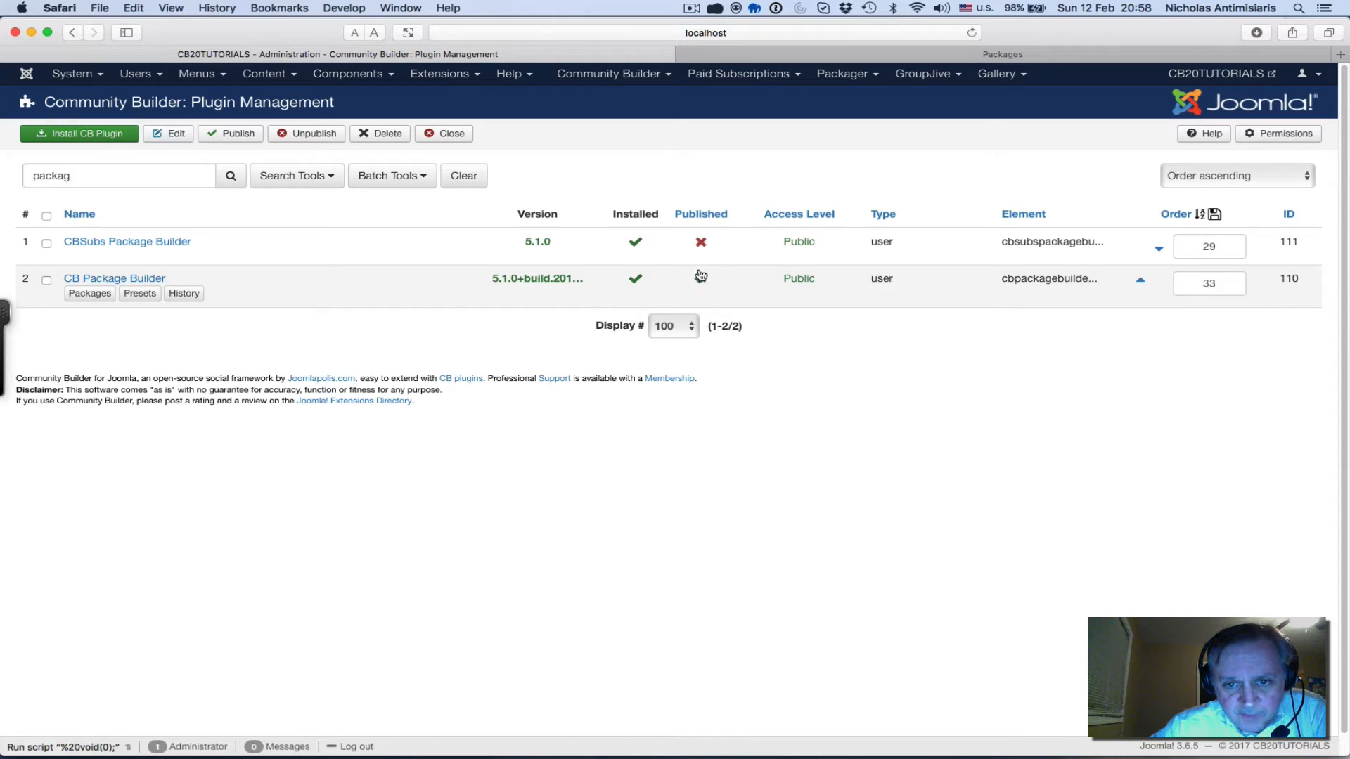
left_click(700, 279)
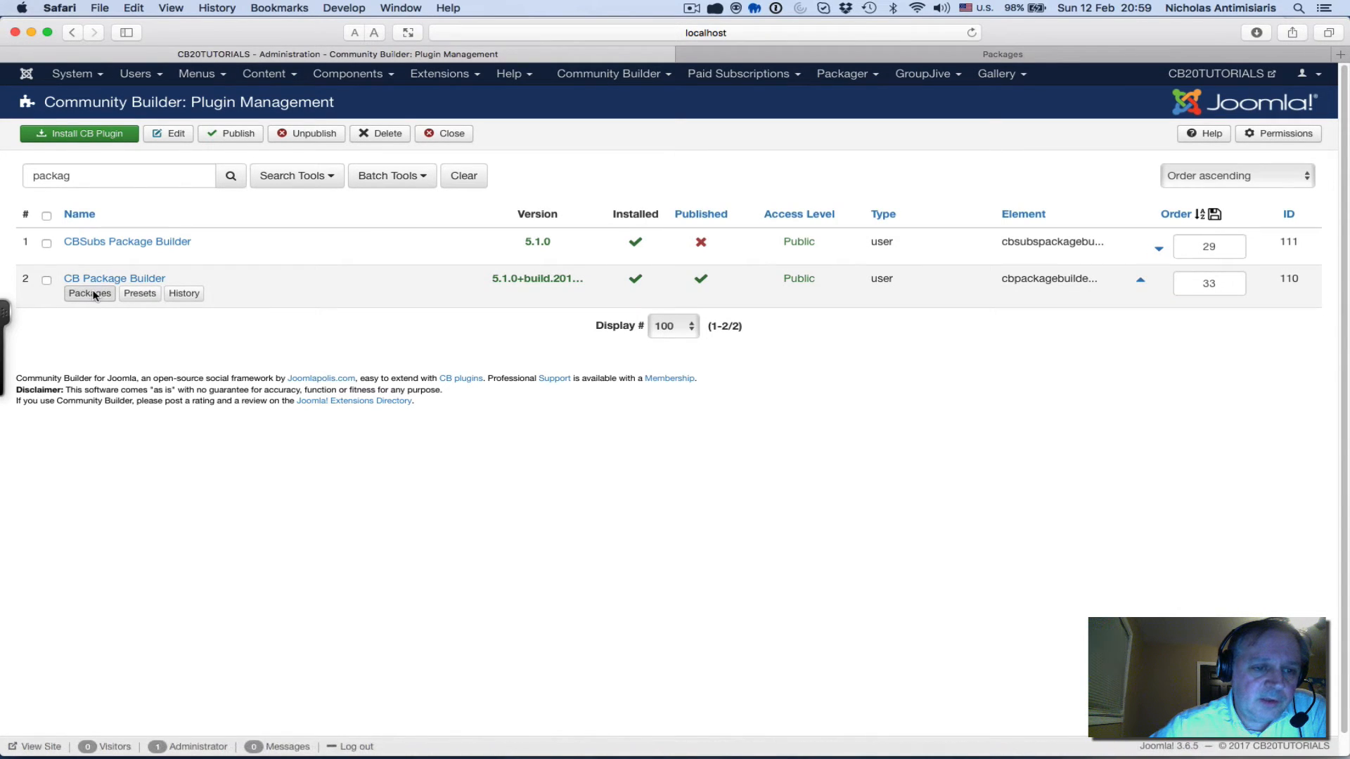
mouse_move(183, 292)
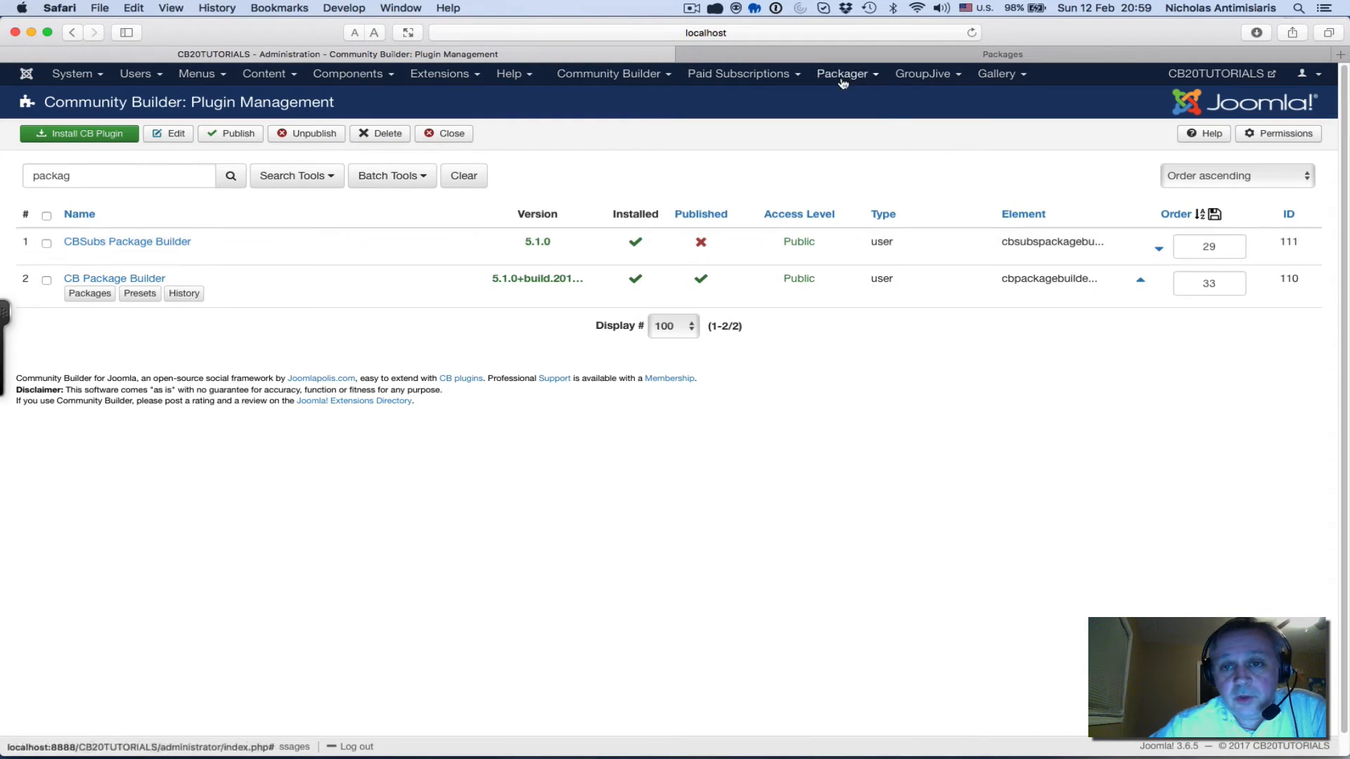
left_click(846, 73)
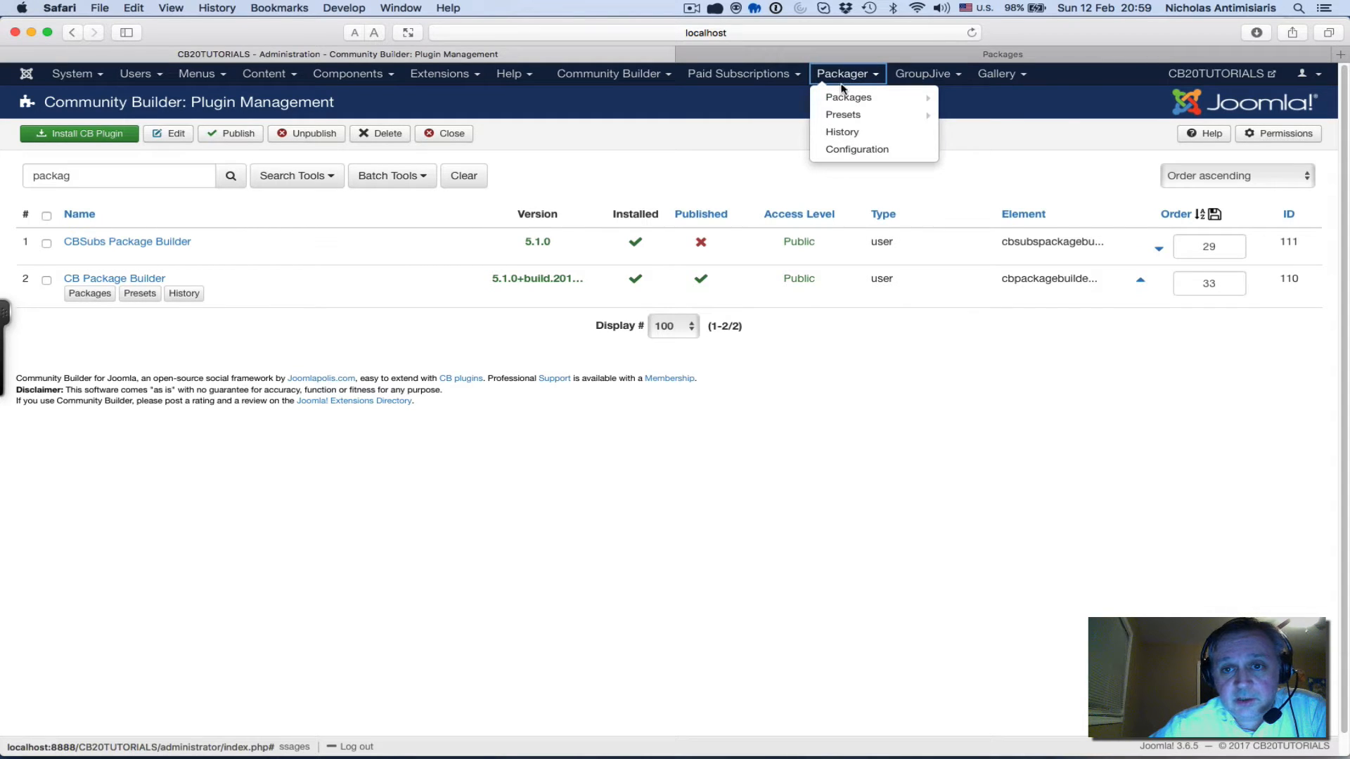
mouse_move(847, 97)
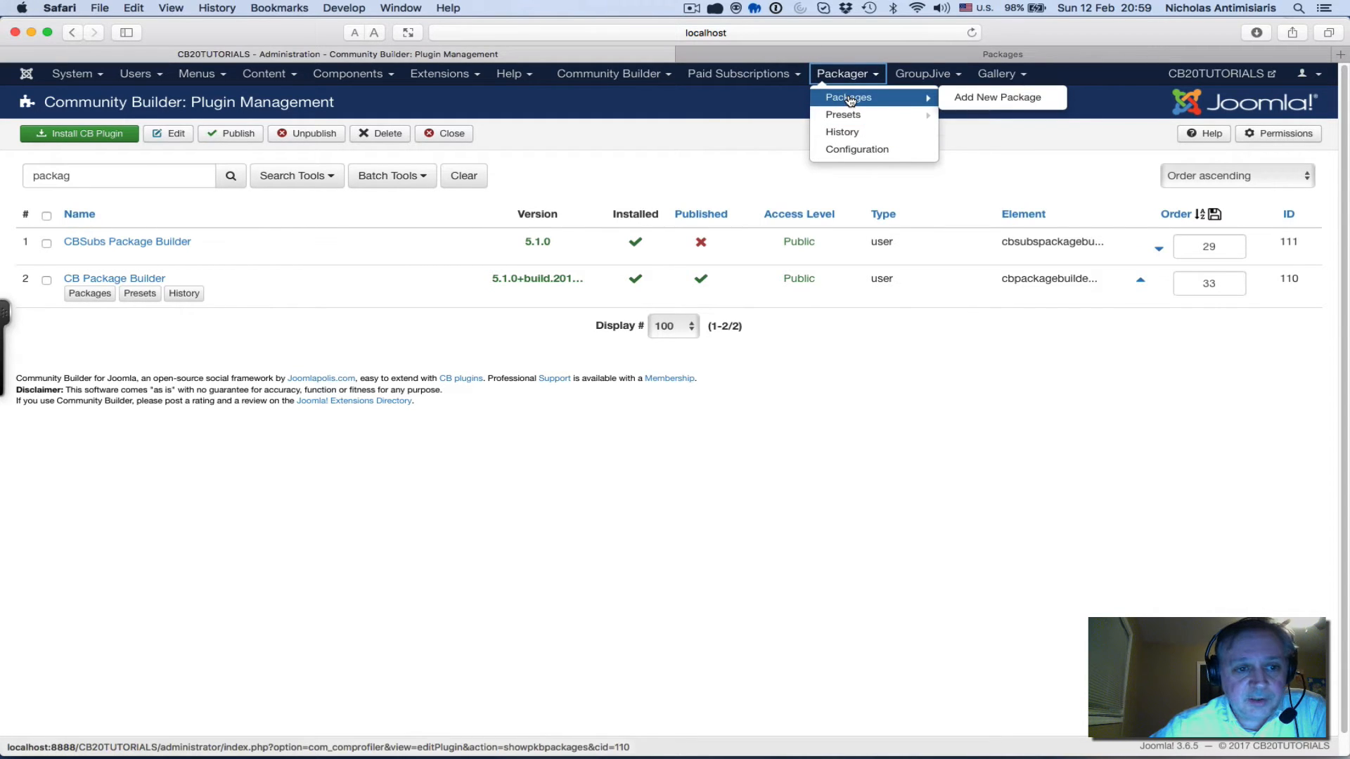
mouse_move(842, 132)
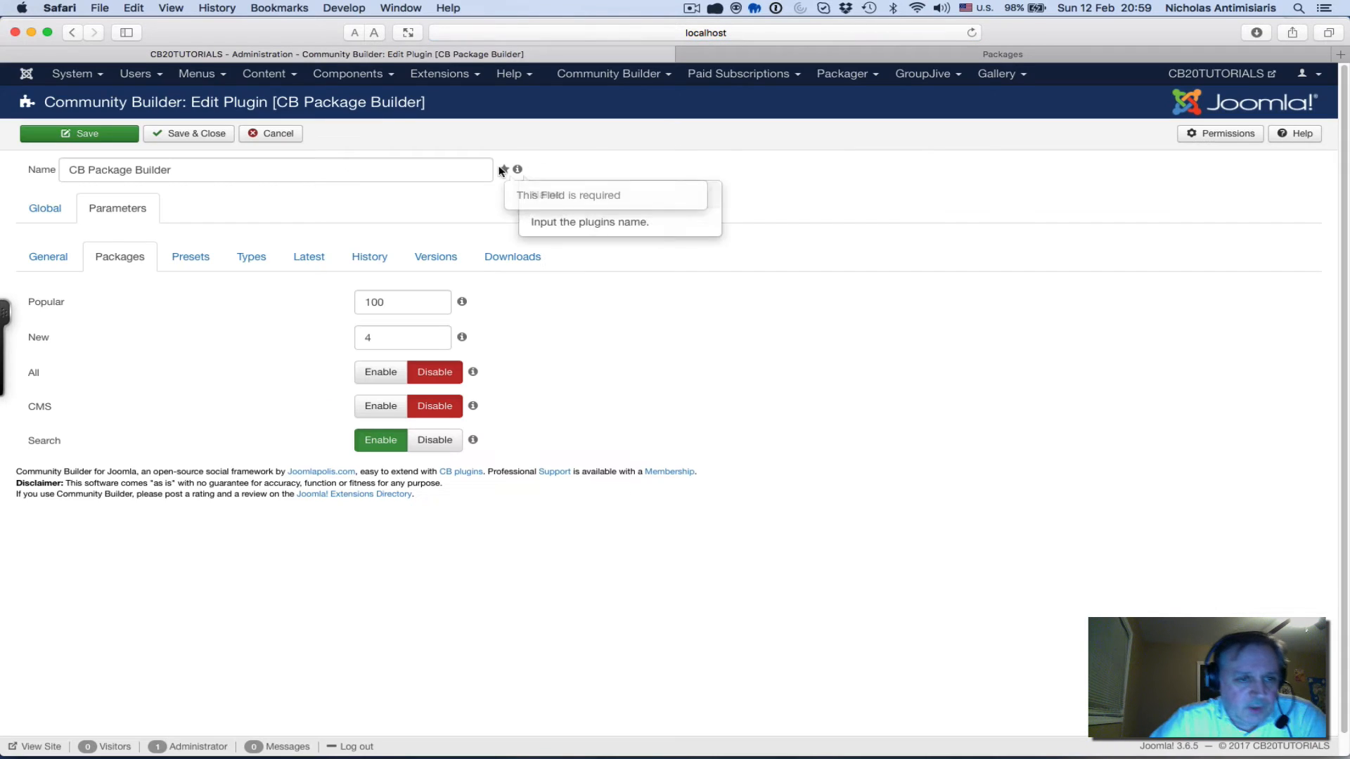
left_click(44, 208)
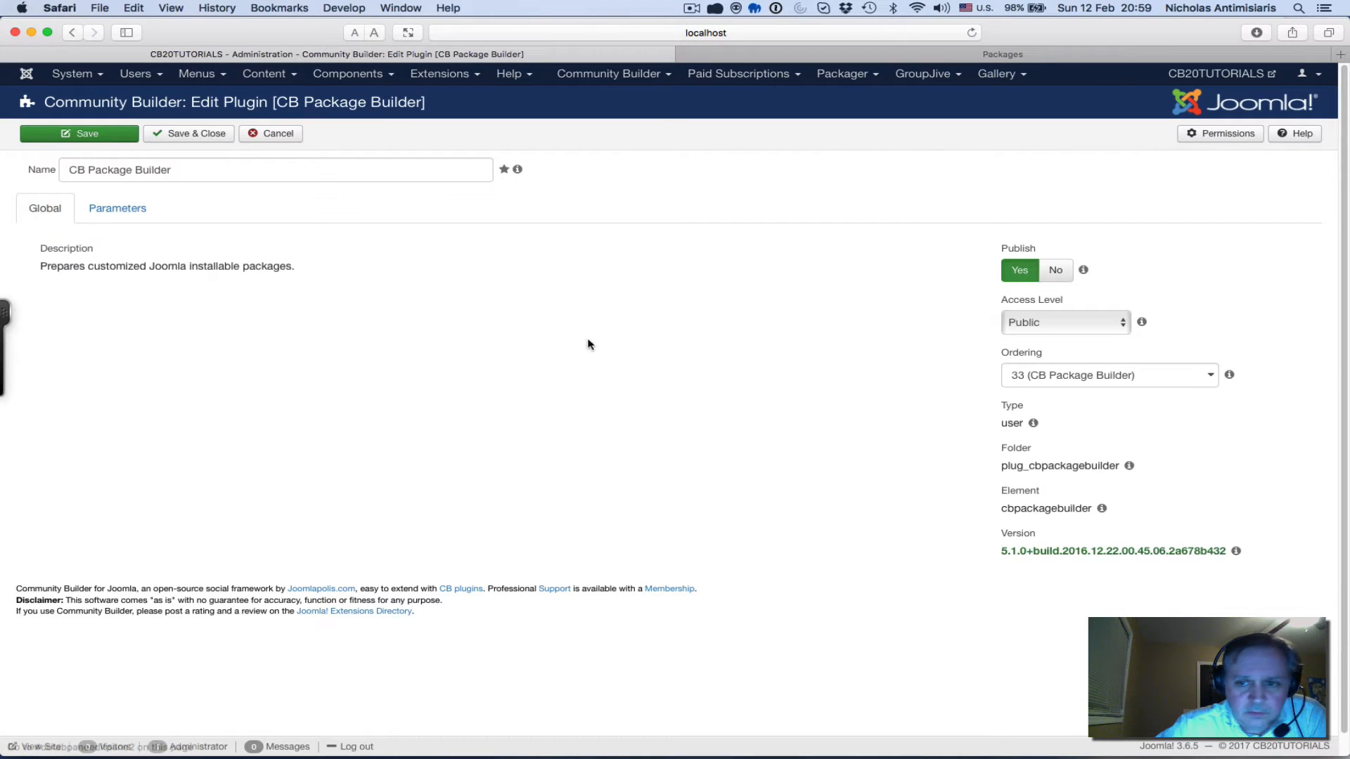
mouse_move(287, 253)
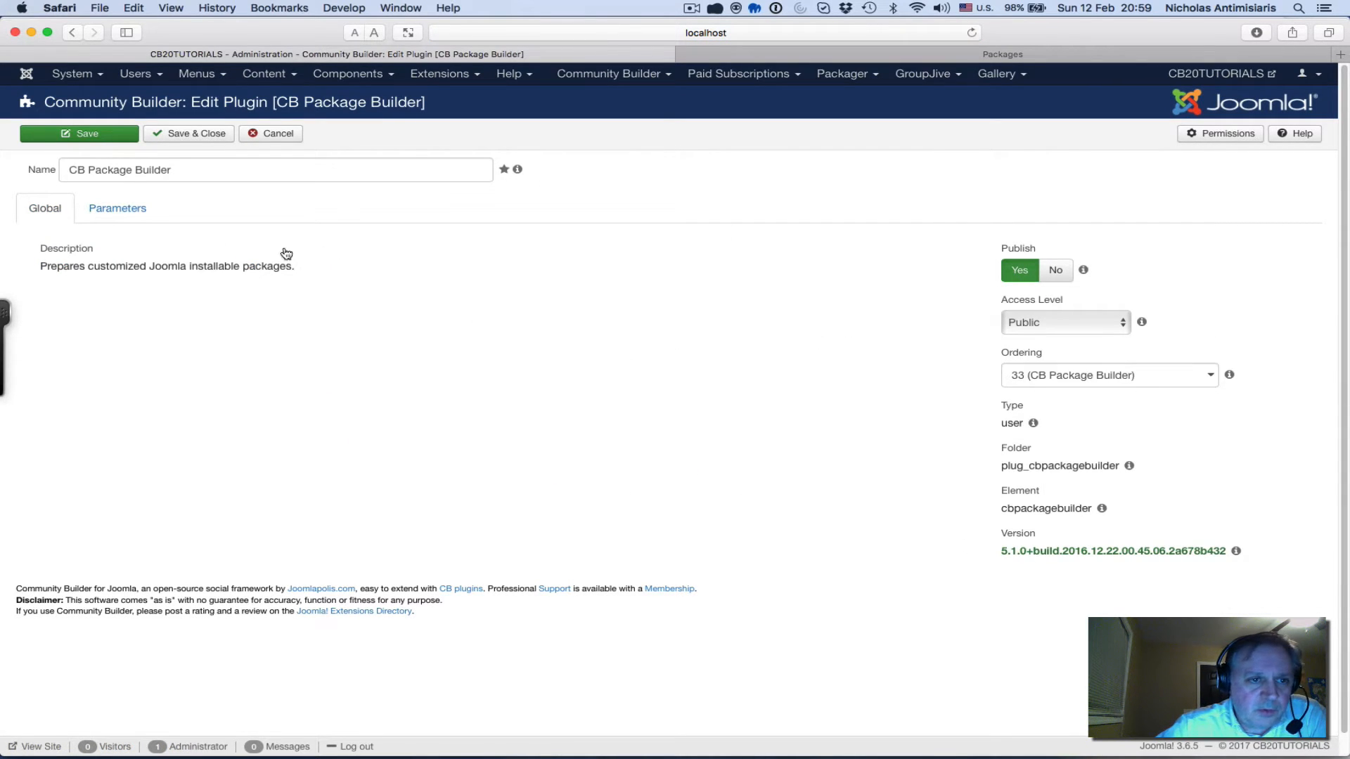
left_click(117, 209)
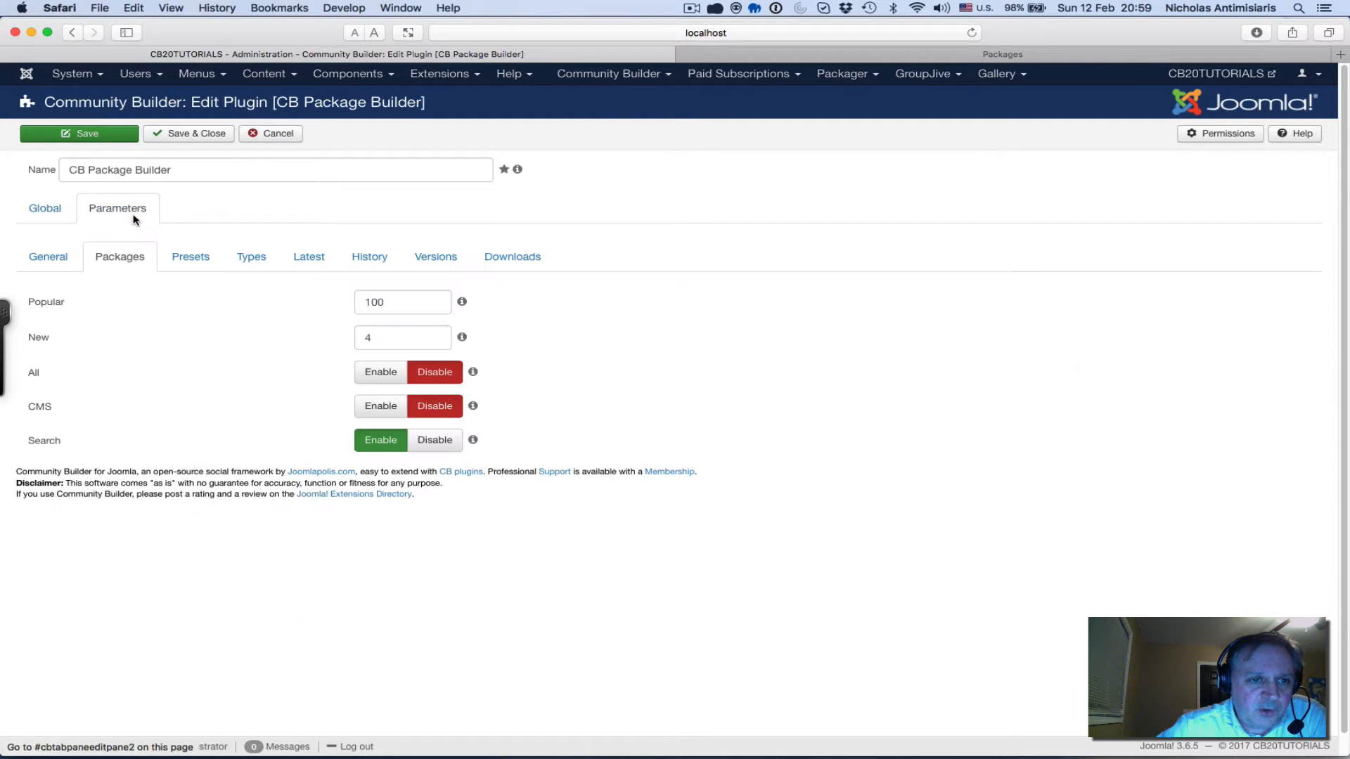
left_click(48, 256)
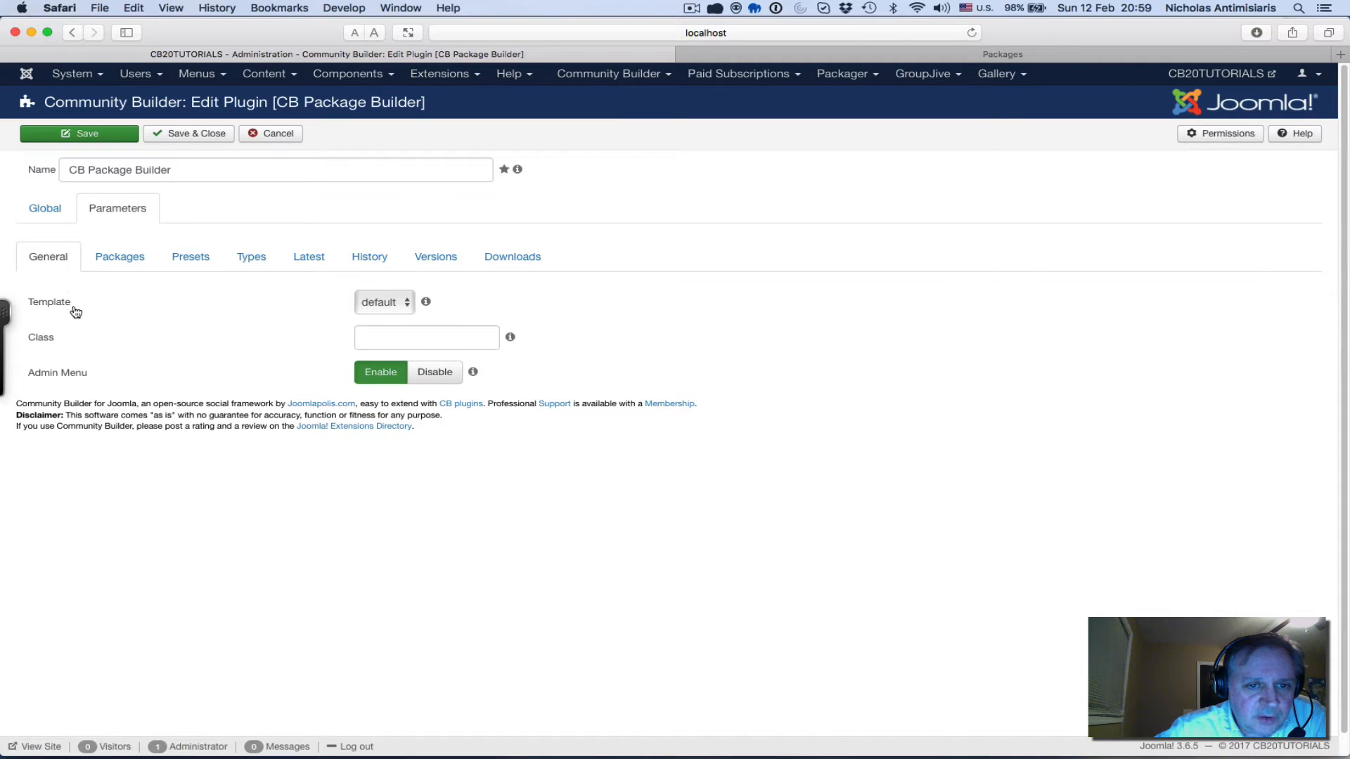
mouse_move(227, 317)
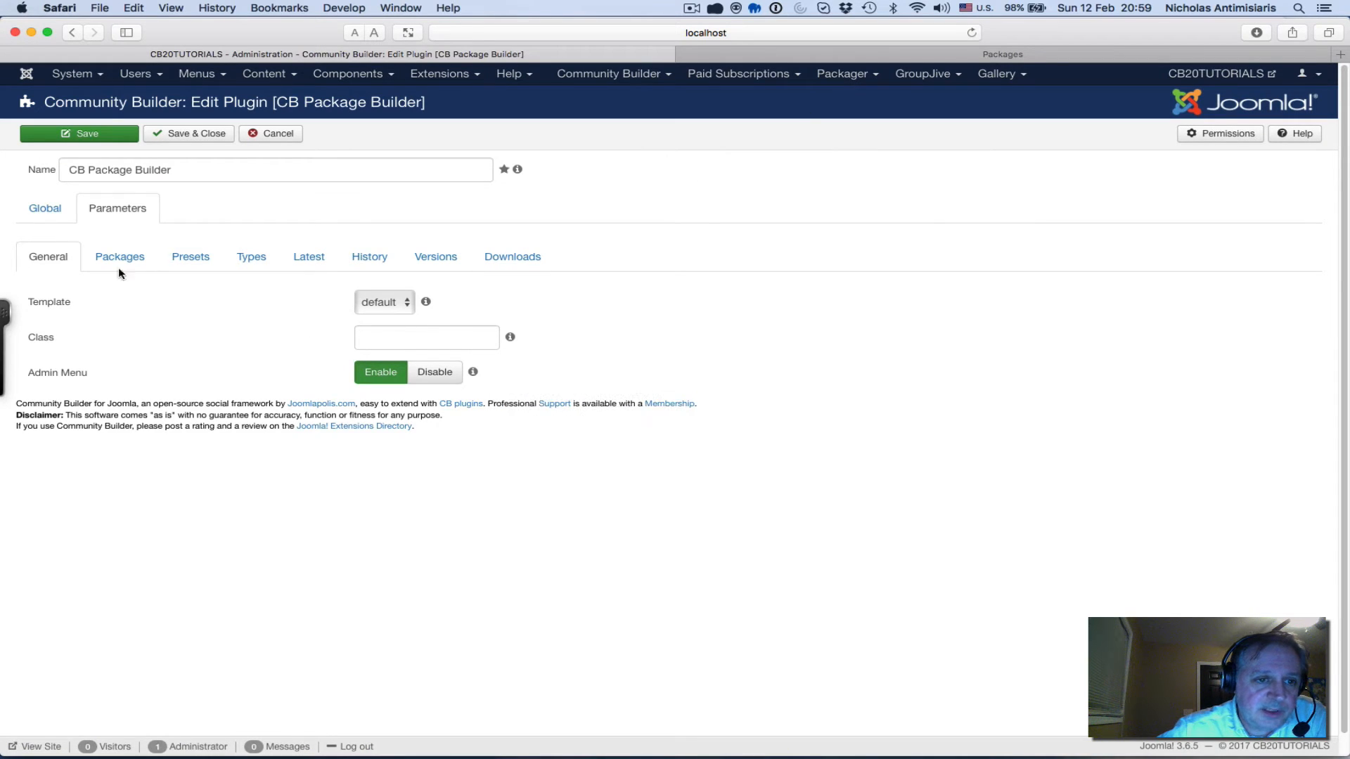
left_click(118, 256)
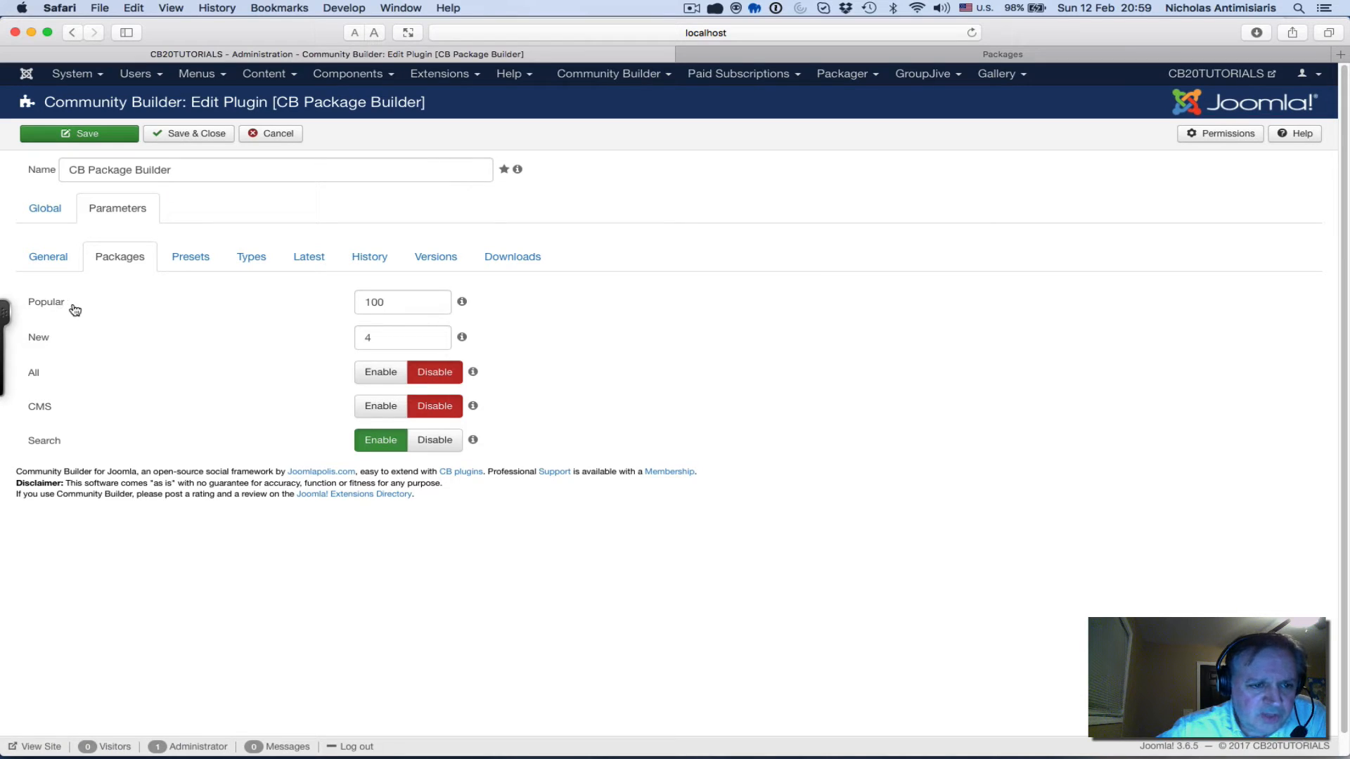
mouse_move(461, 302)
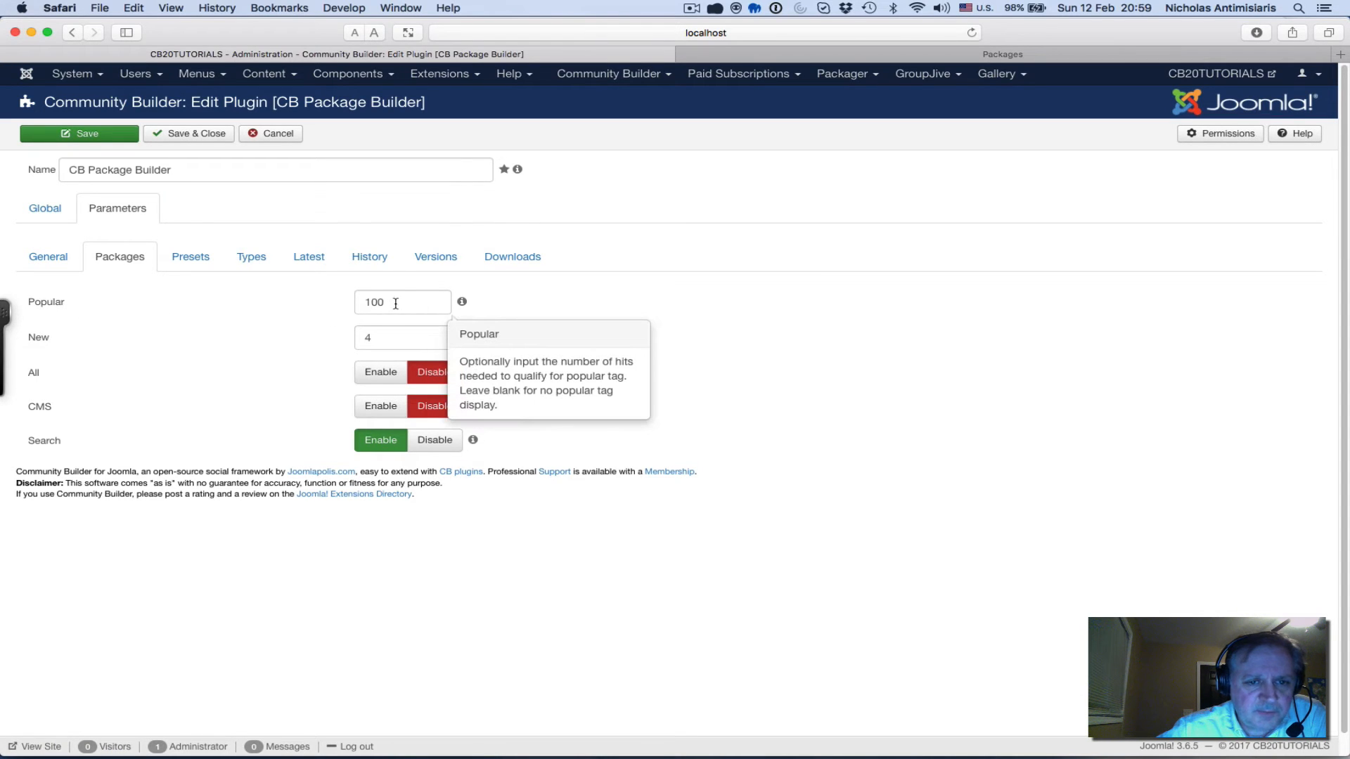
triple_click(402, 301)
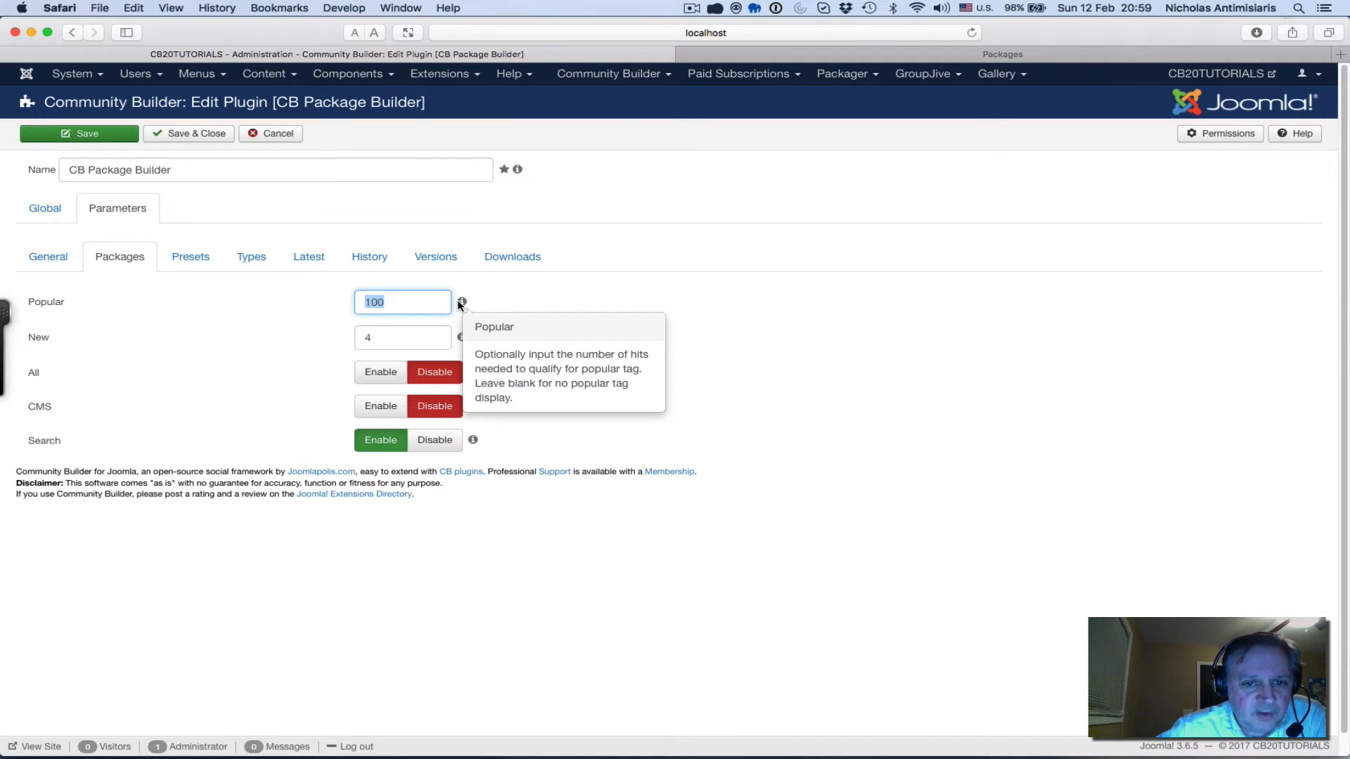
mouse_move(463, 305)
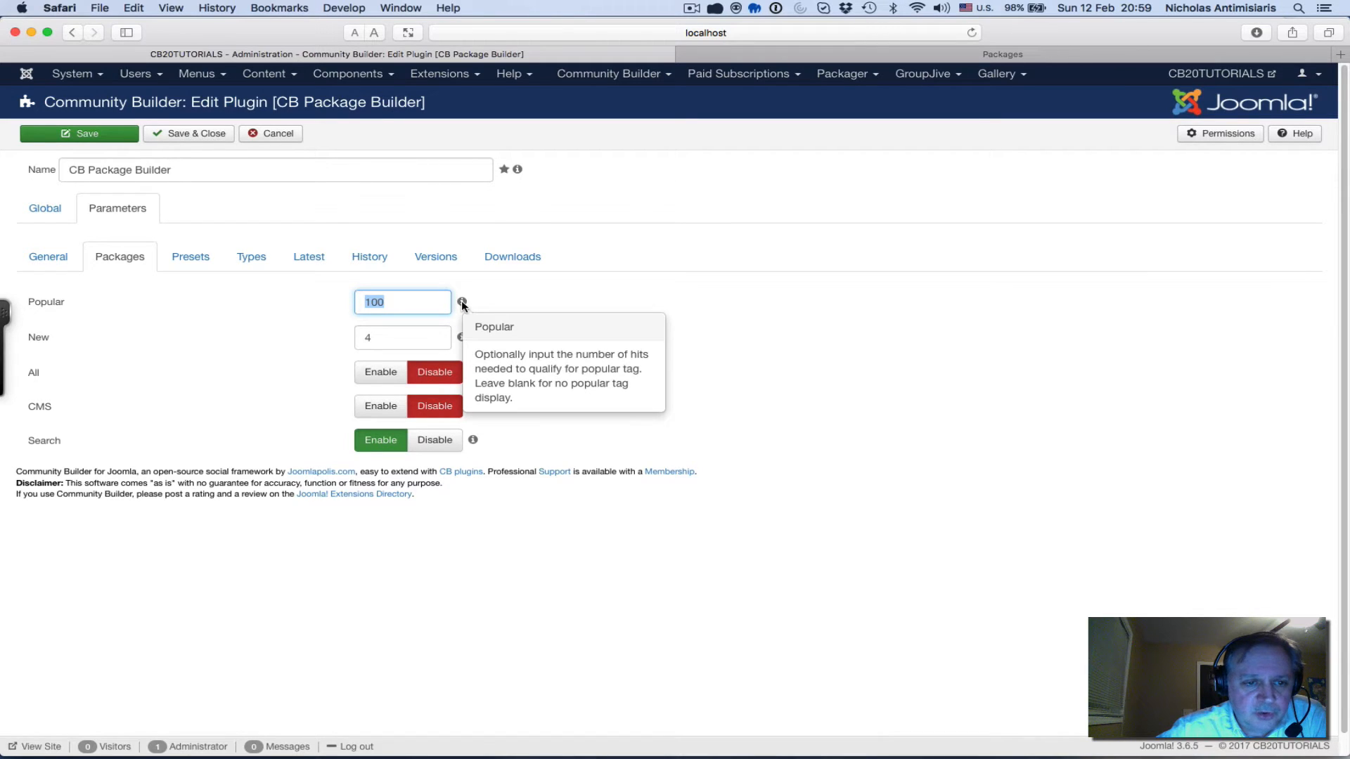
mouse_move(462, 336)
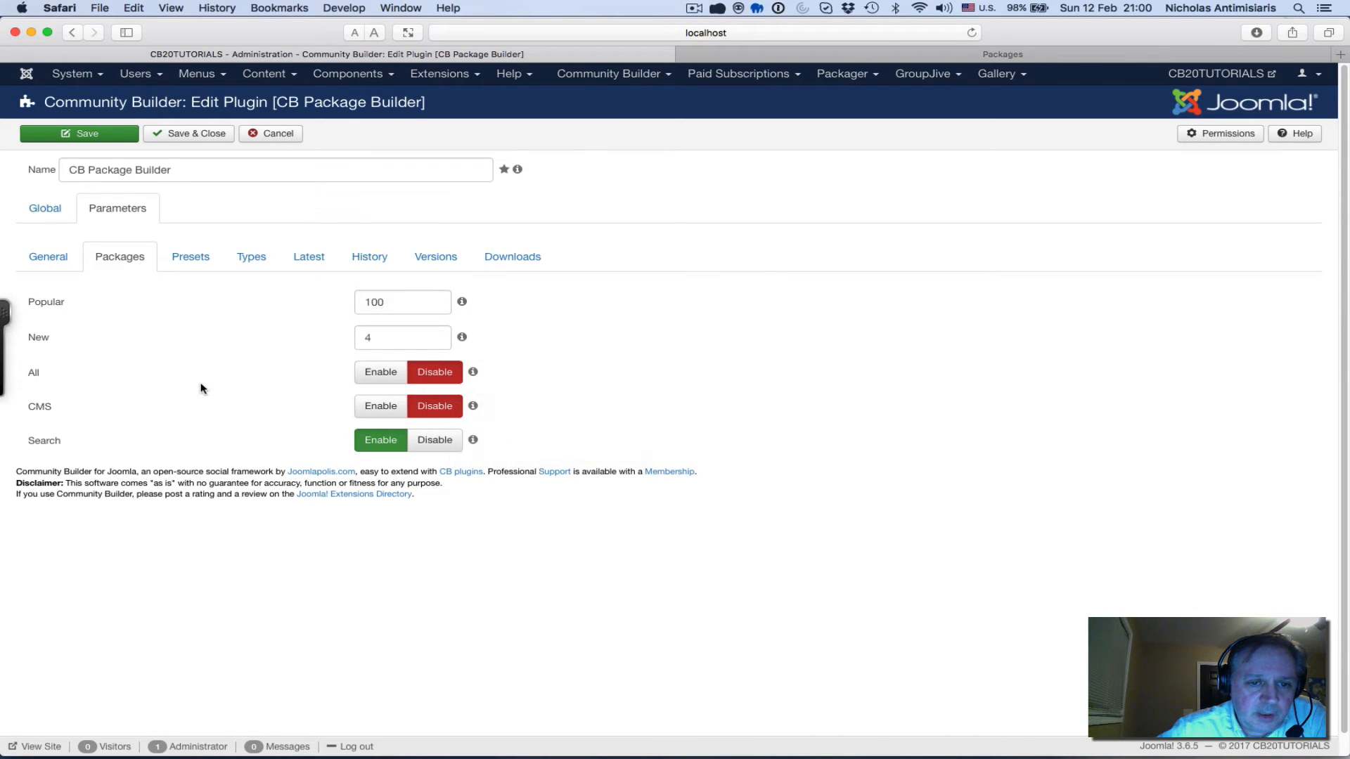
mouse_move(472, 371)
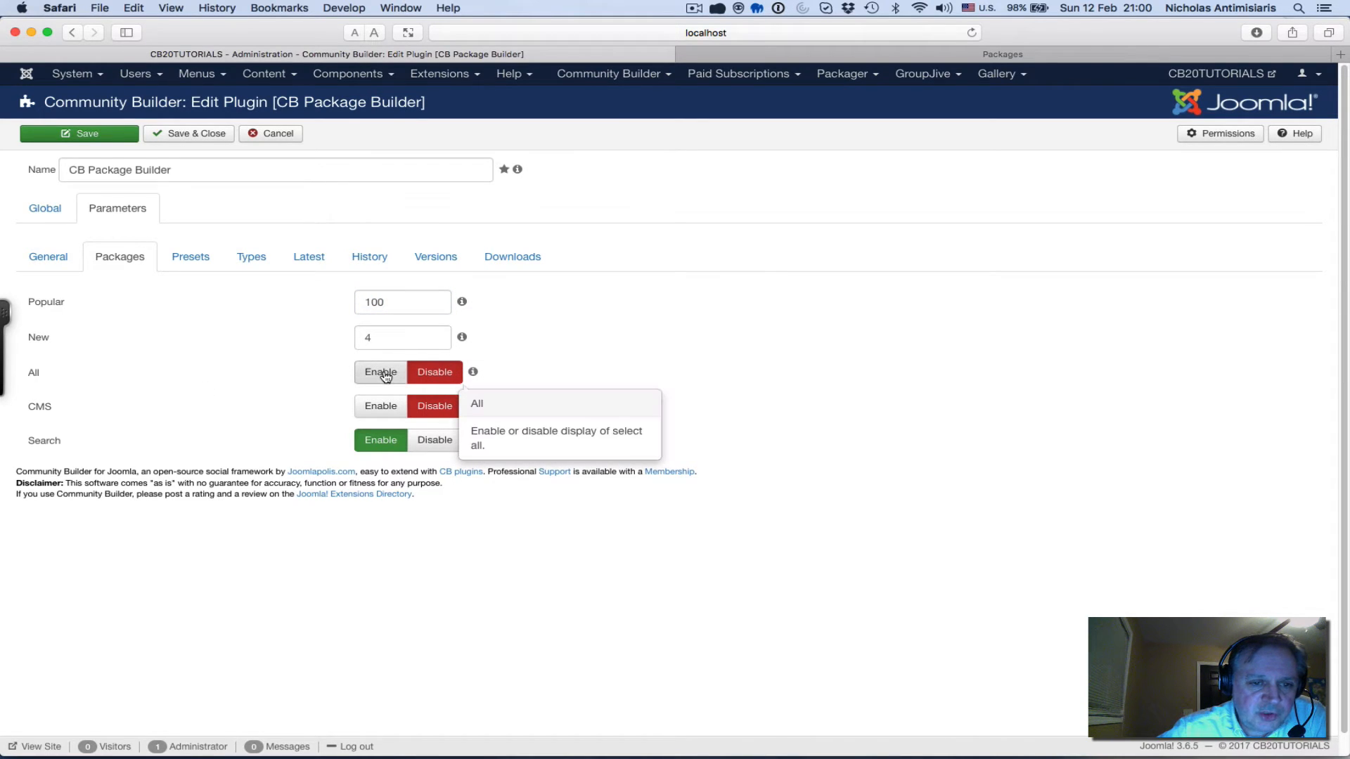
left_click(379, 371)
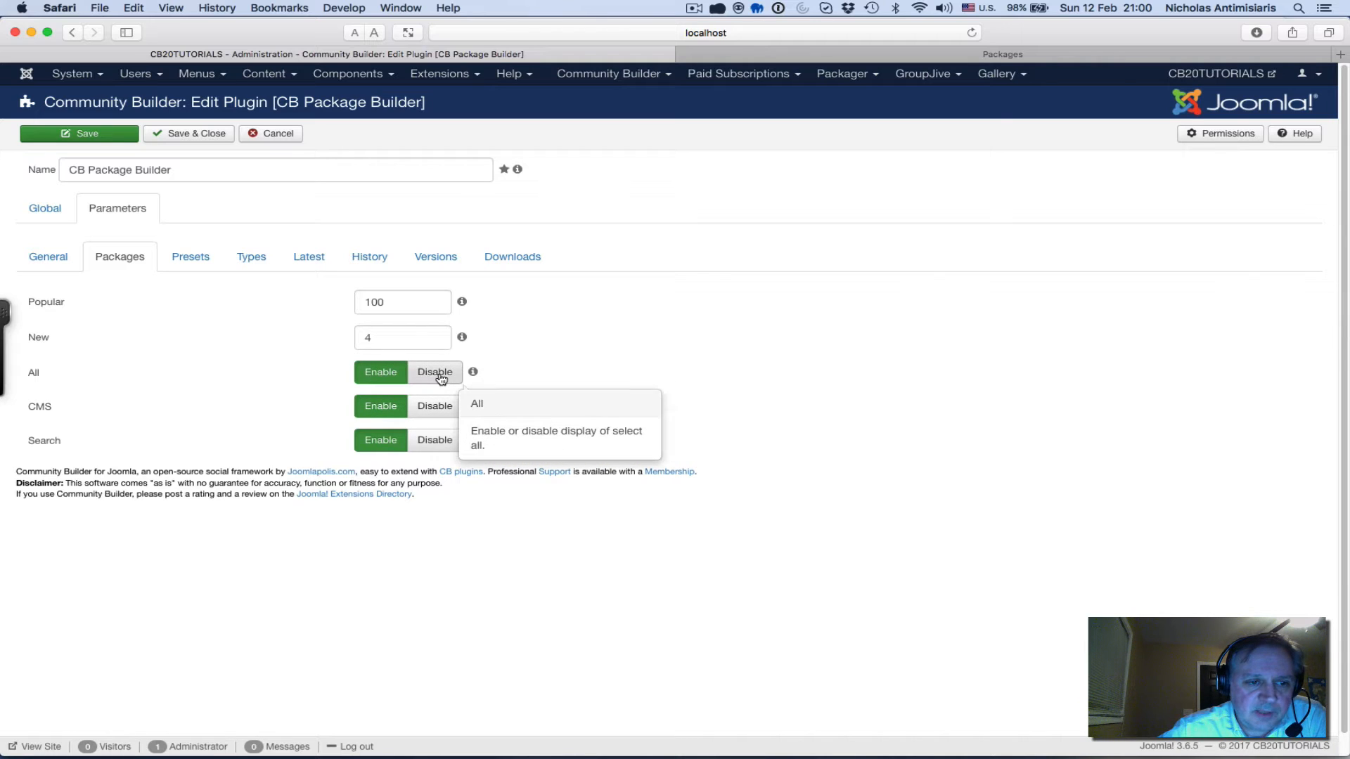
left_click(434, 371)
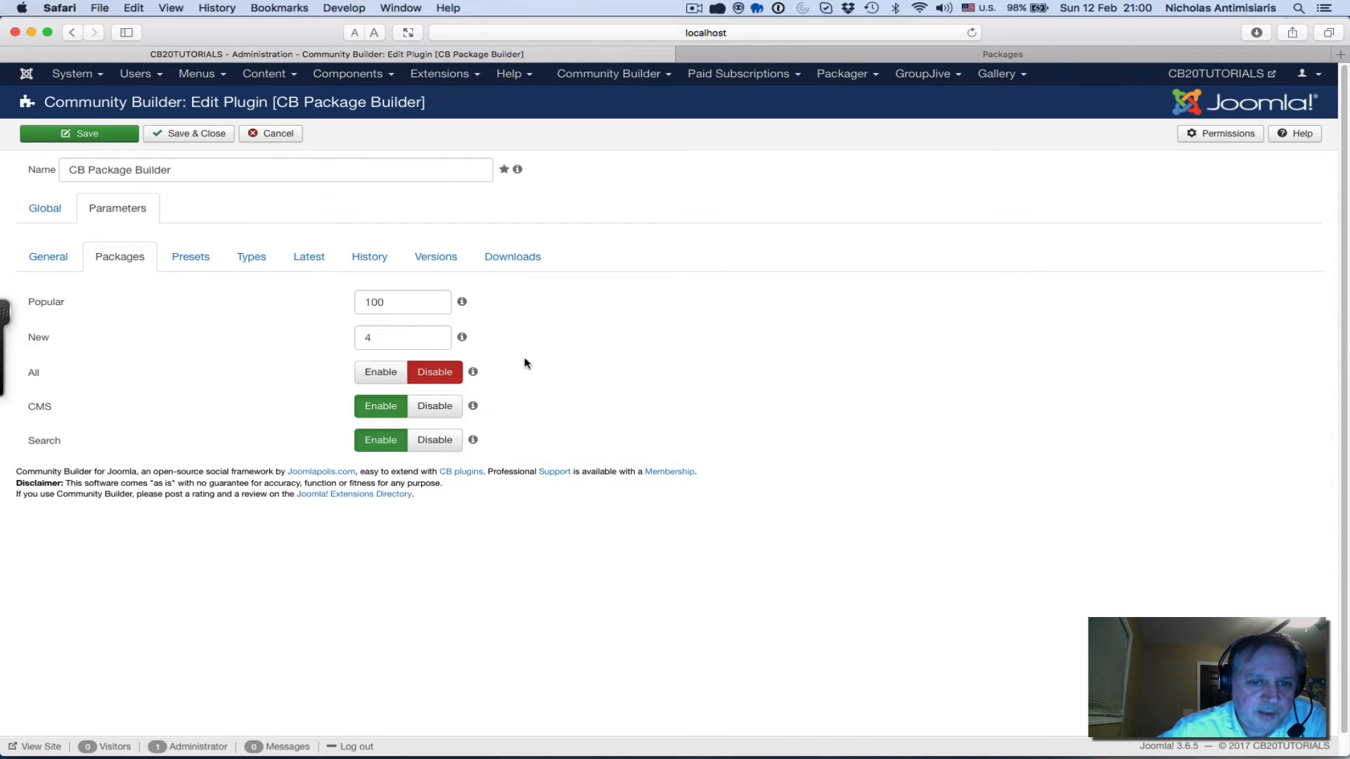
mouse_move(445, 412)
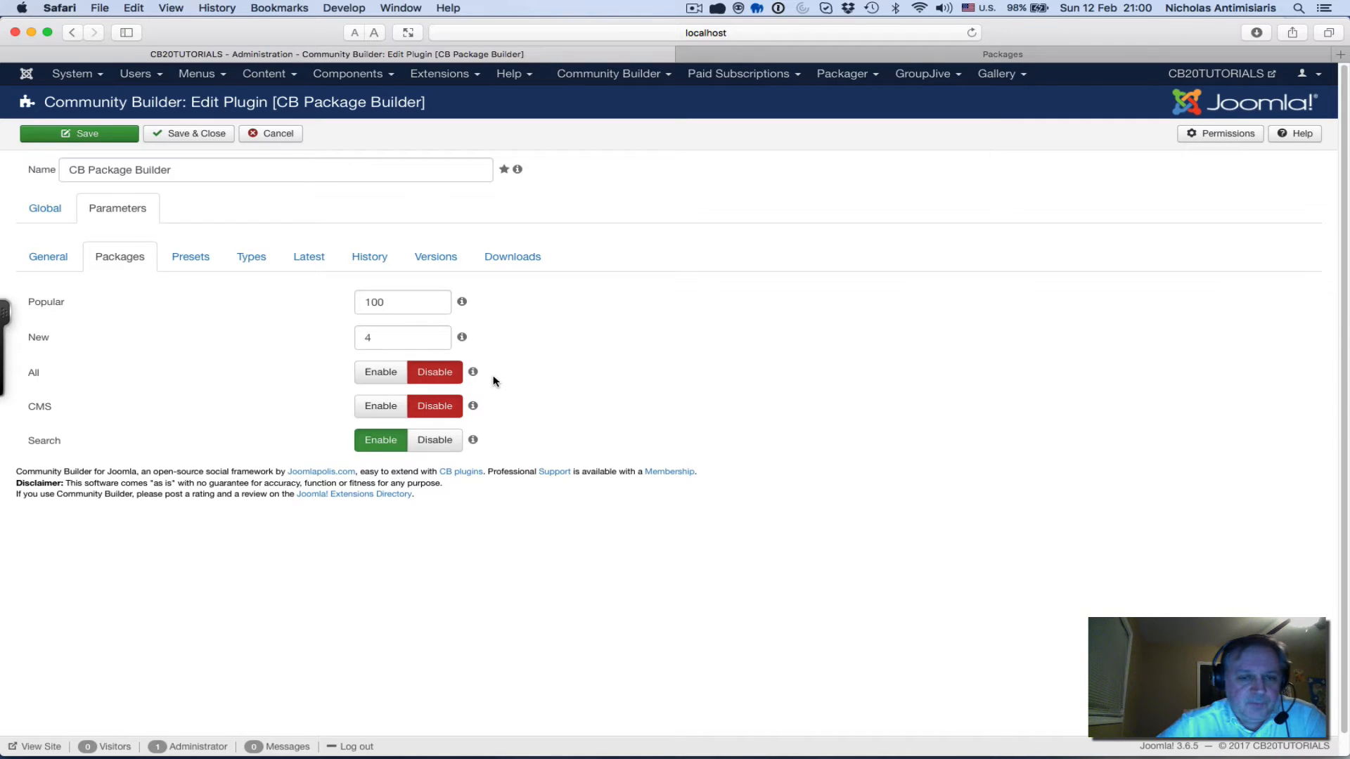
mouse_move(472, 371)
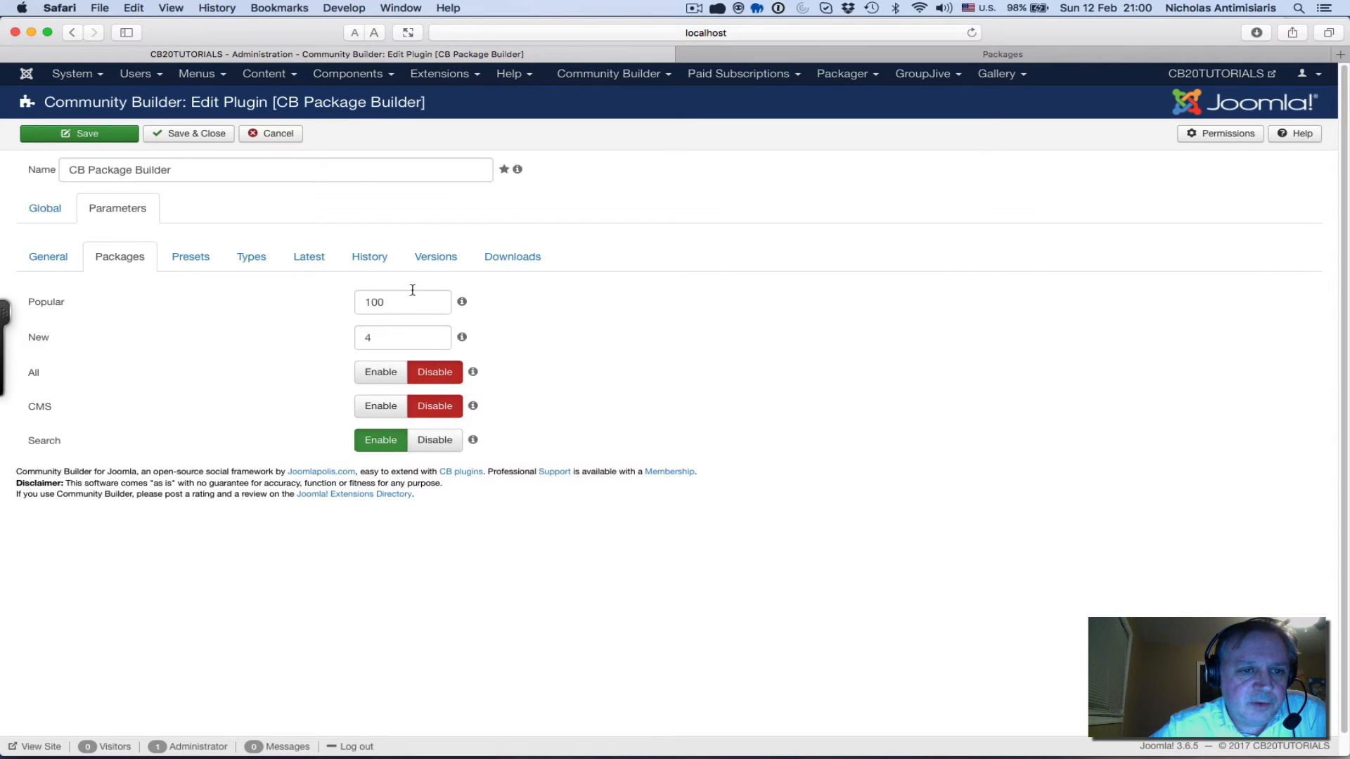
Step through the Parameters tabs to Downloads, showing root path /images/files
left_click(190, 256)
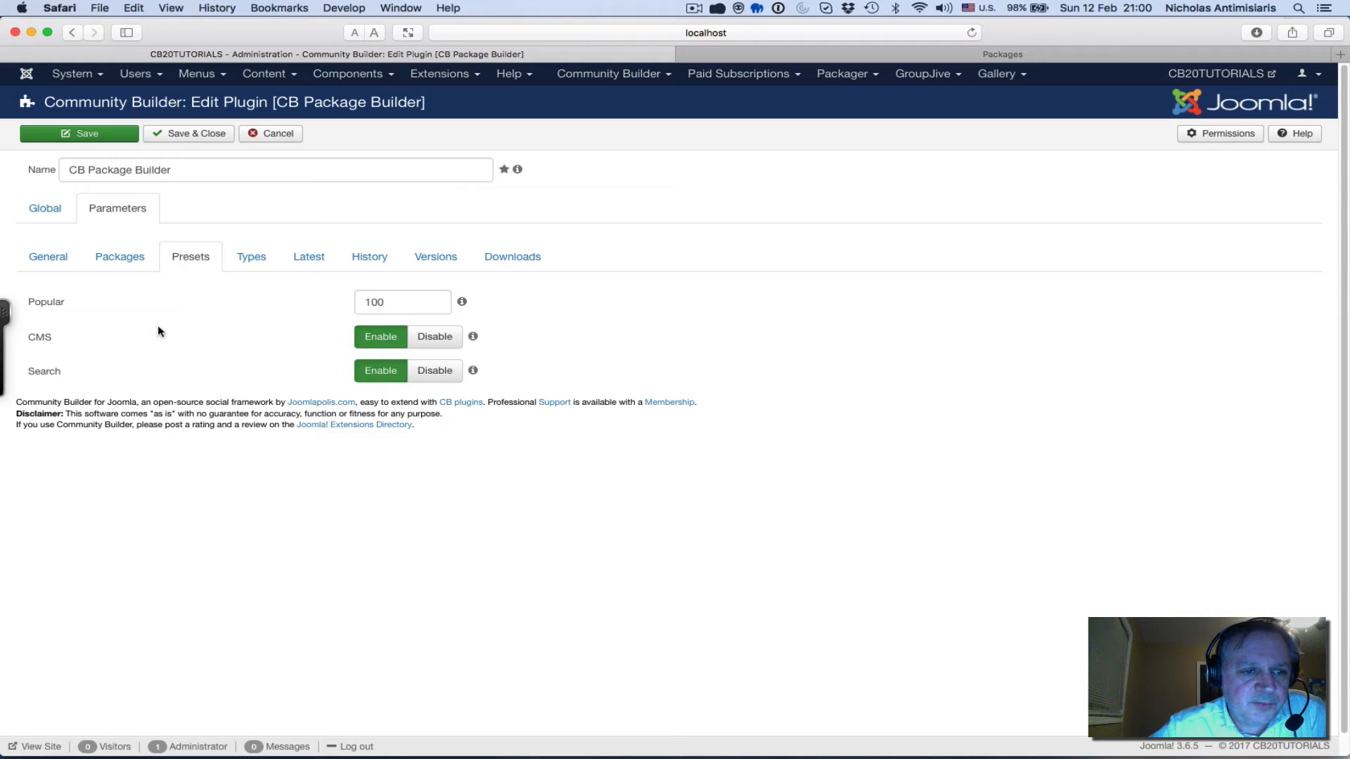
mouse_move(463, 301)
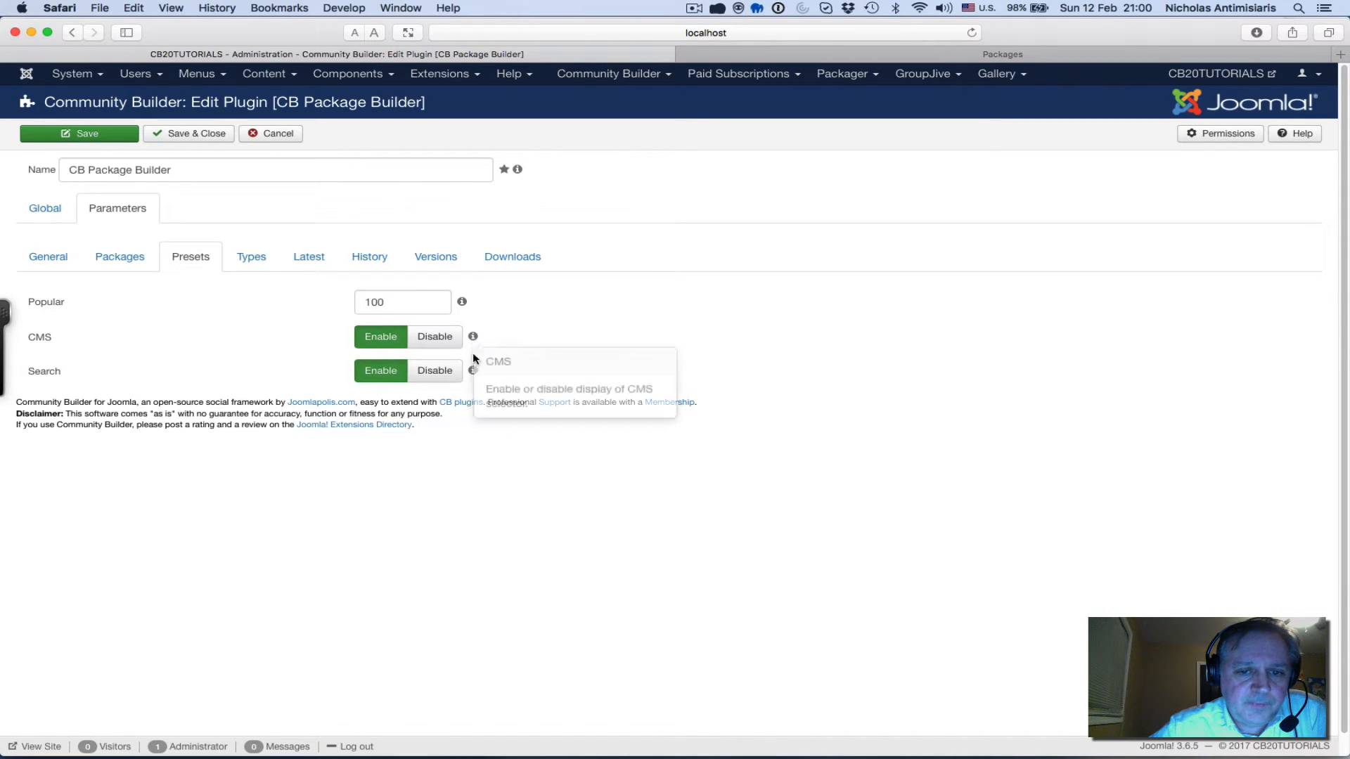
mouse_move(229, 325)
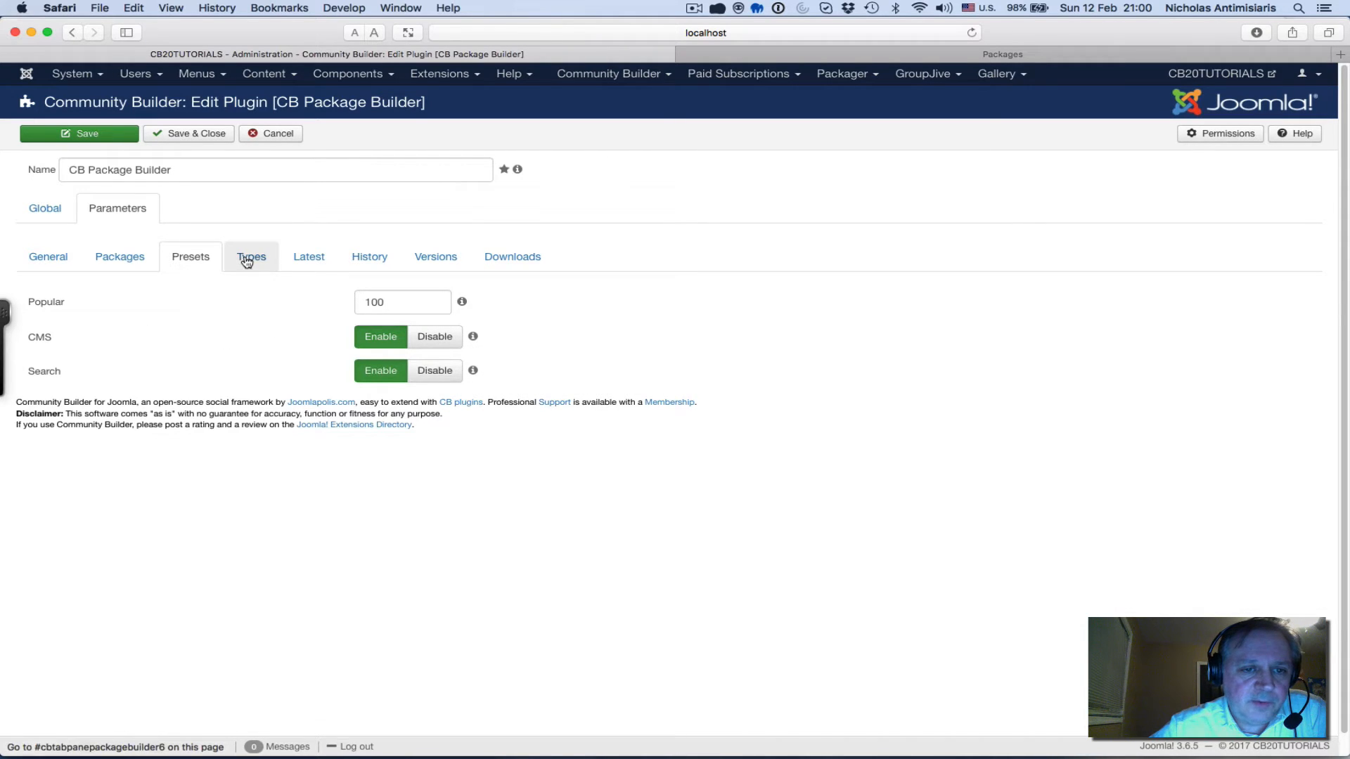
left_click(251, 255)
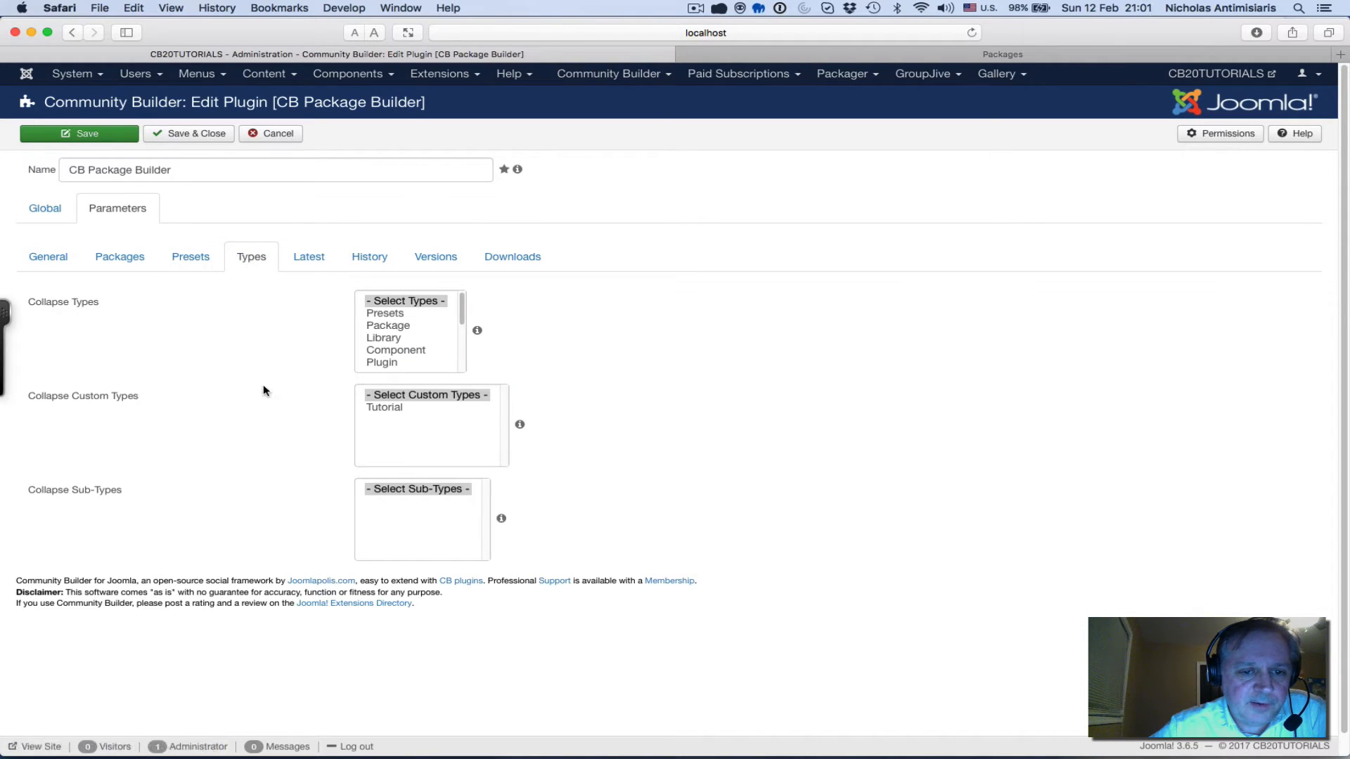
mouse_move(308, 256)
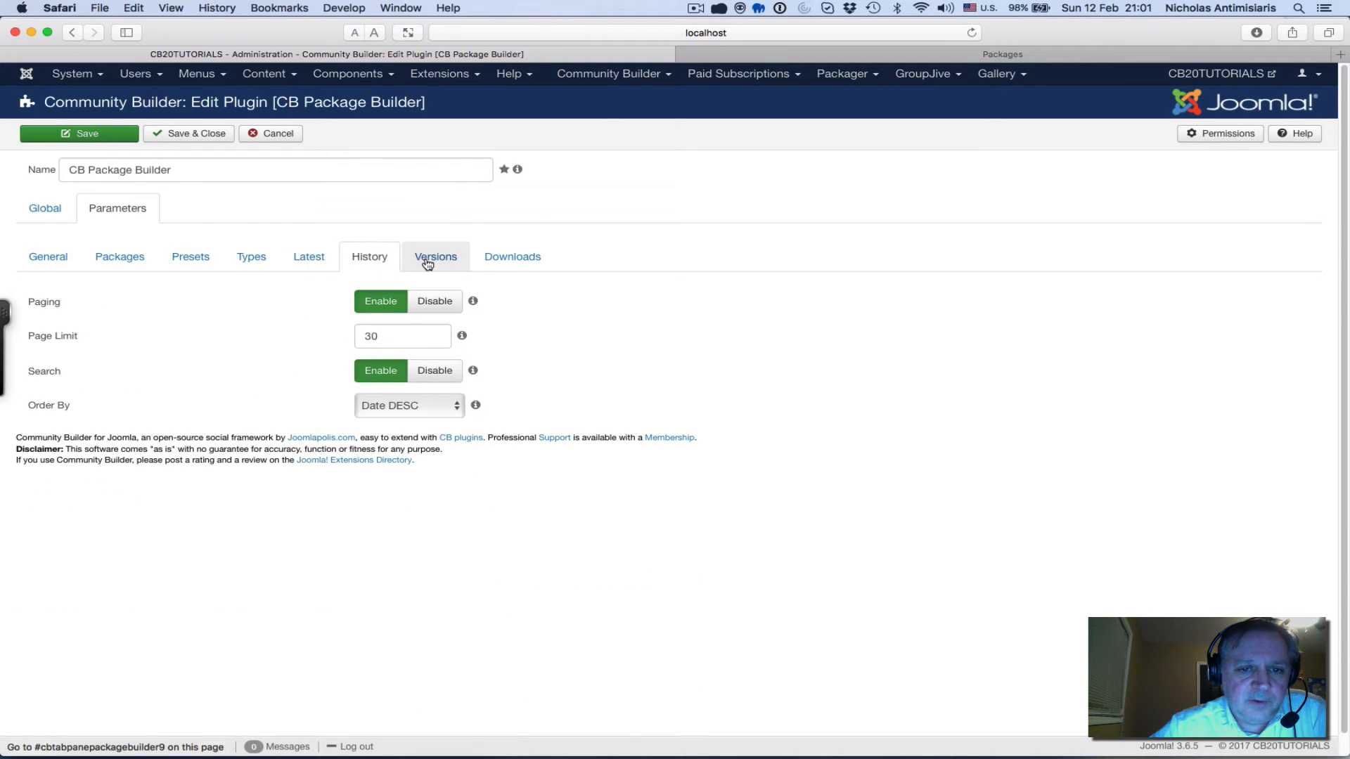
left_click(434, 255)
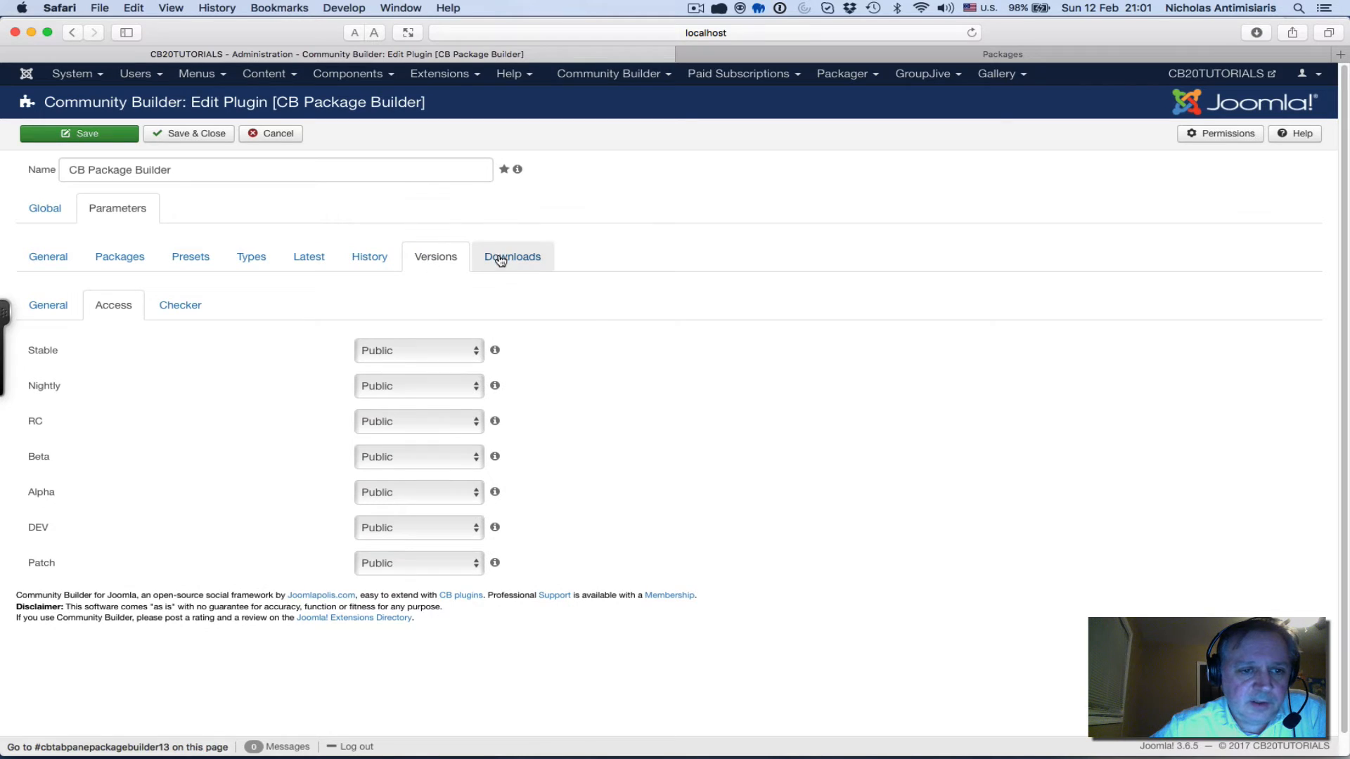
left_click(511, 256)
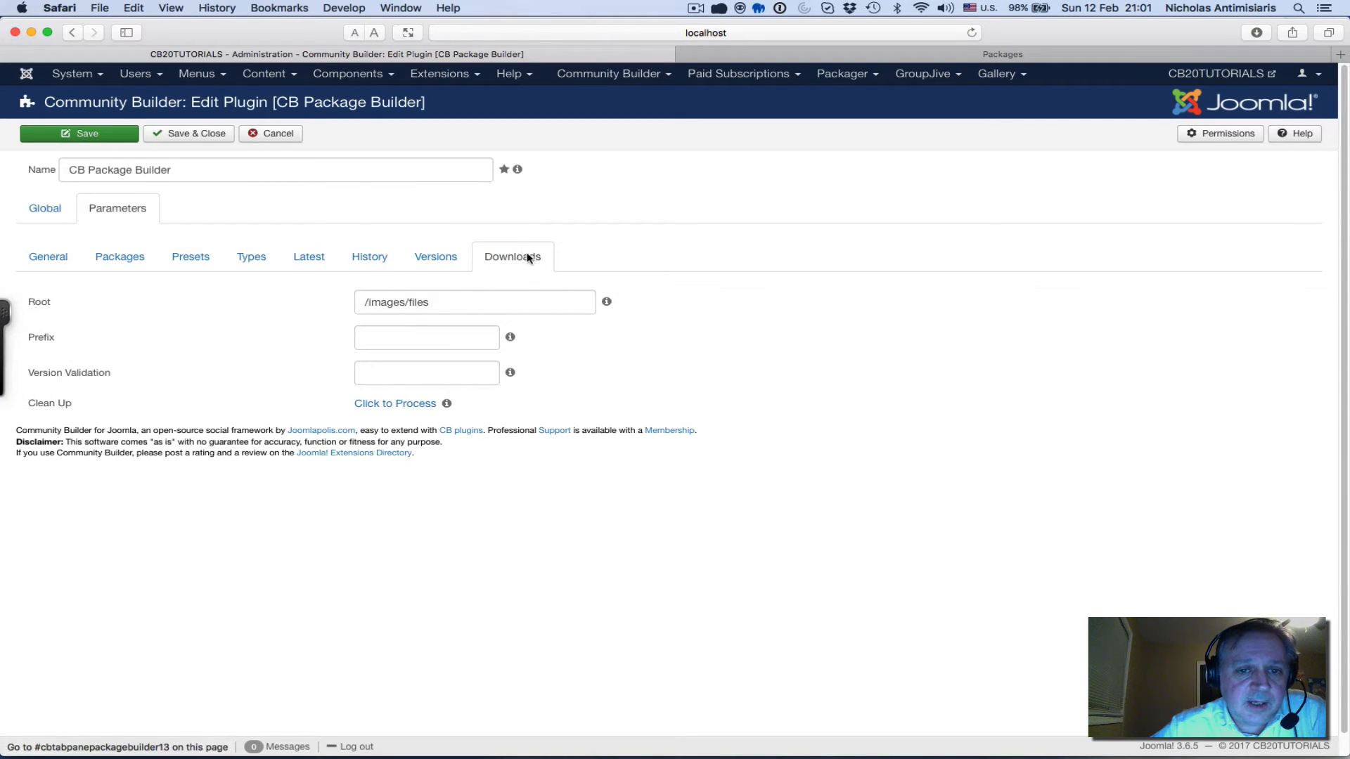
mouse_move(606, 302)
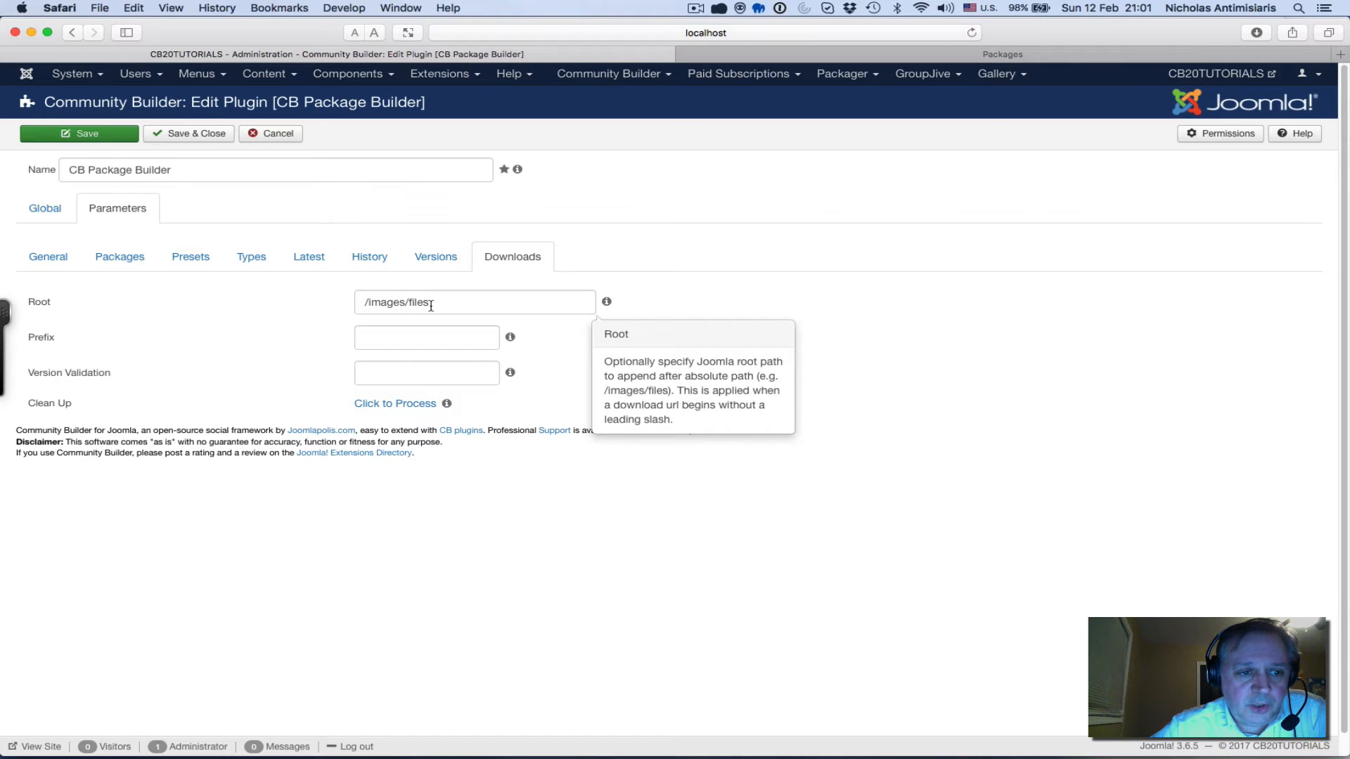
mouse_move(324, 225)
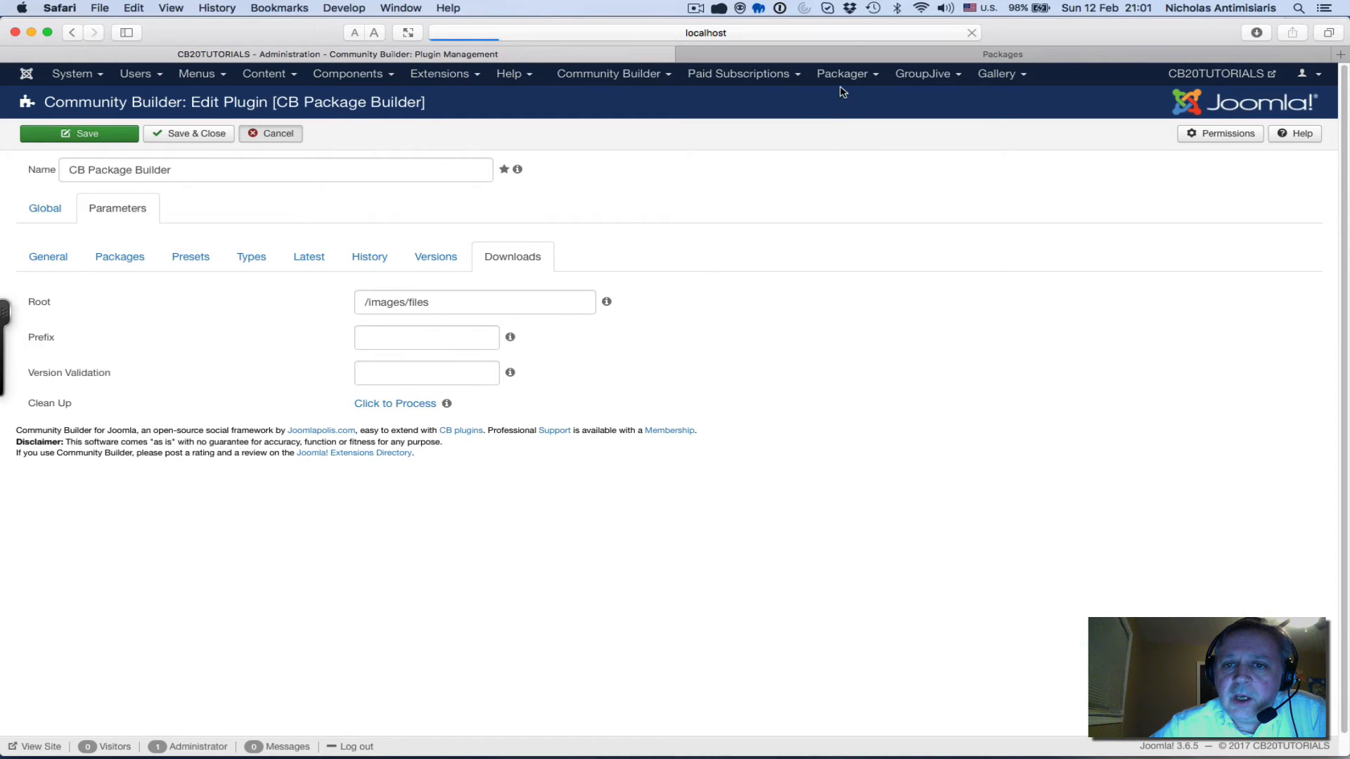
Leave the plugin settings and go to Packager > Packages to reach Tutorial #1
left_click(842, 73)
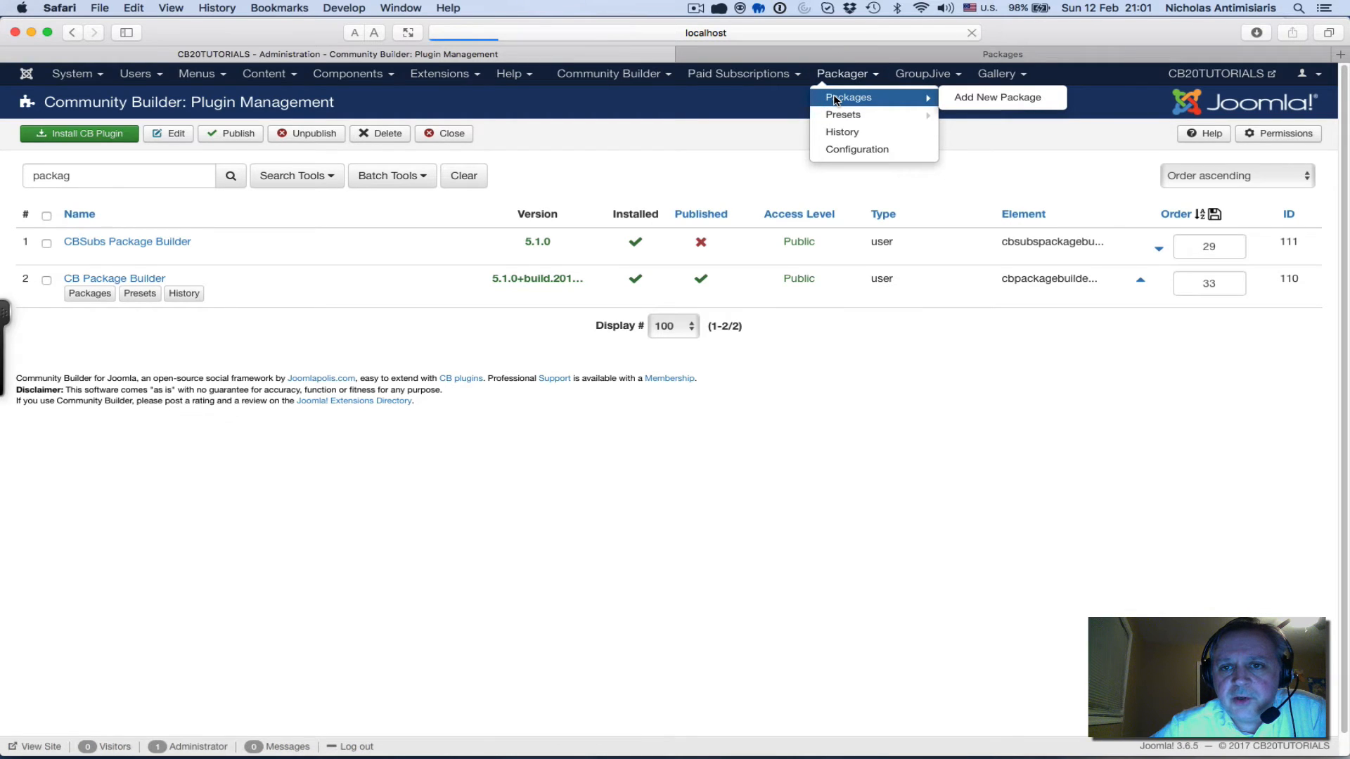
left_click(846, 97)
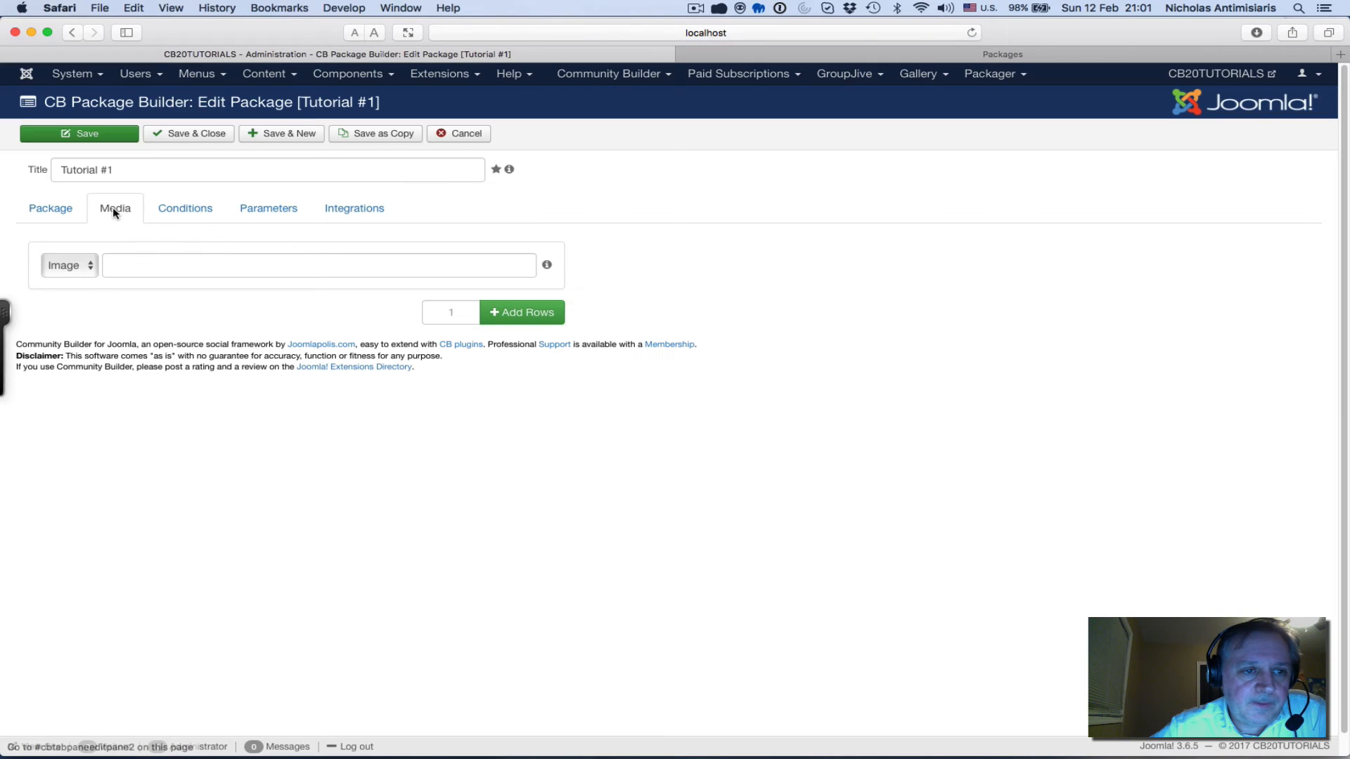
left_click(51, 208)
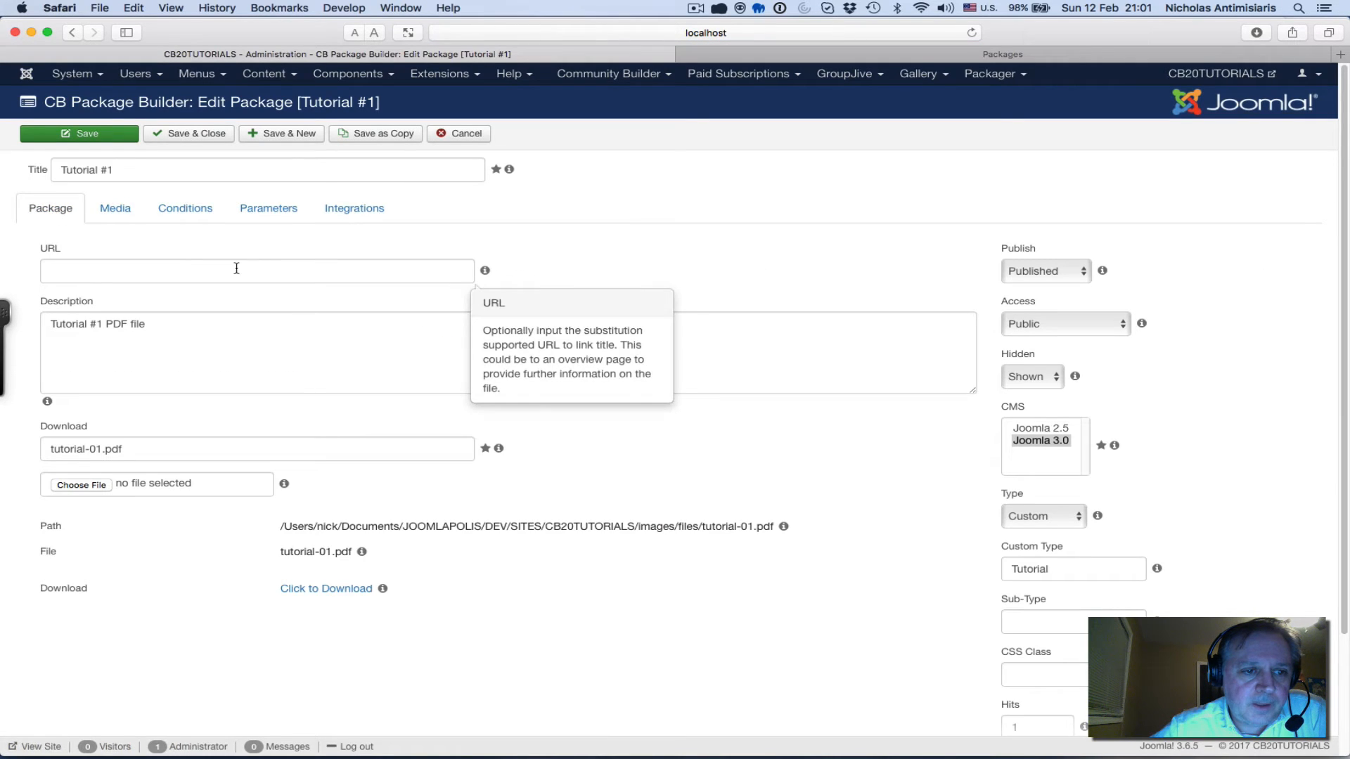
mouse_move(1141, 323)
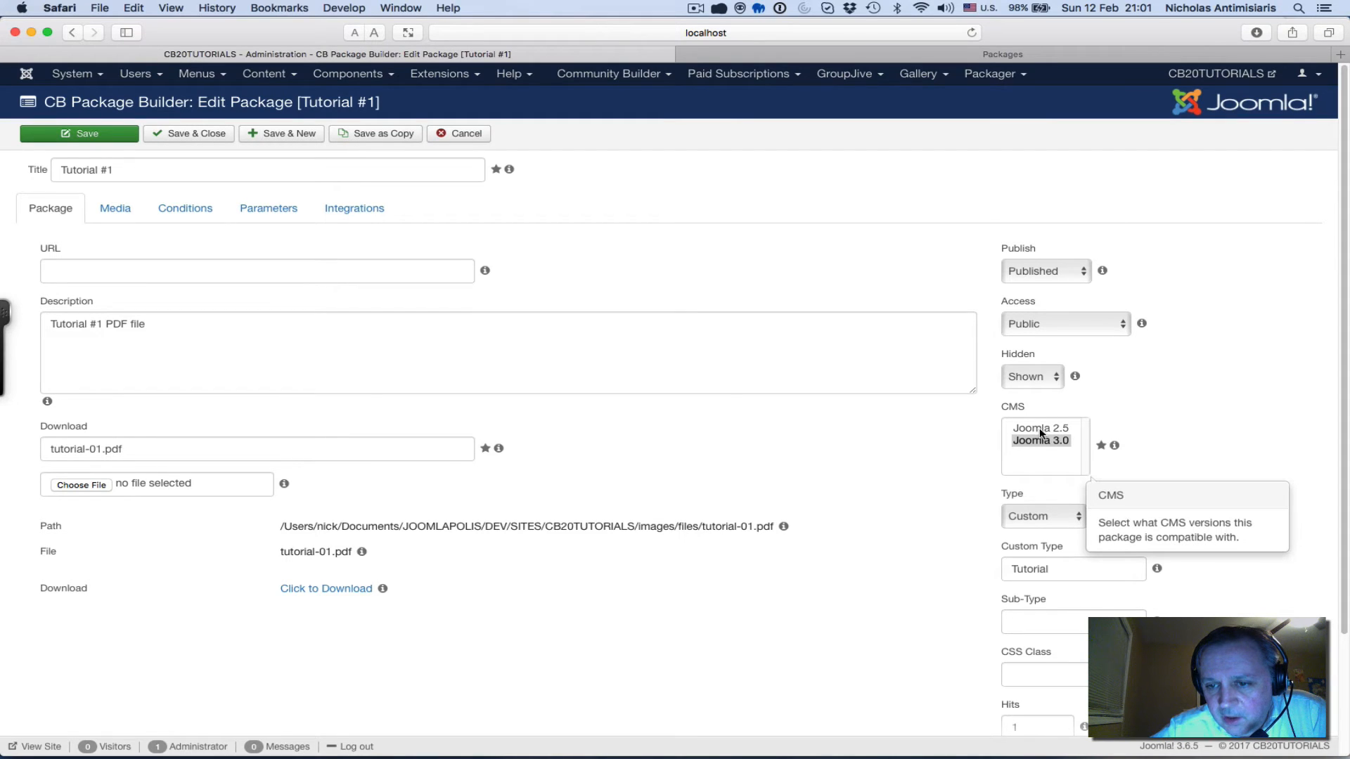
mouse_move(1042, 445)
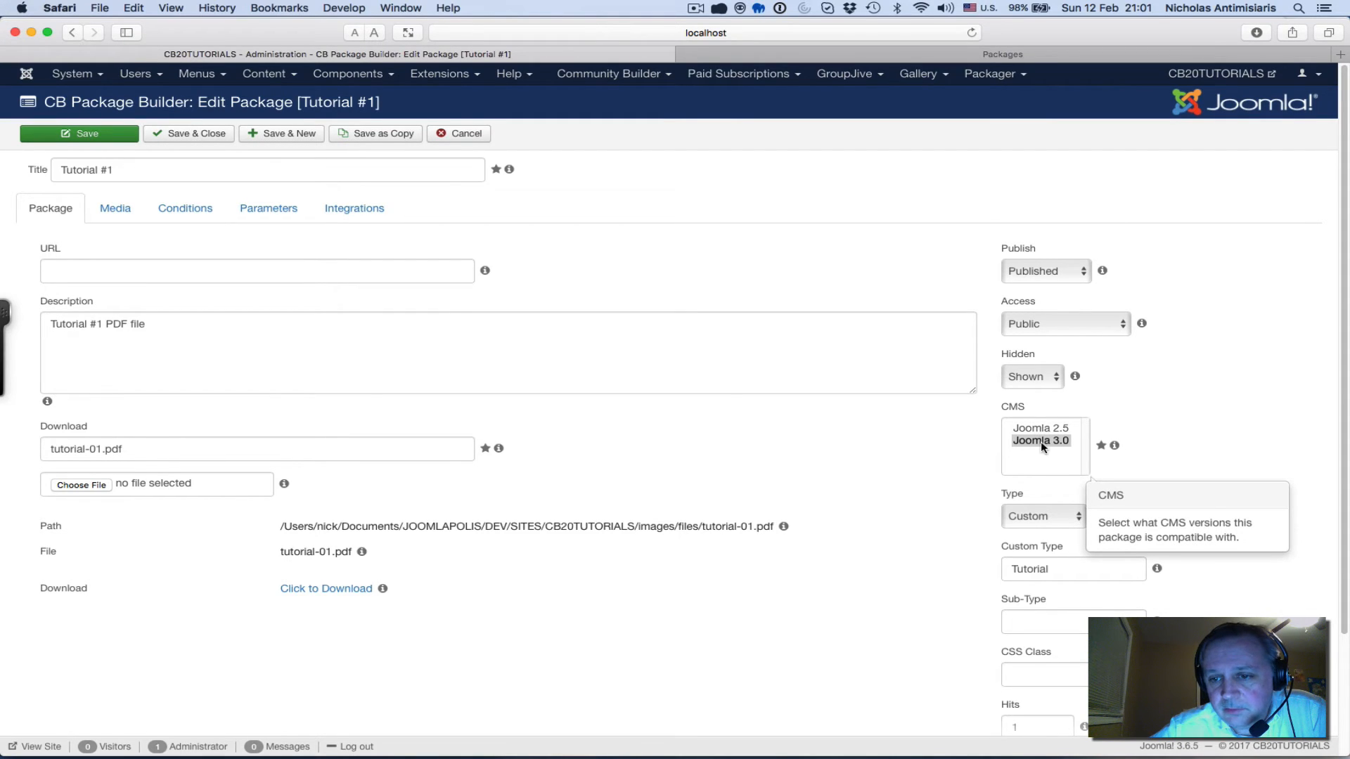
mouse_move(1037, 423)
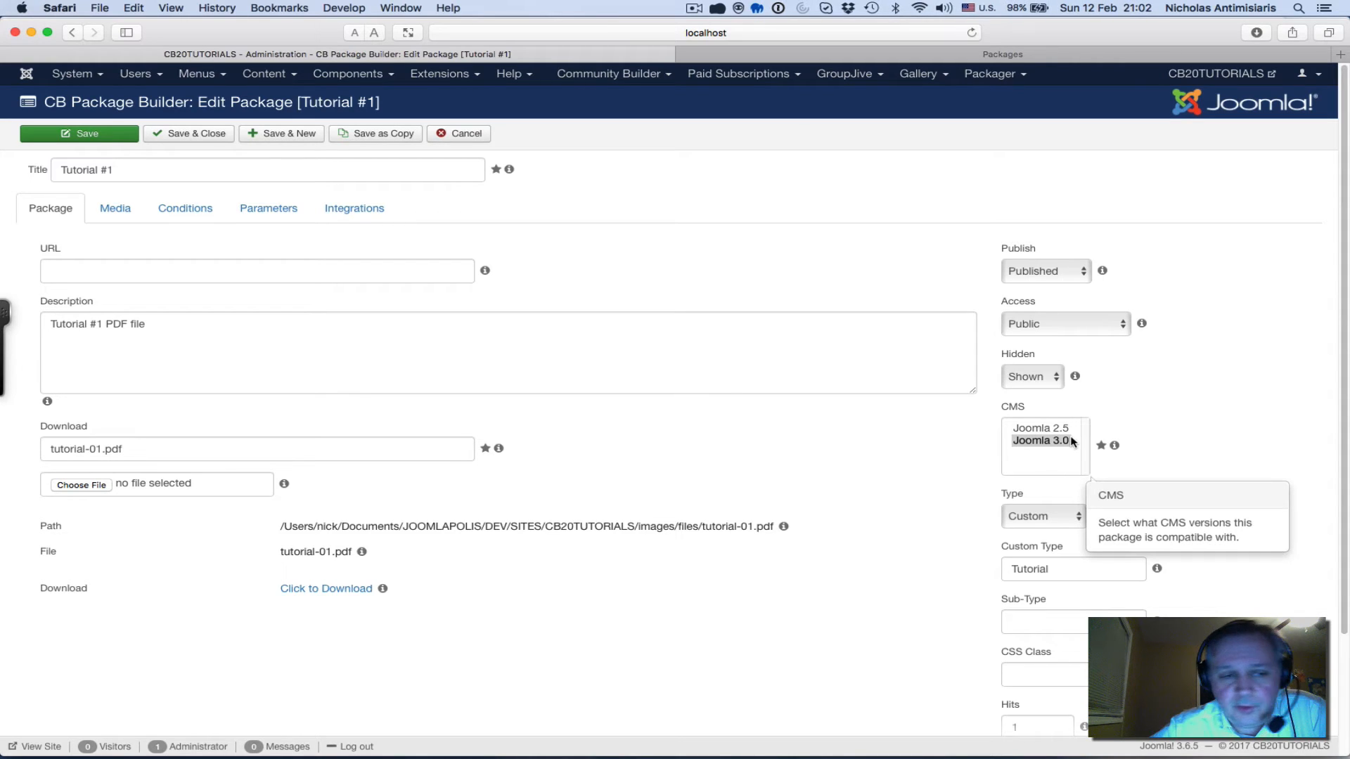
mouse_move(1087, 450)
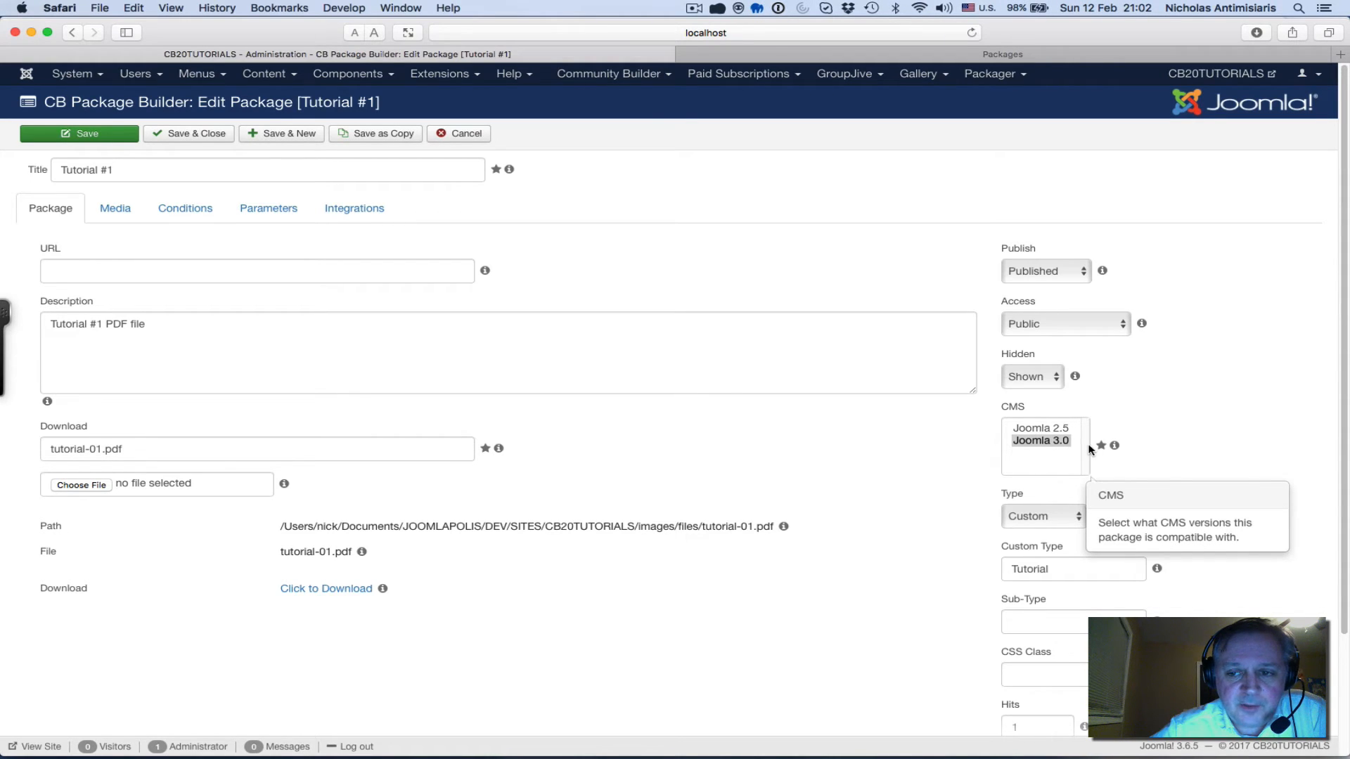
mouse_move(653, 436)
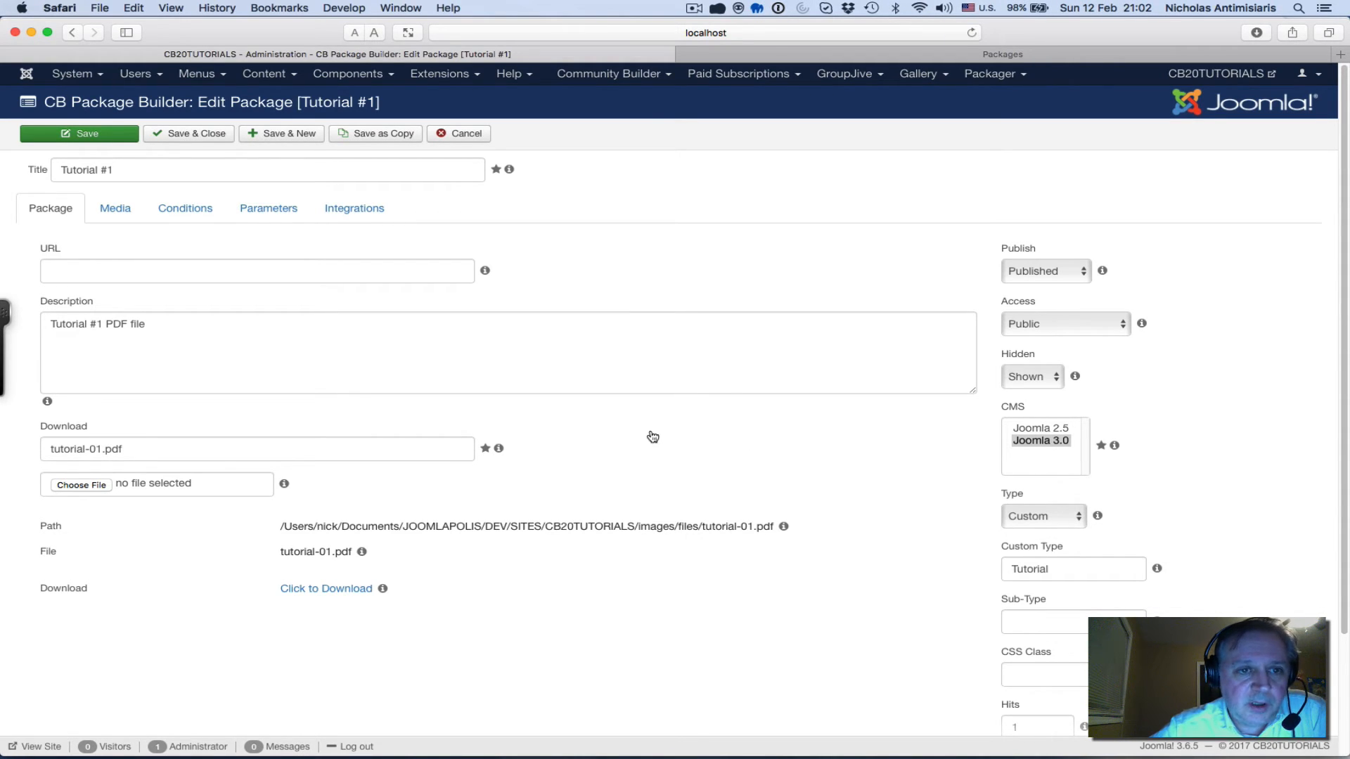
mouse_move(970, 166)
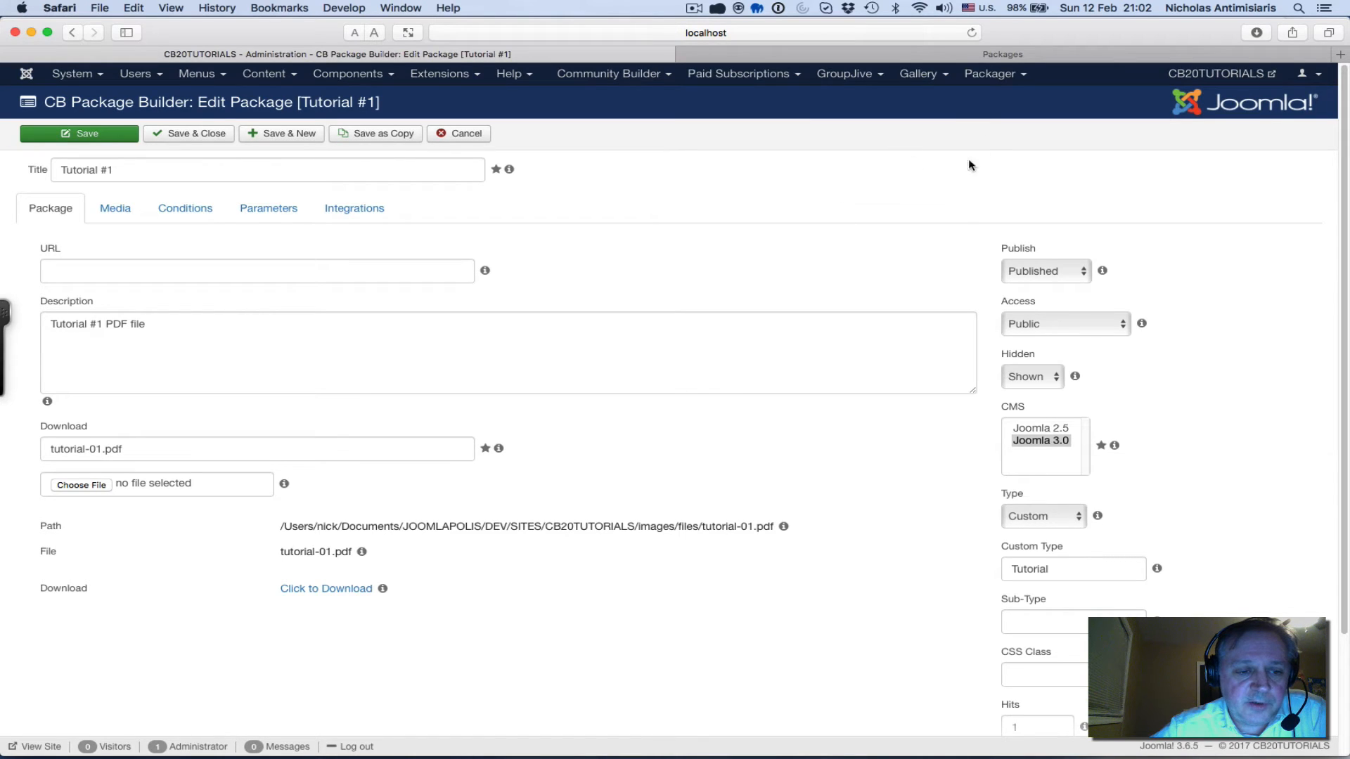
mouse_move(981, 401)
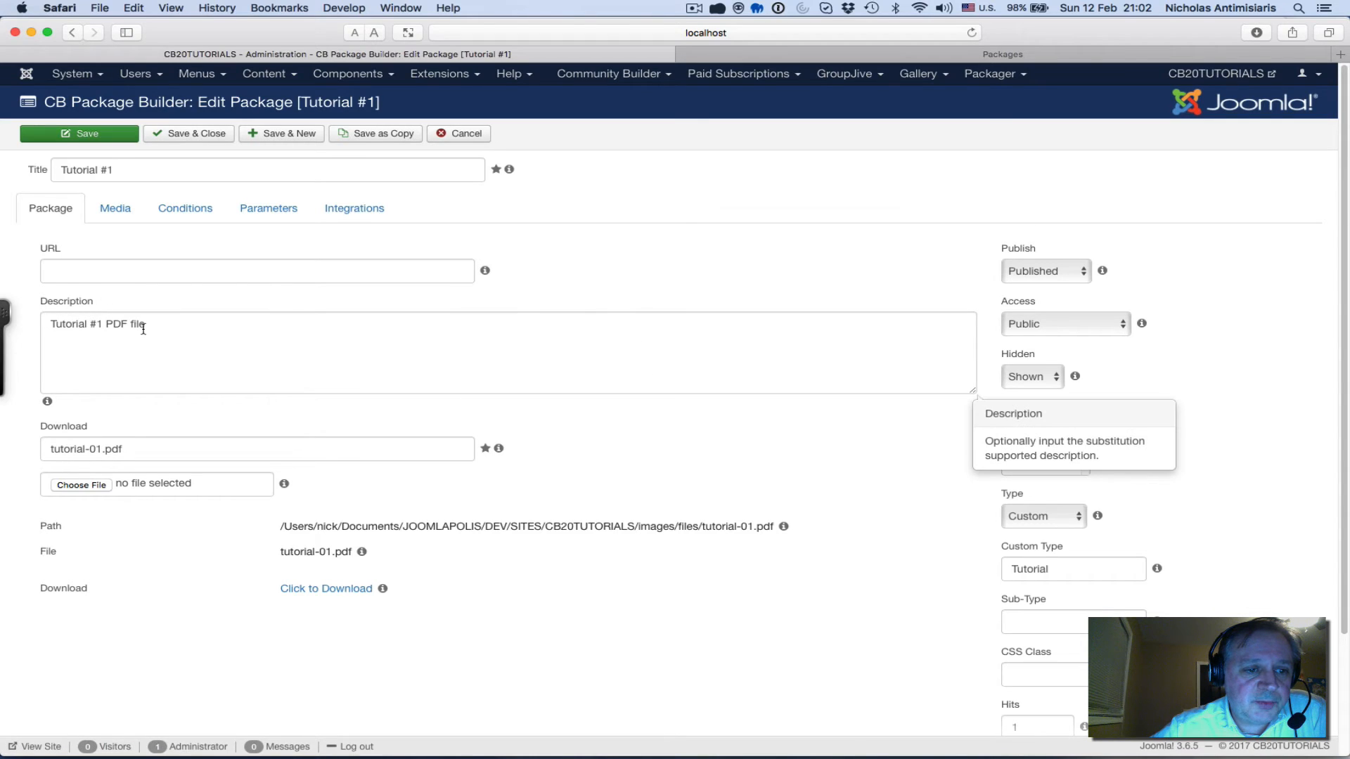
left_click(256, 270)
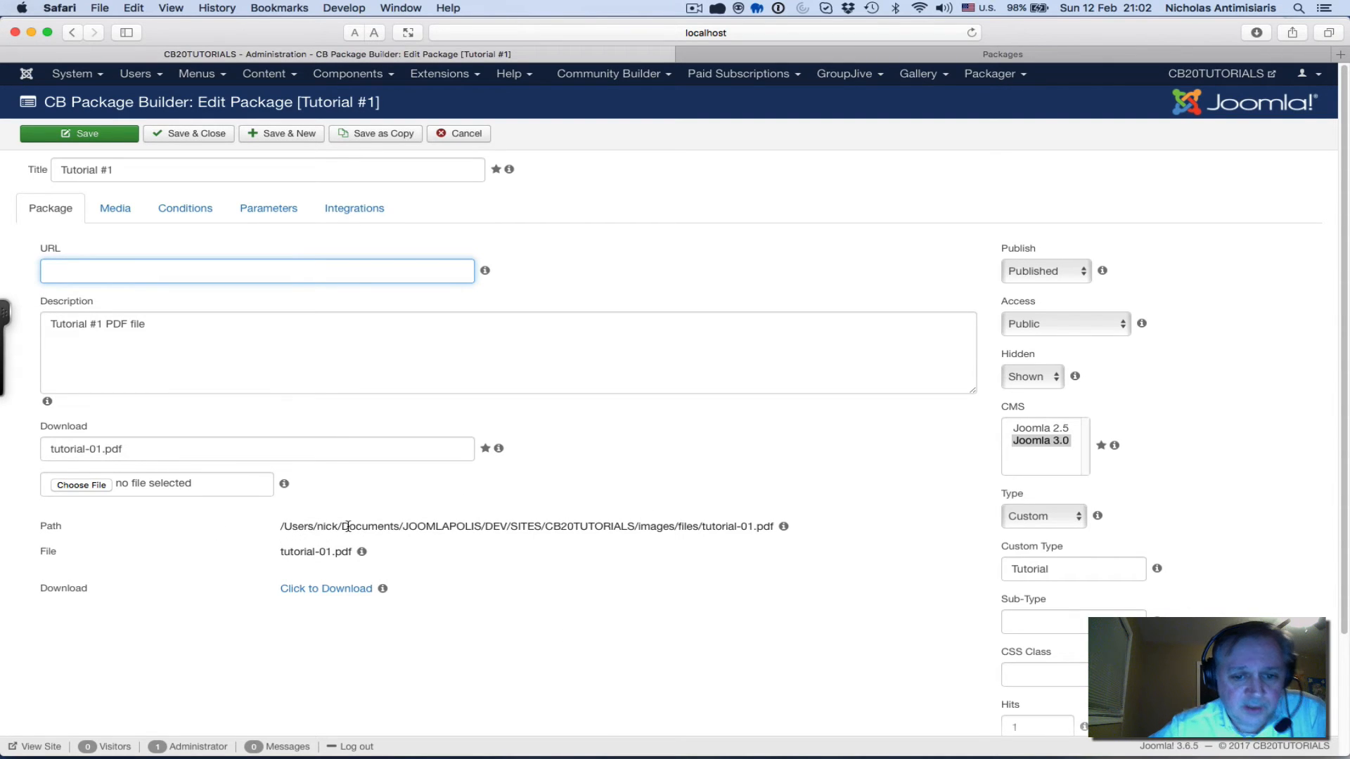
mouse_move(397, 544)
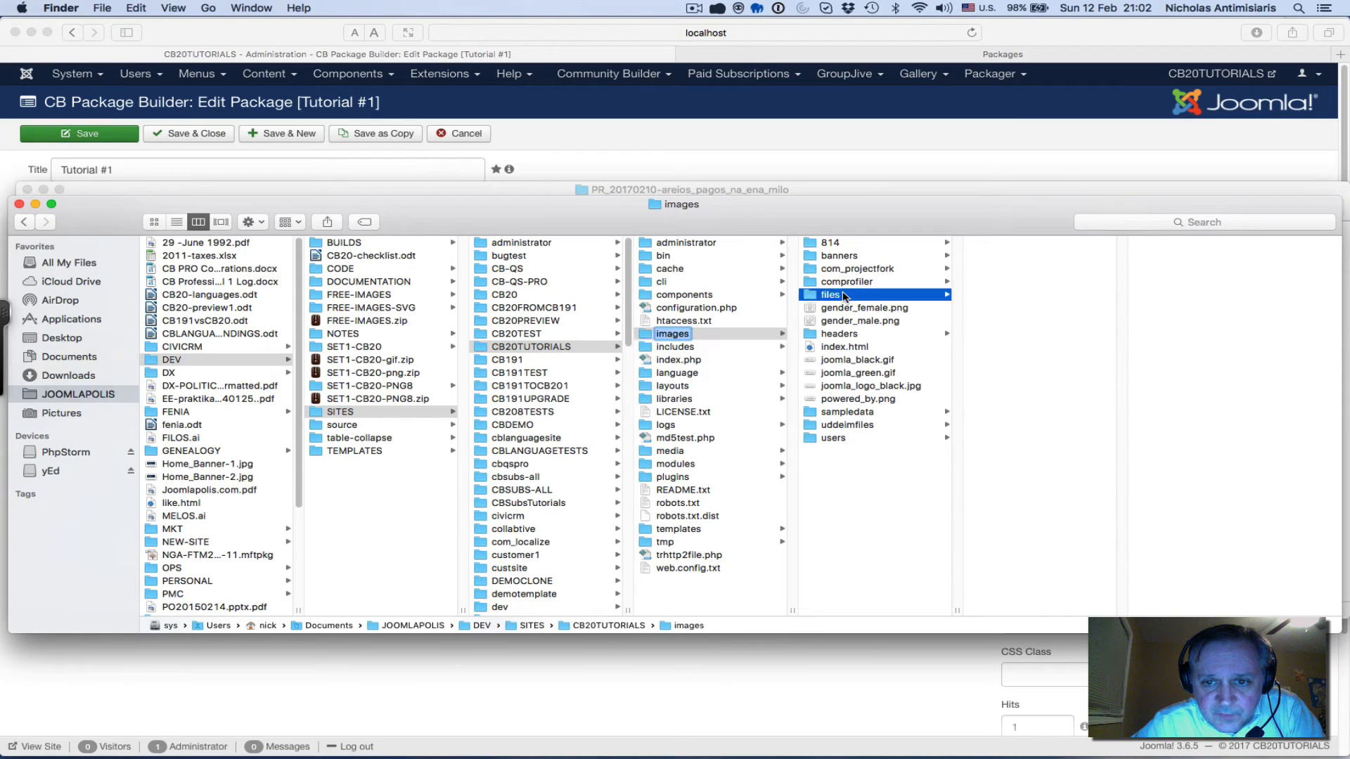
Browse into CB20TUTORIALS images/files and single out tutorial-01.pdf
left_click(831, 294)
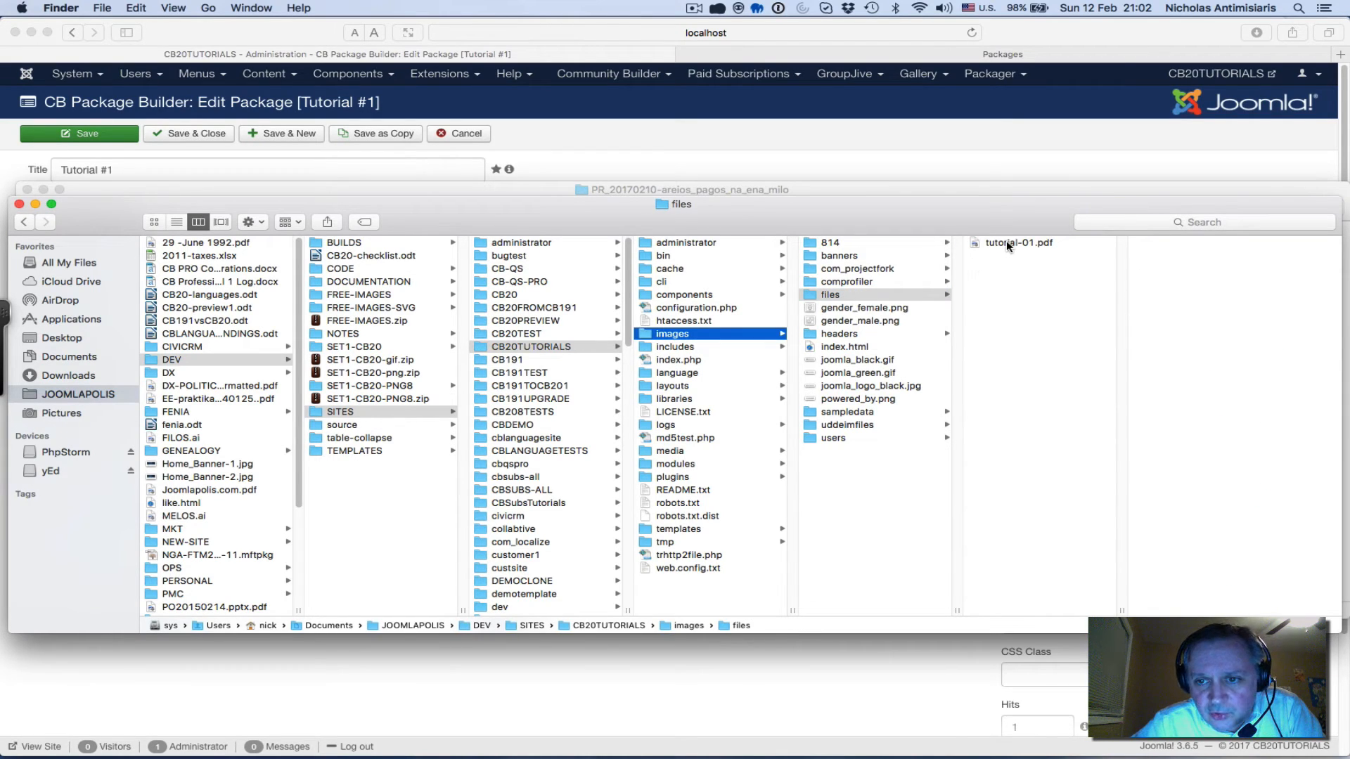
left_click(1018, 241)
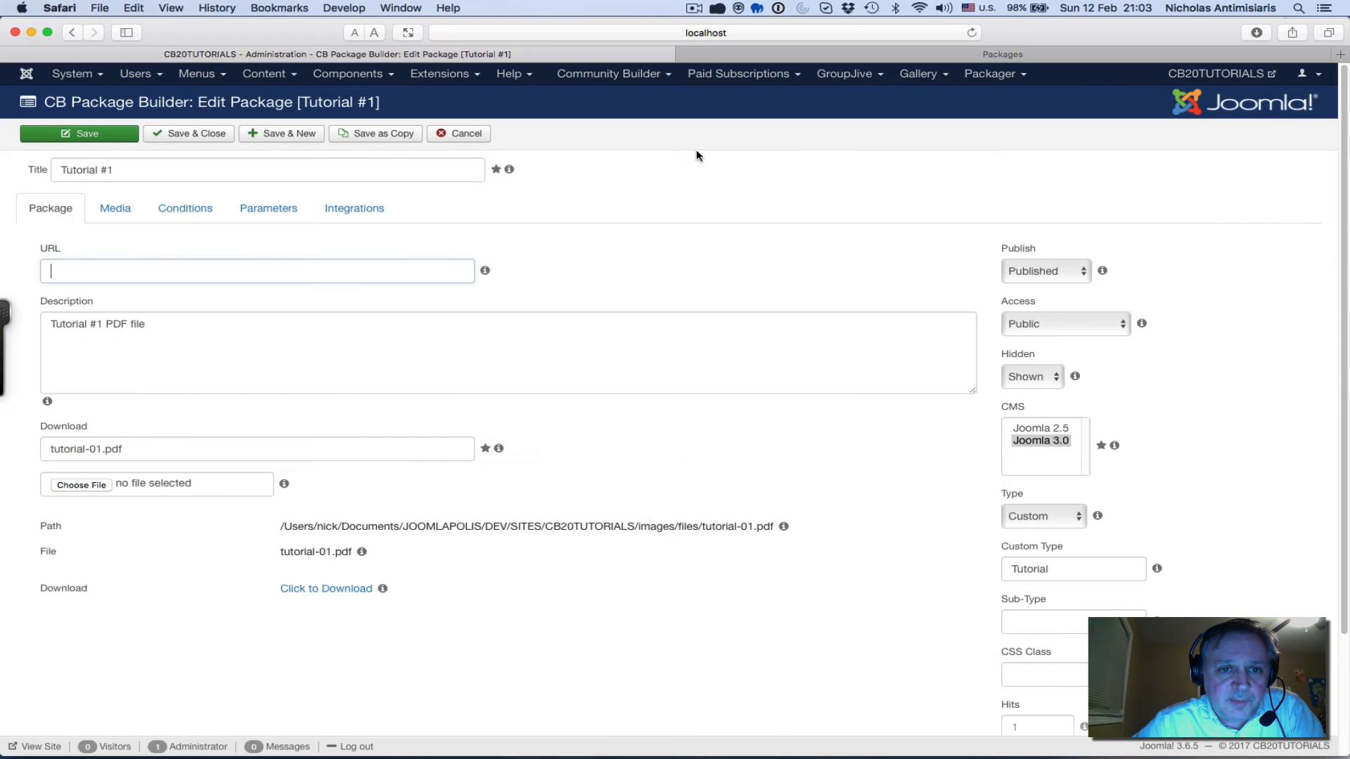
Review the package type options, keeping Type Custom with Custom Type Tutorial
left_click(255, 270)
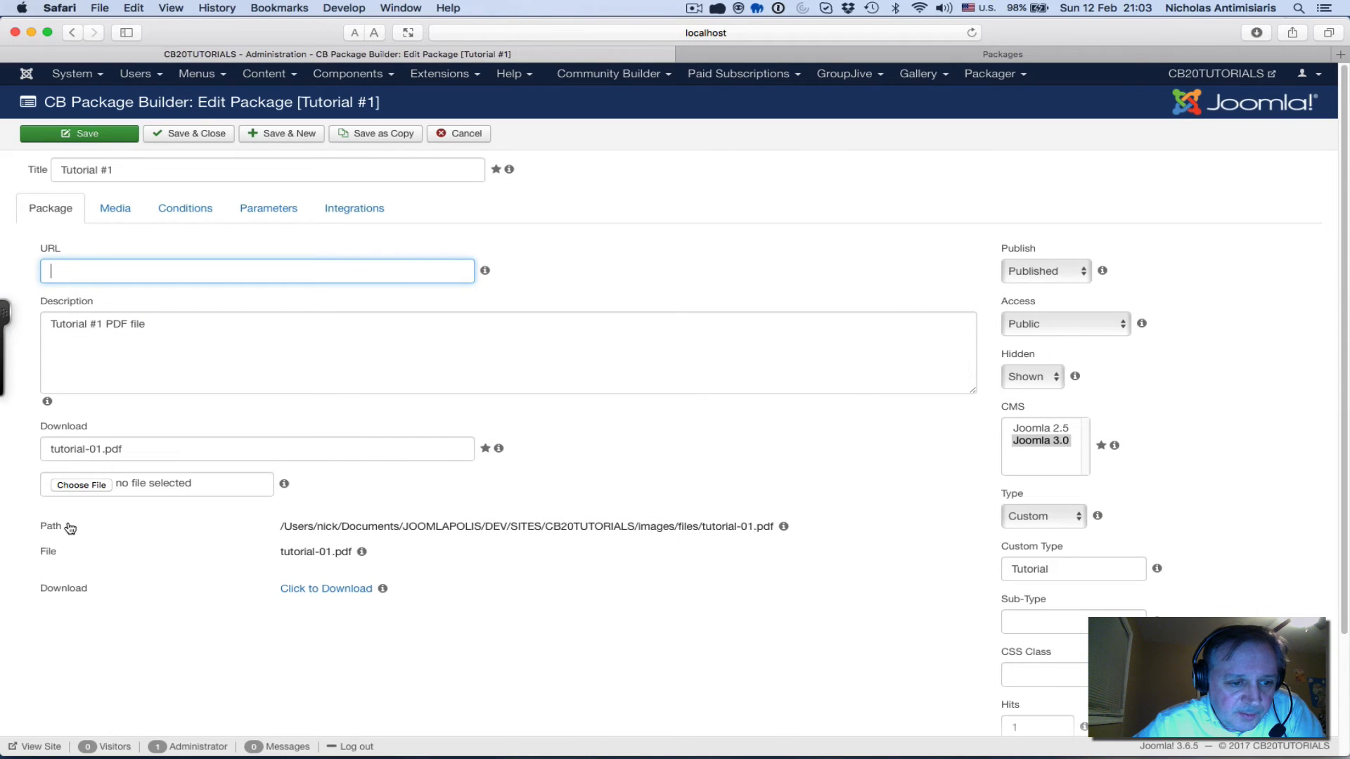
mouse_move(616, 520)
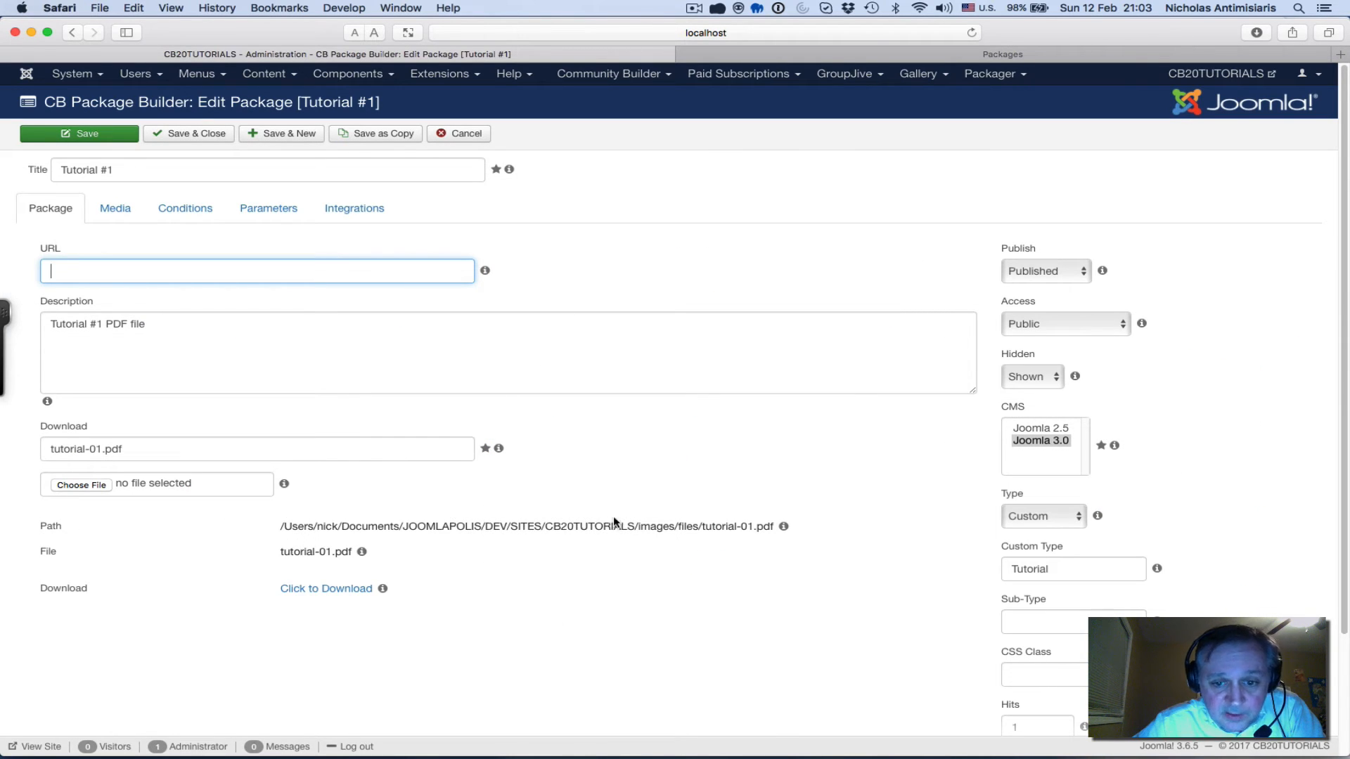
left_click(256, 449)
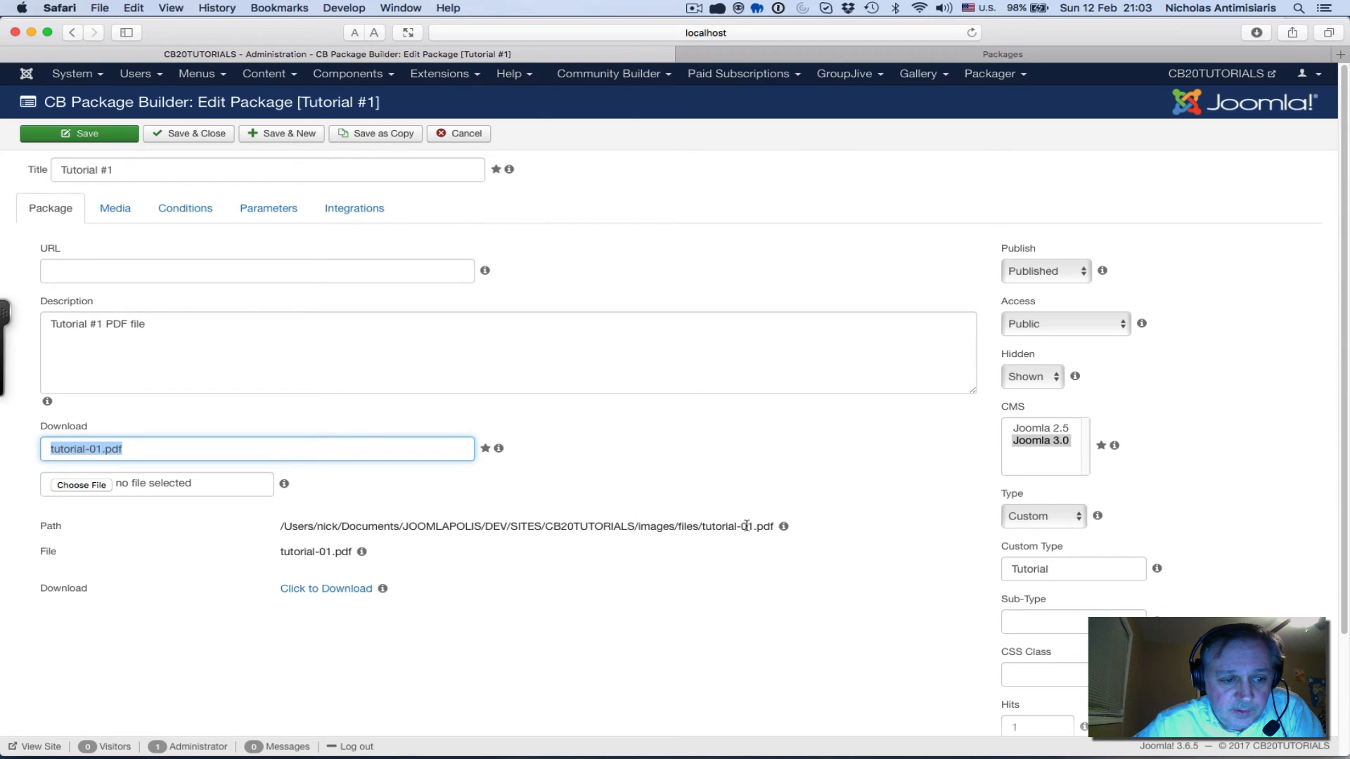
mouse_move(361, 551)
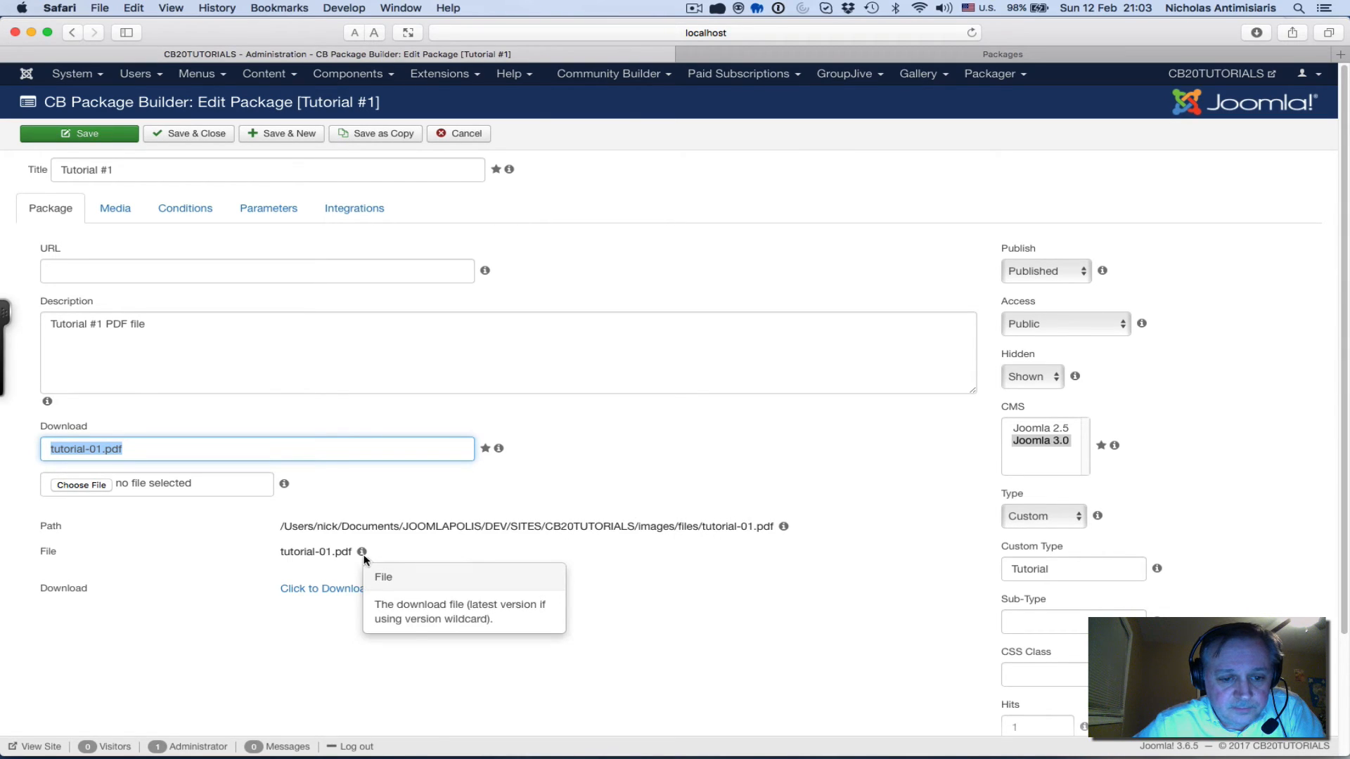
mouse_move(673, 477)
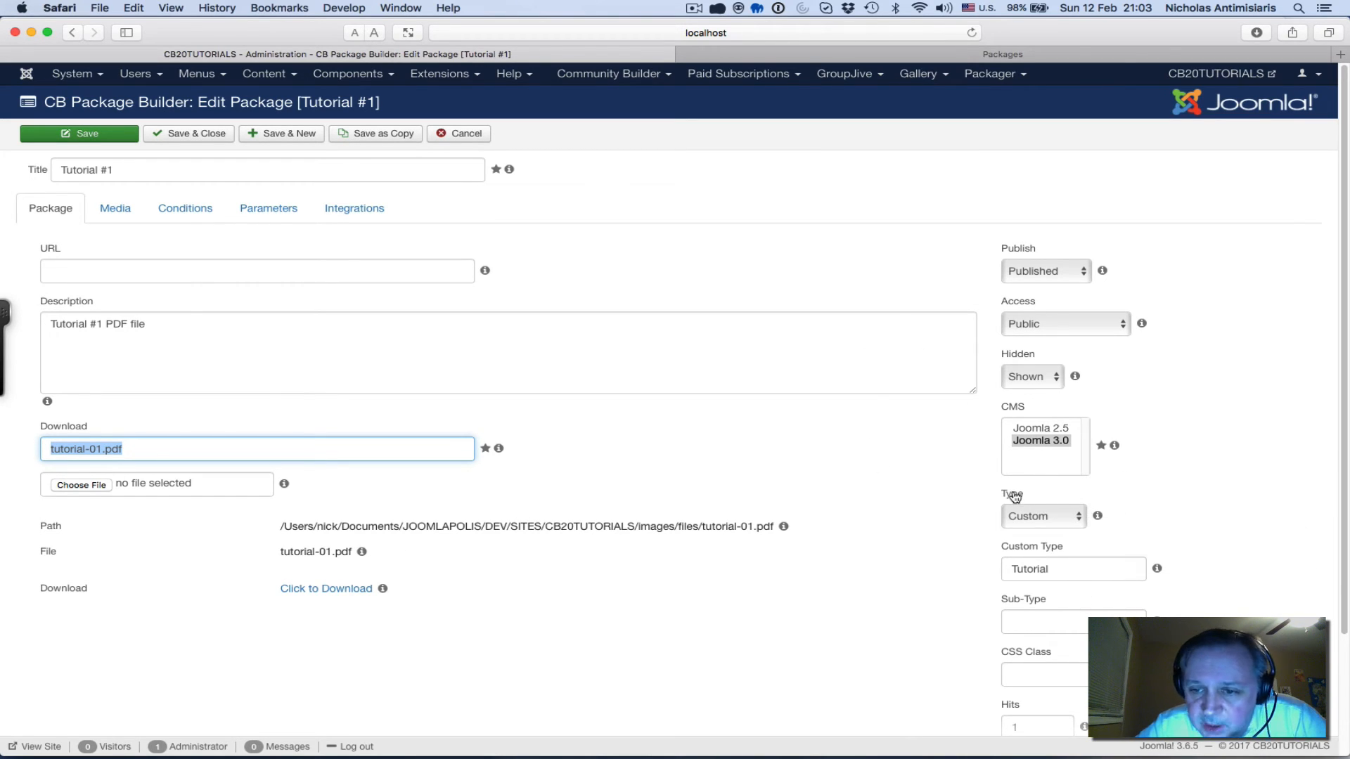
left_click(1042, 516)
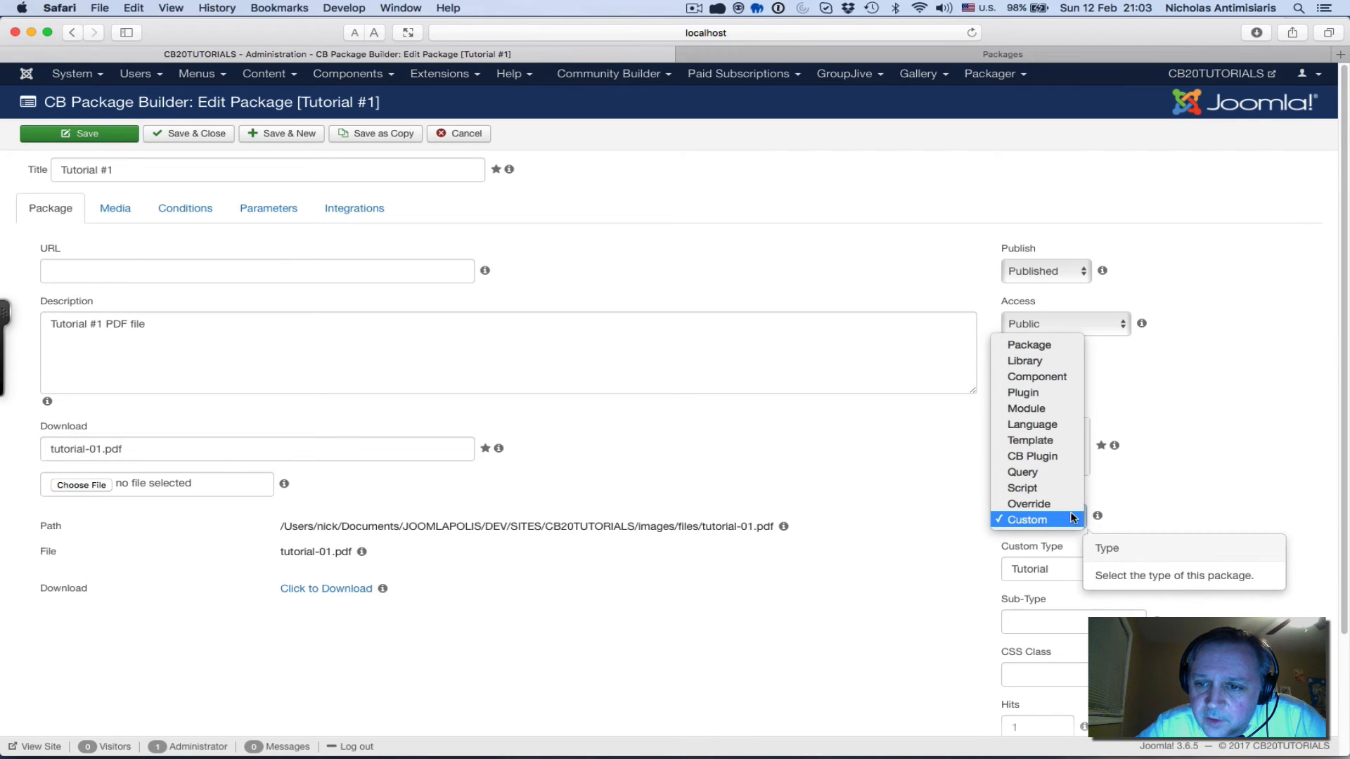
mouse_move(1025, 361)
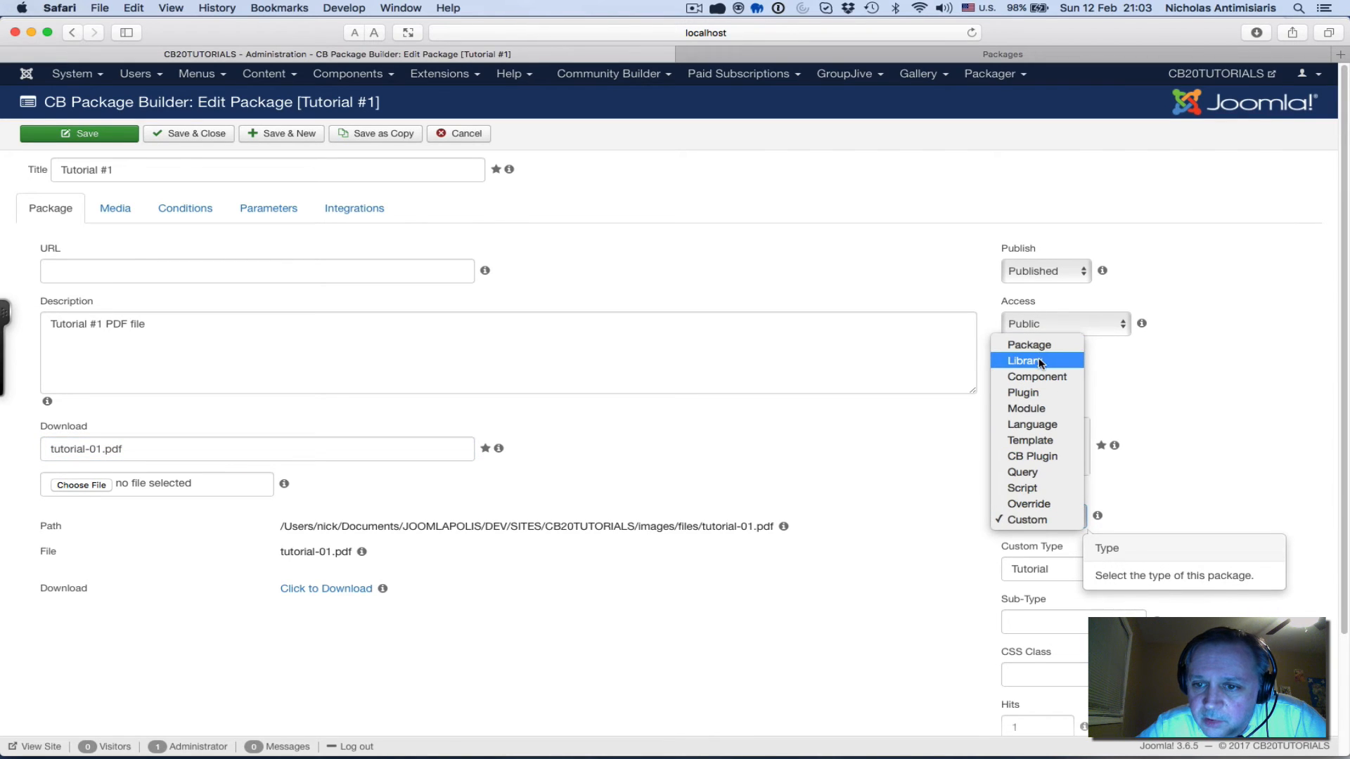
mouse_move(1029, 345)
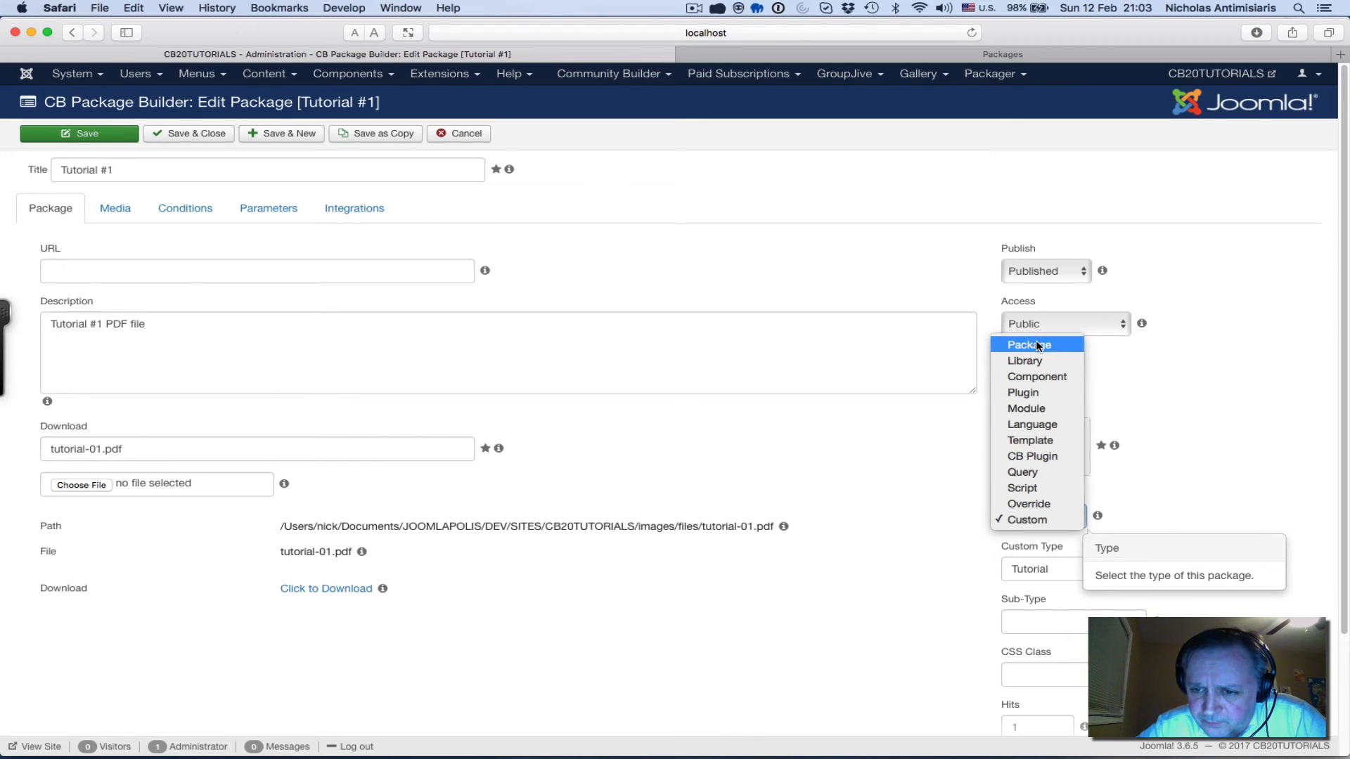
mouse_move(1025, 361)
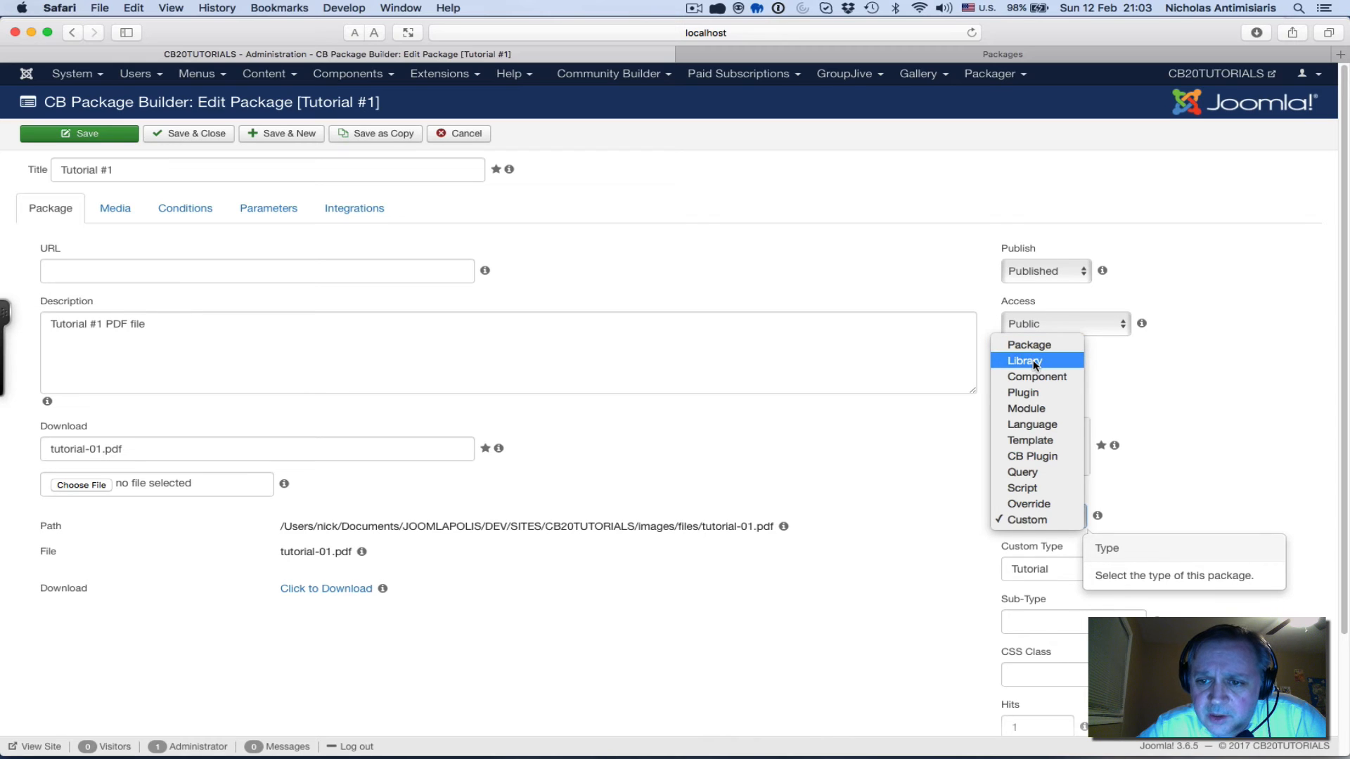
mouse_move(1023, 392)
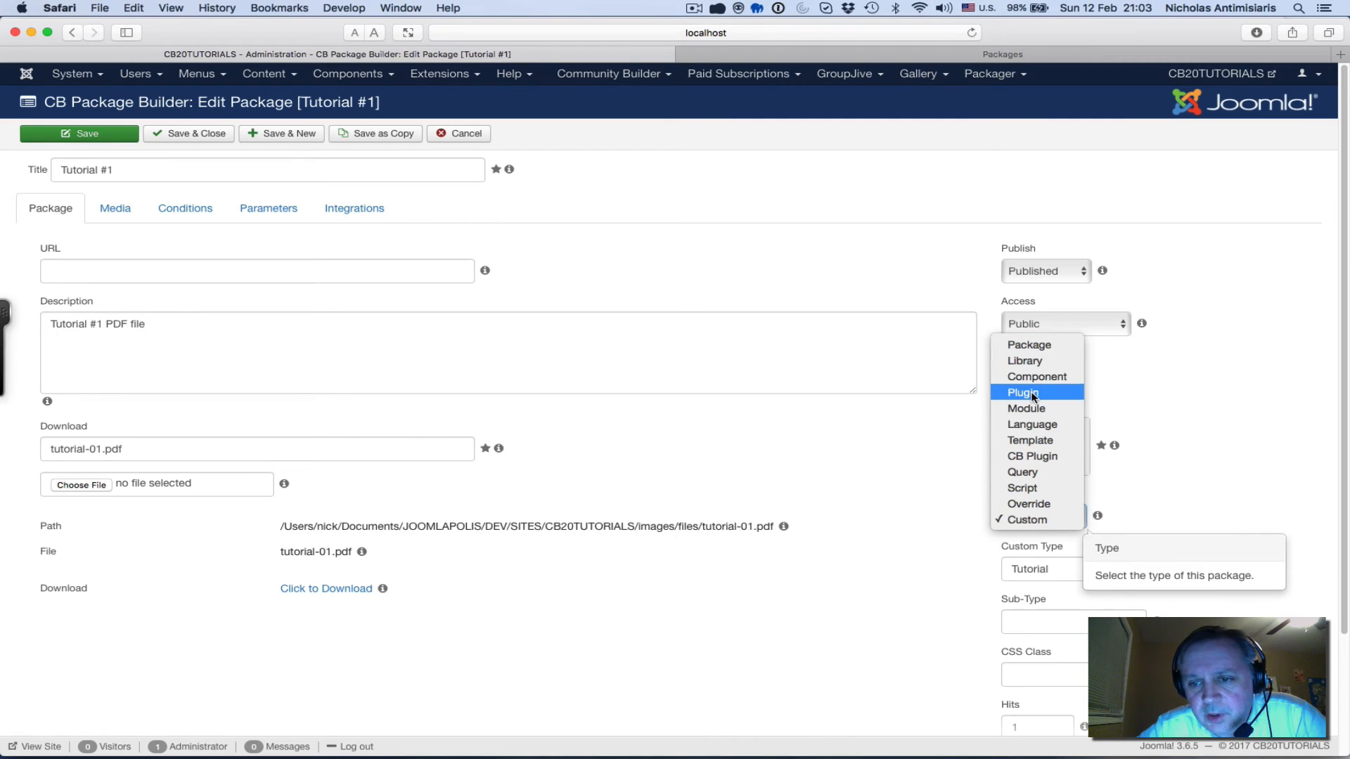
mouse_move(1032, 425)
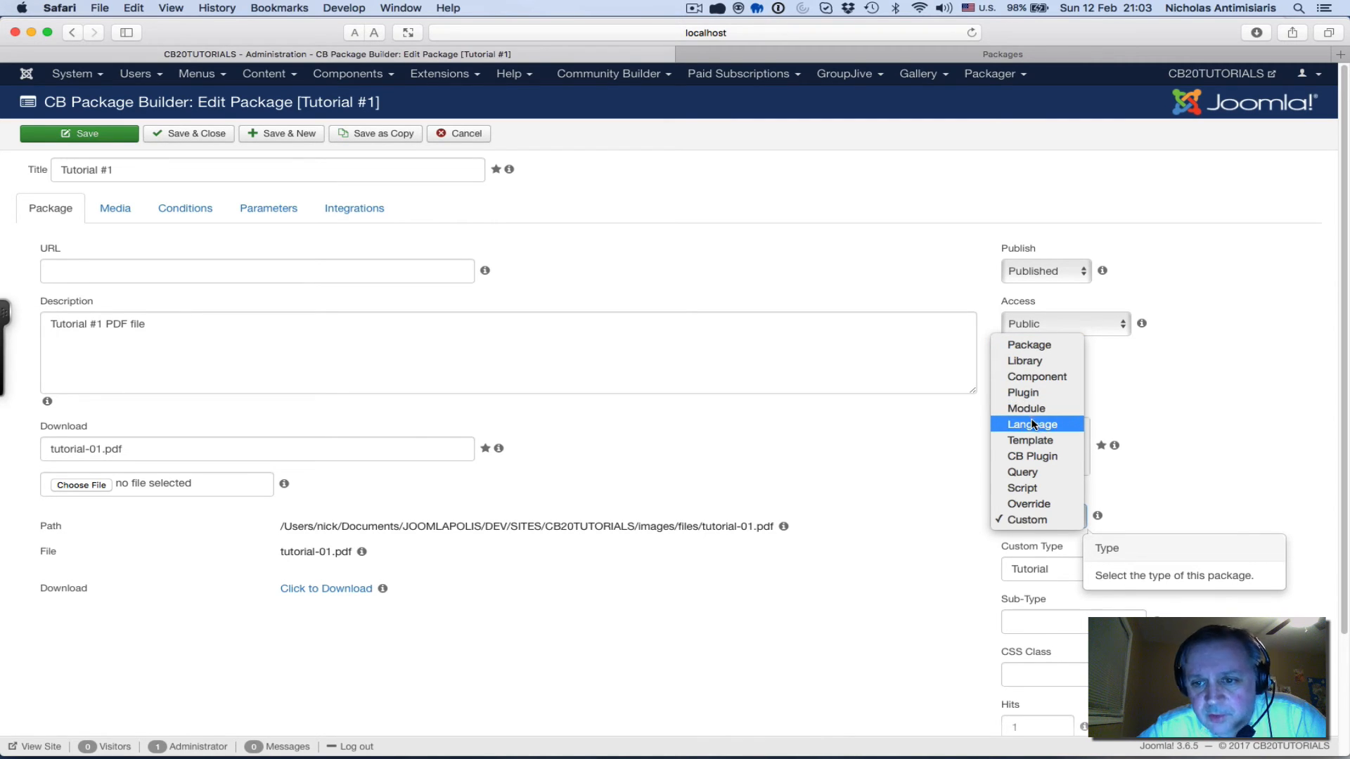
mouse_move(1030, 440)
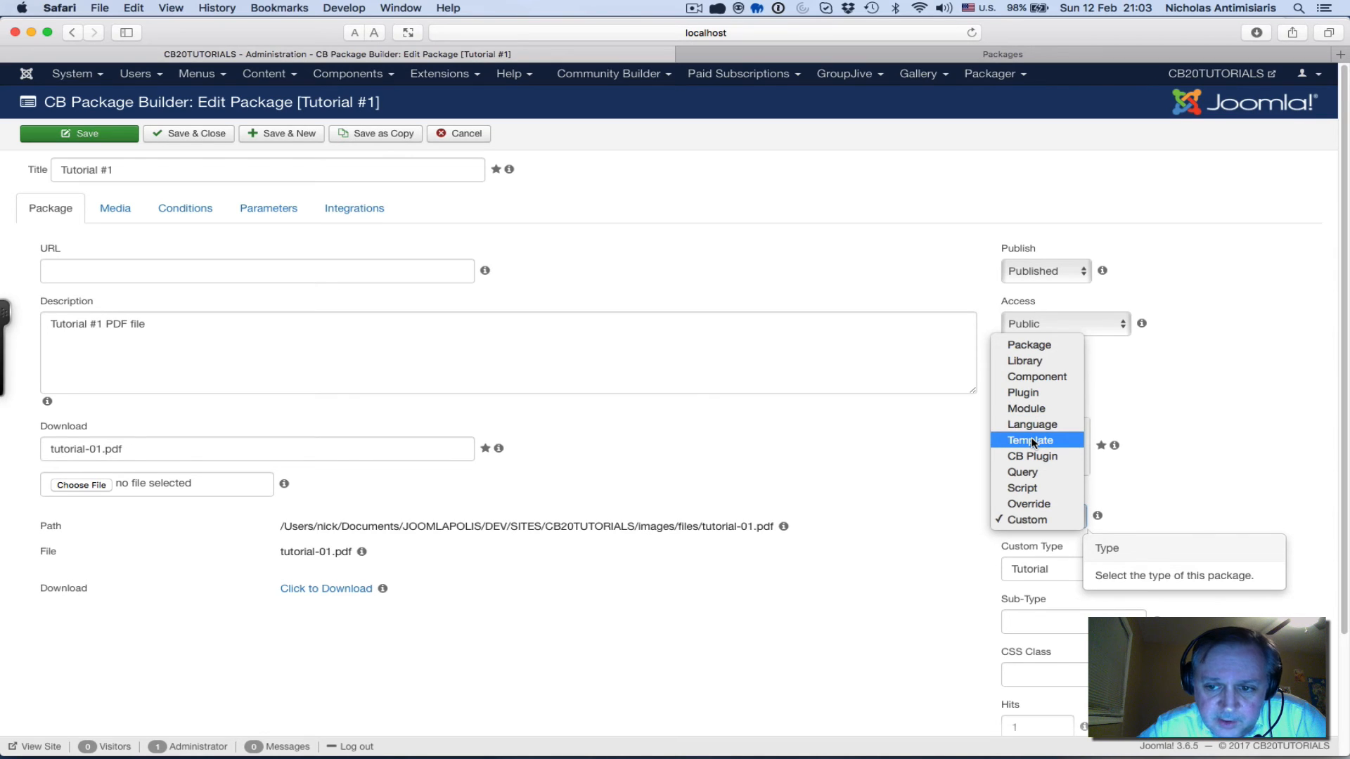
mouse_move(1034, 456)
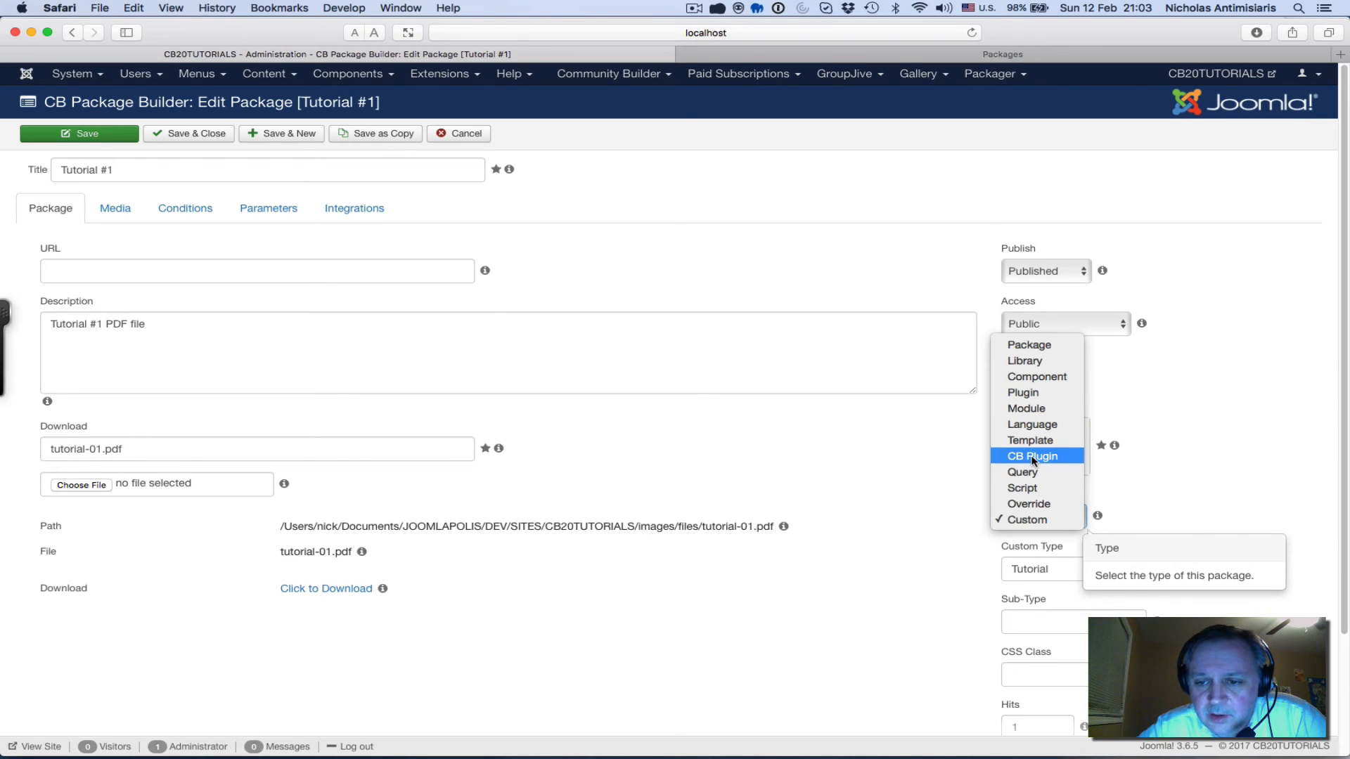
mouse_move(1023, 472)
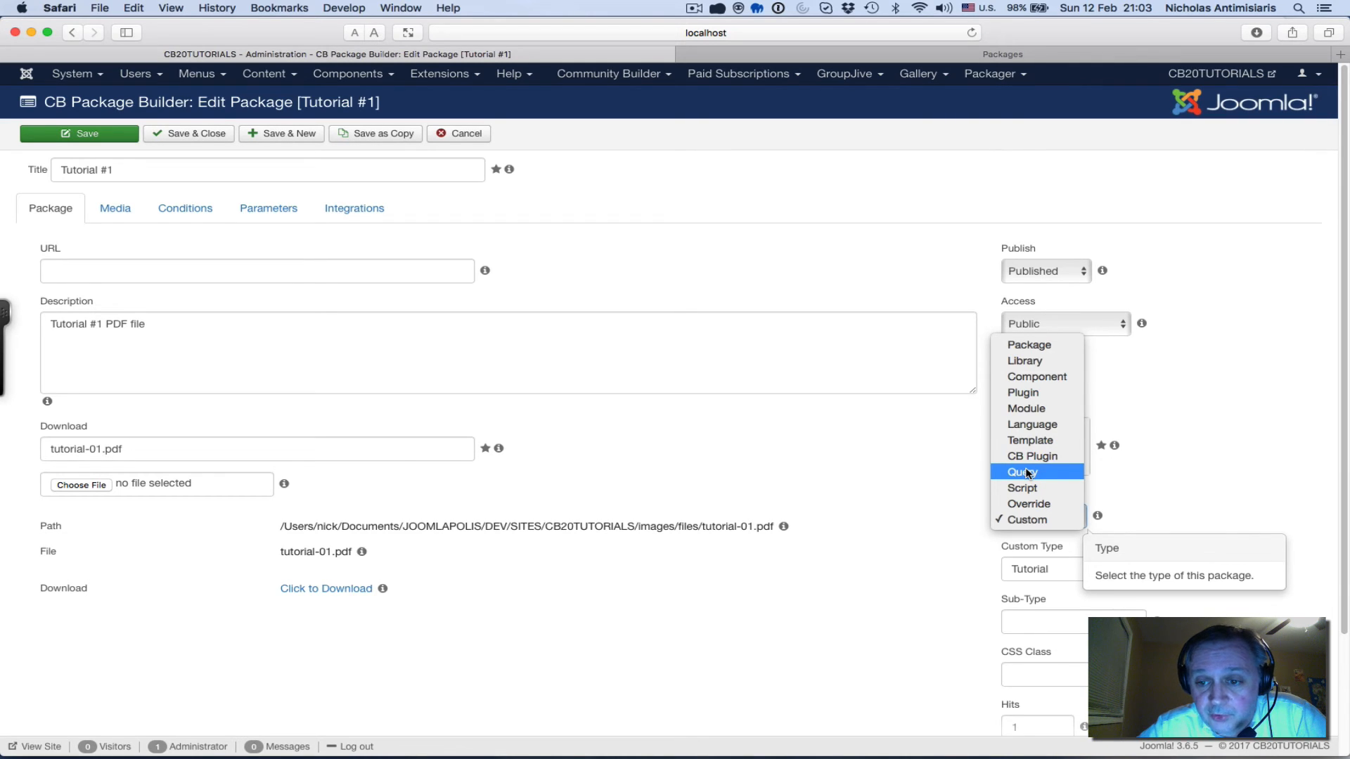
mouse_move(1029, 503)
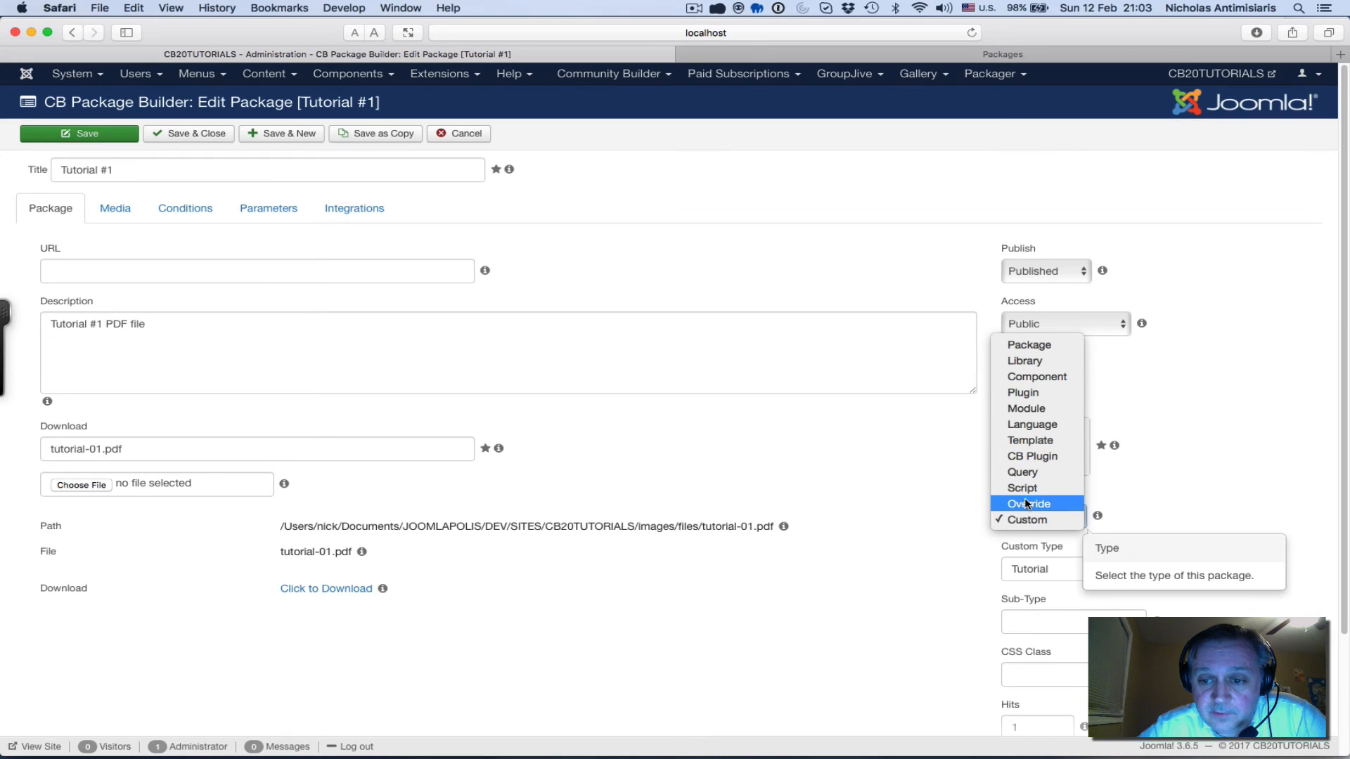
mouse_move(1027, 519)
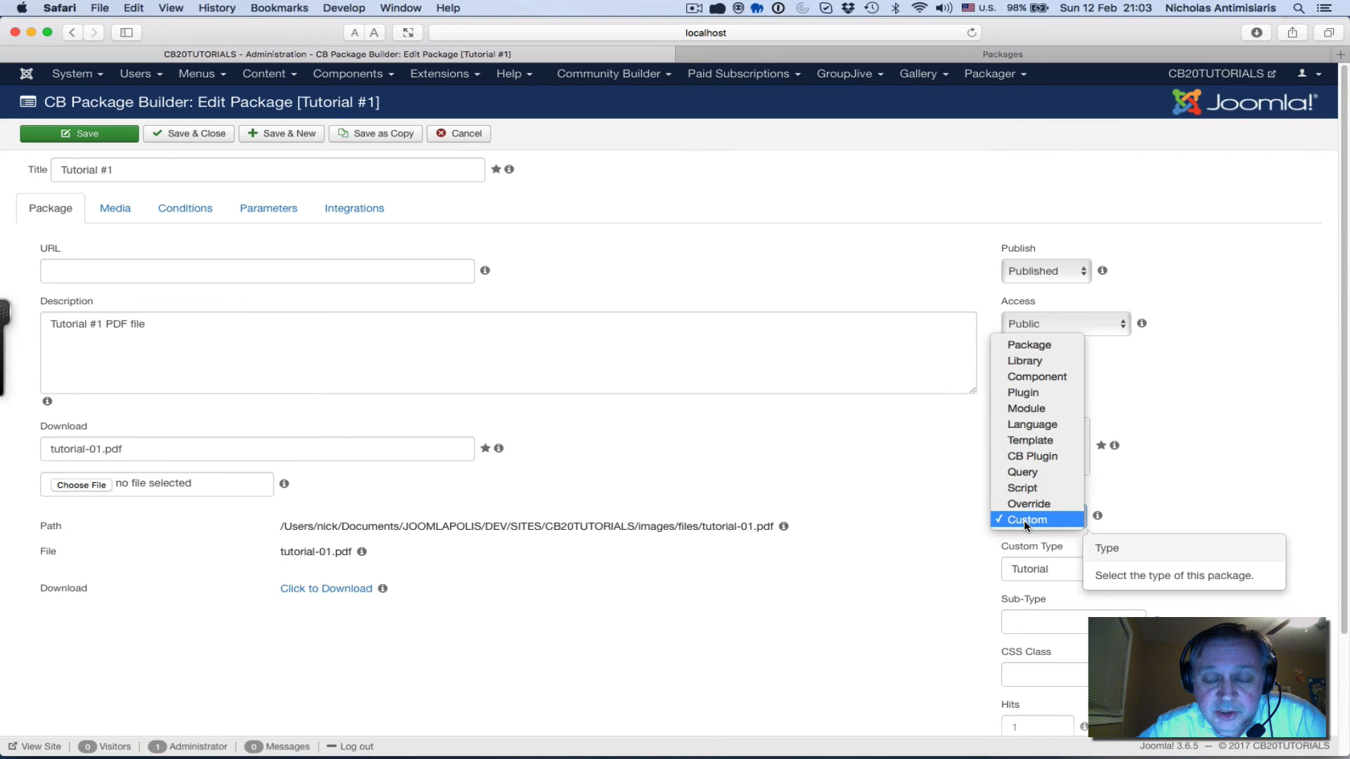
left_click(1026, 519)
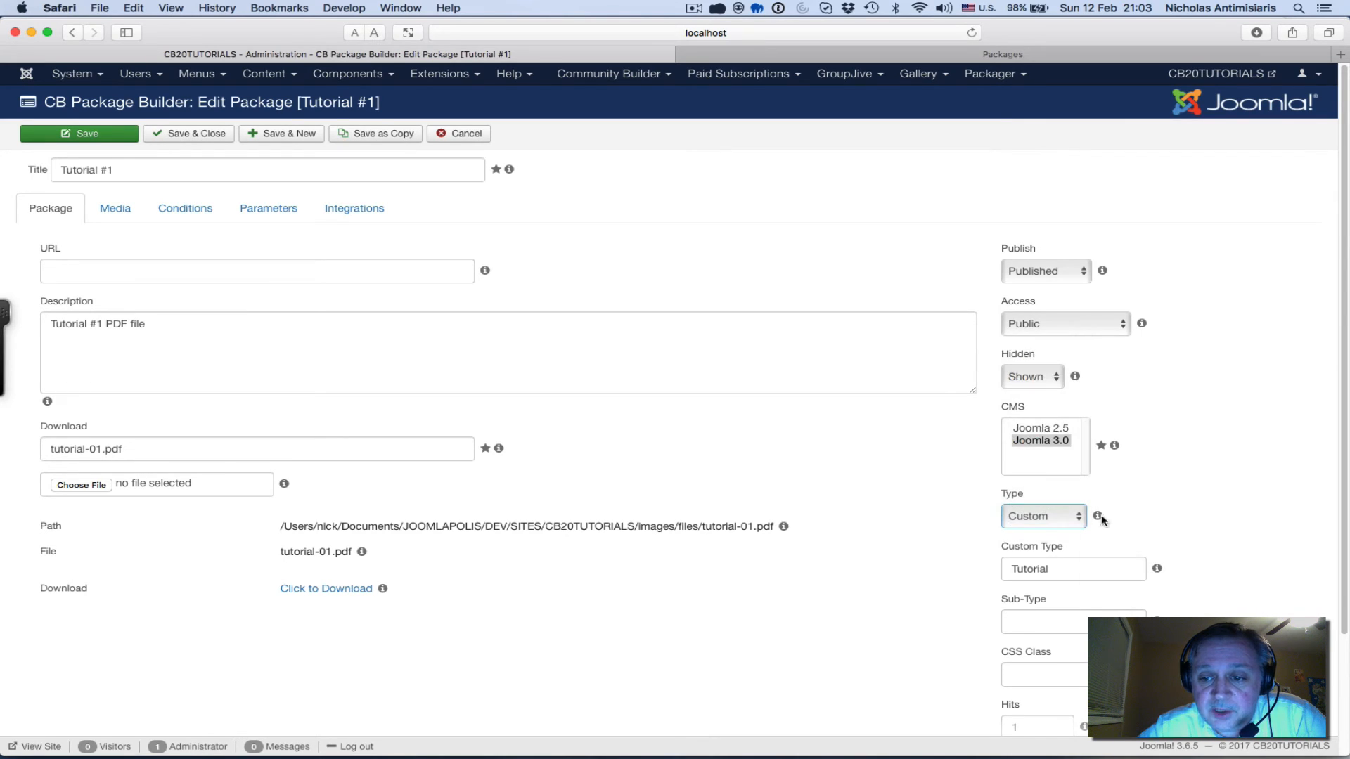
mouse_move(1067, 551)
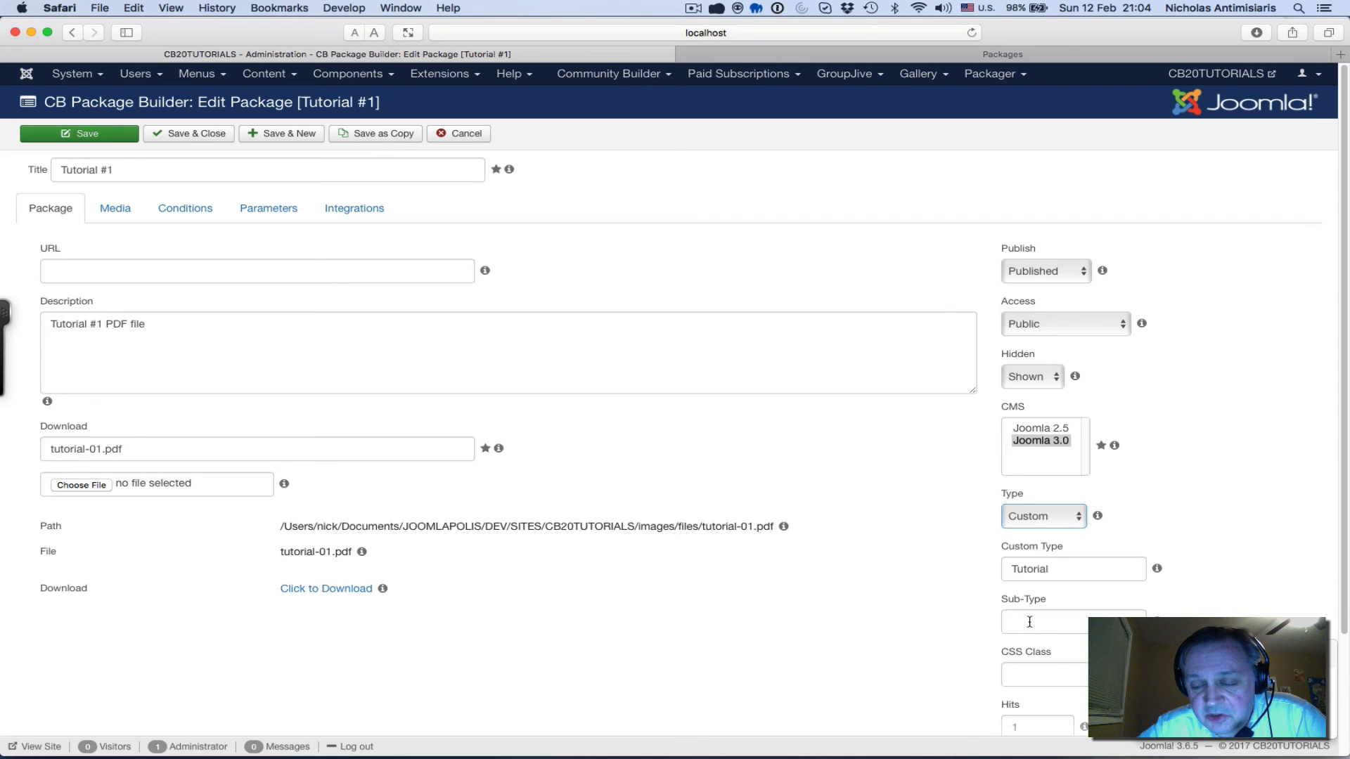
scroll("down", 3)
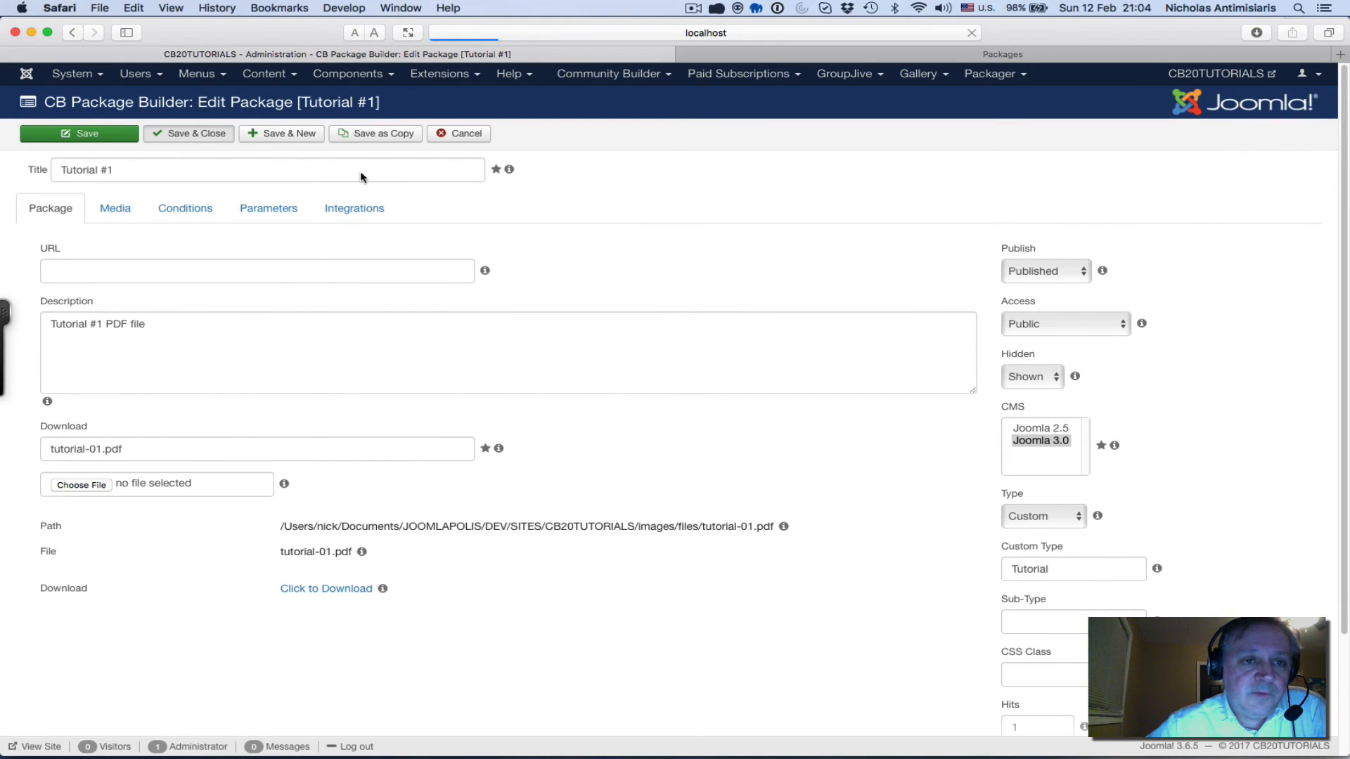
Show the Main Menu's item list and scroll to the Downloads entry
left_click(197, 73)
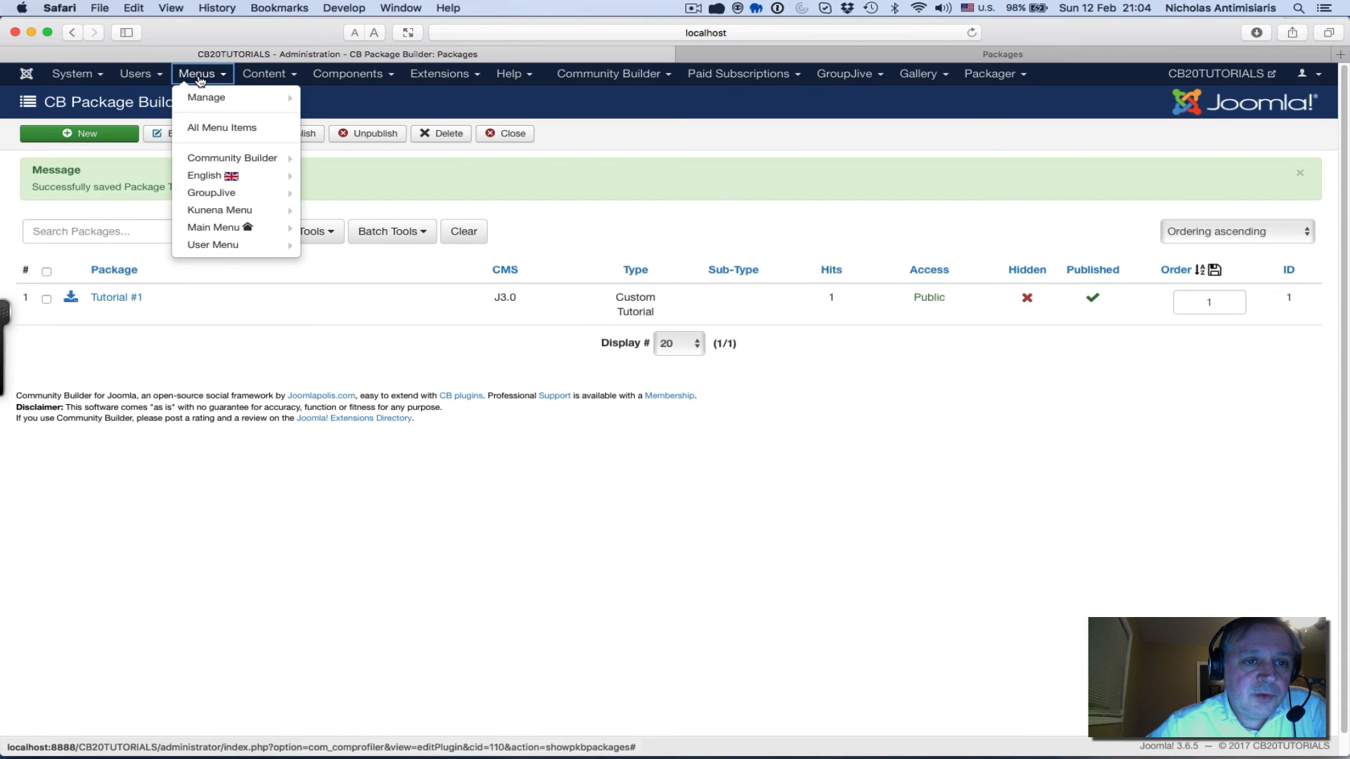
mouse_move(207, 97)
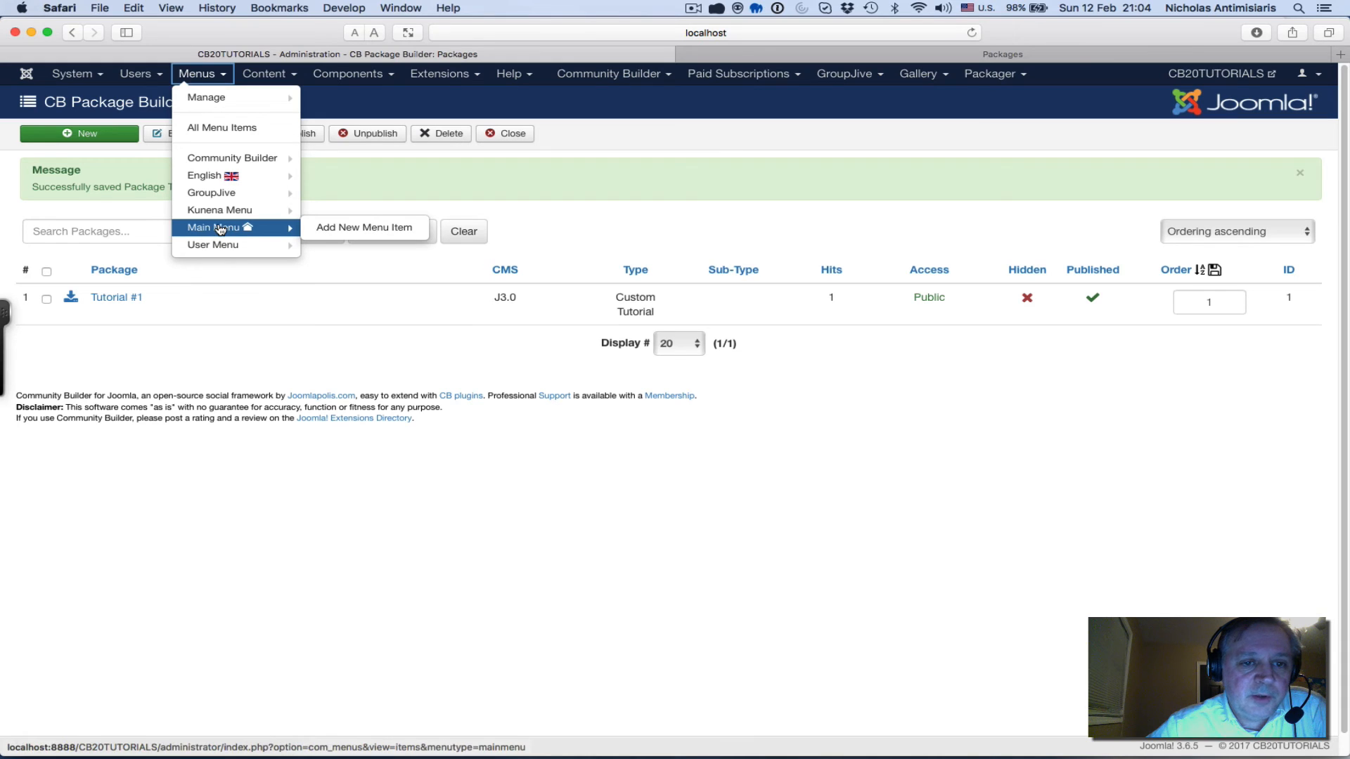
left_click(213, 228)
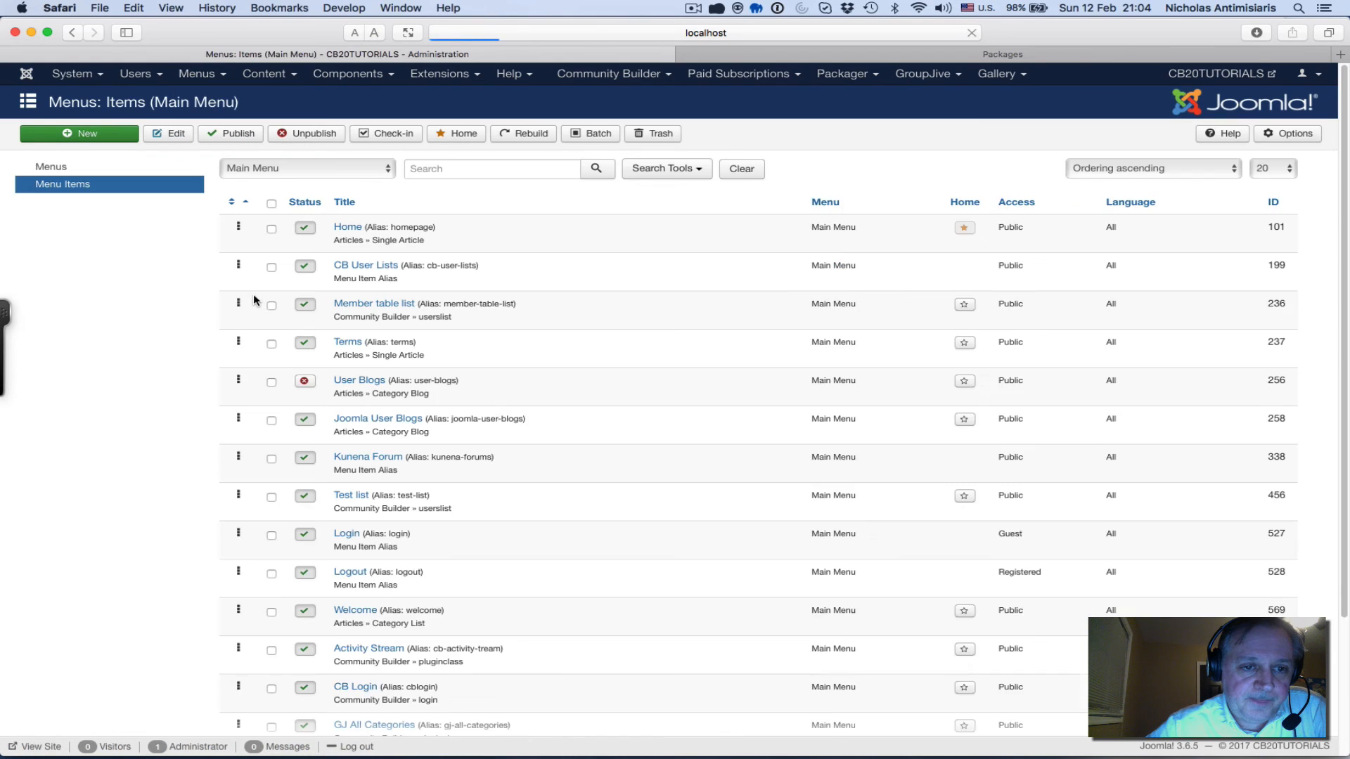
scroll("down", 3)
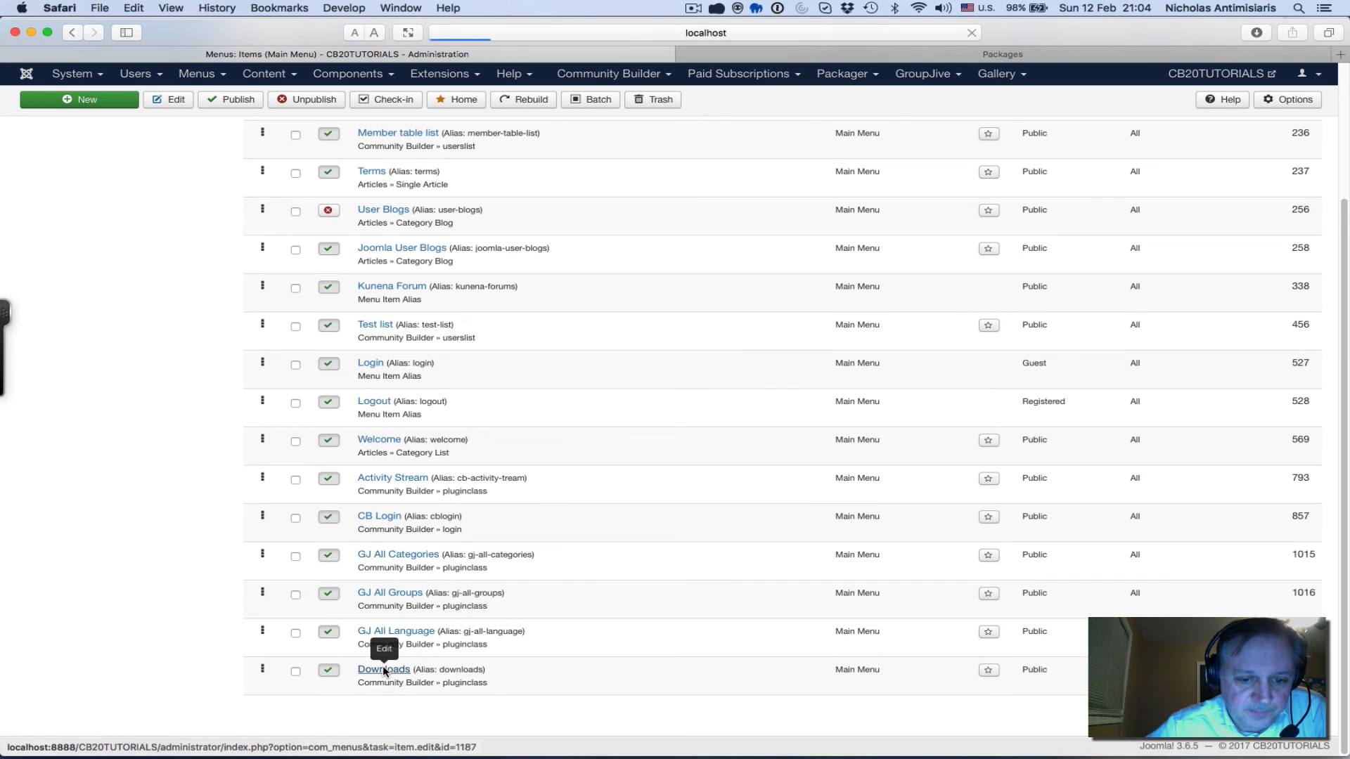
Edit the Downloads menu item and confirm its plugin is CB Package Builder
left_click(382, 670)
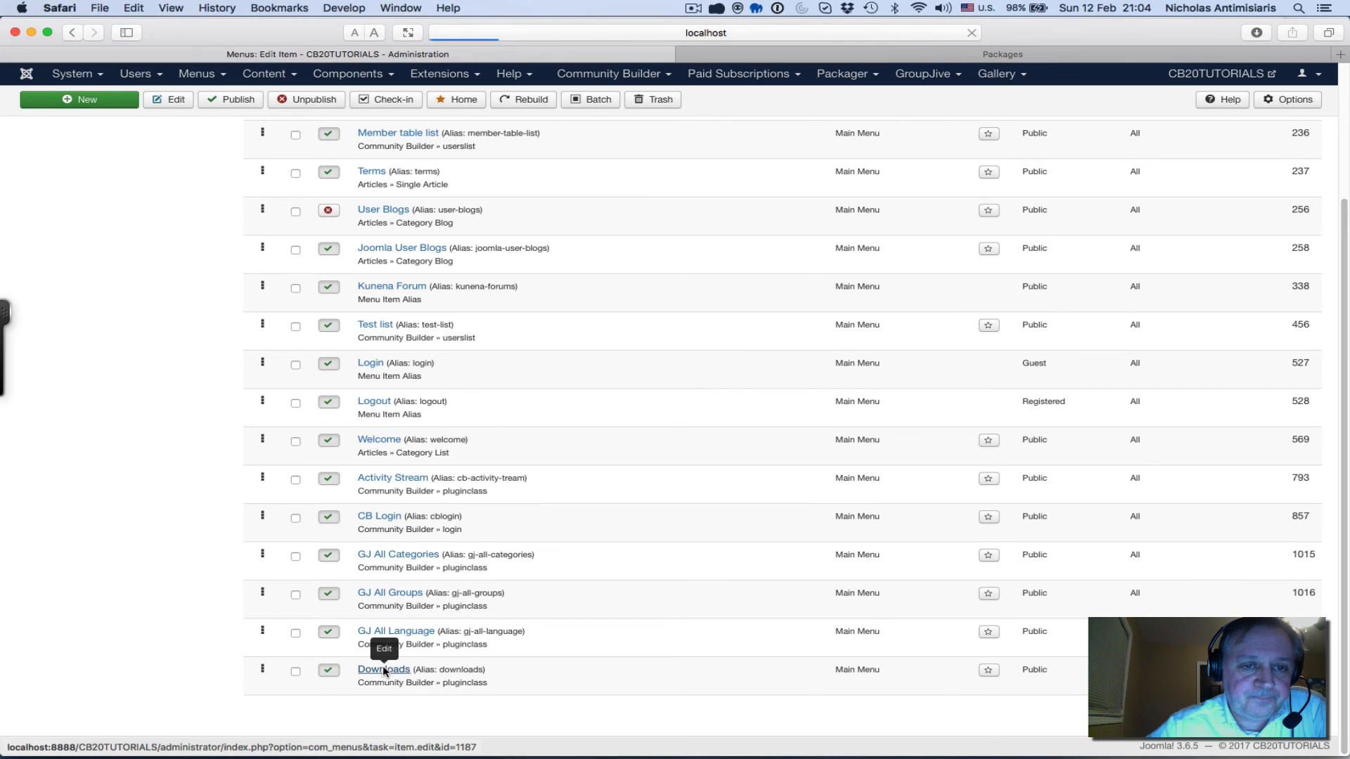
left_click(382, 670)
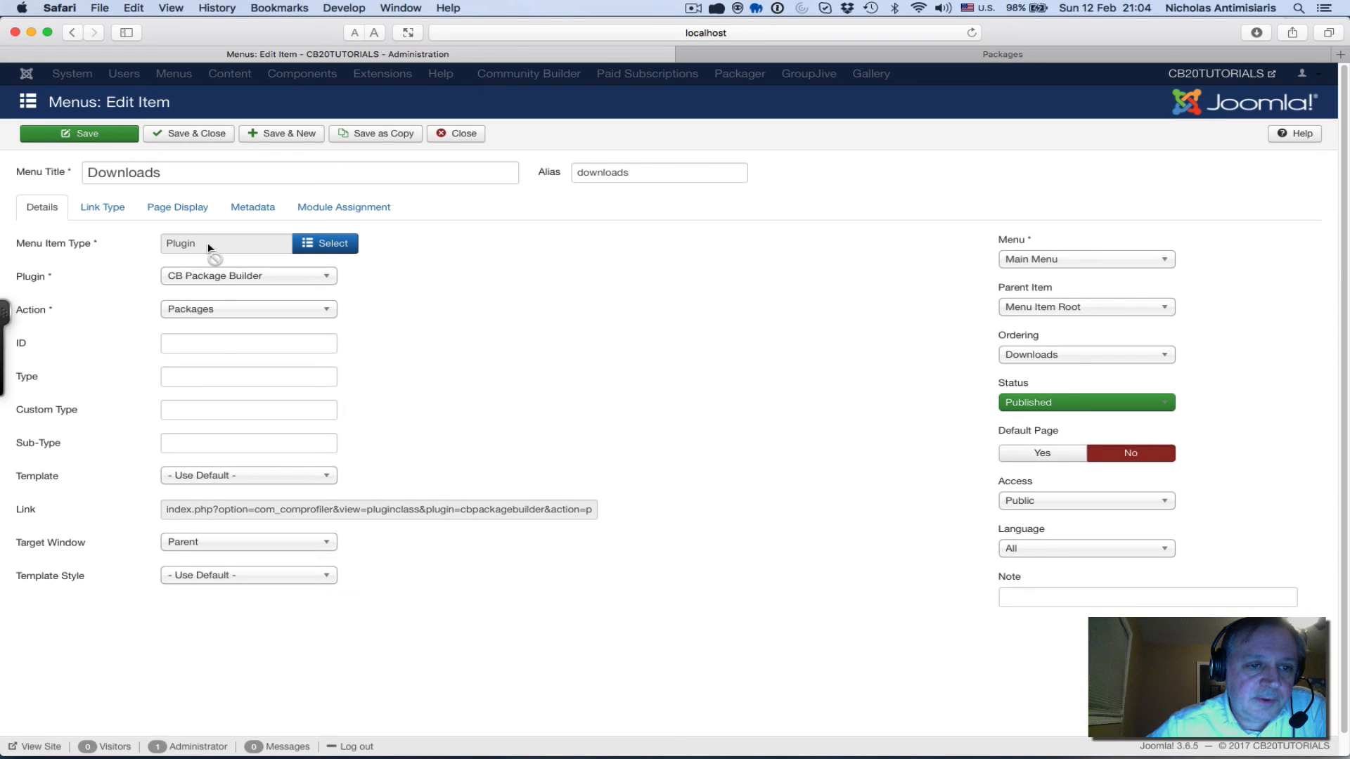
mouse_move(205, 282)
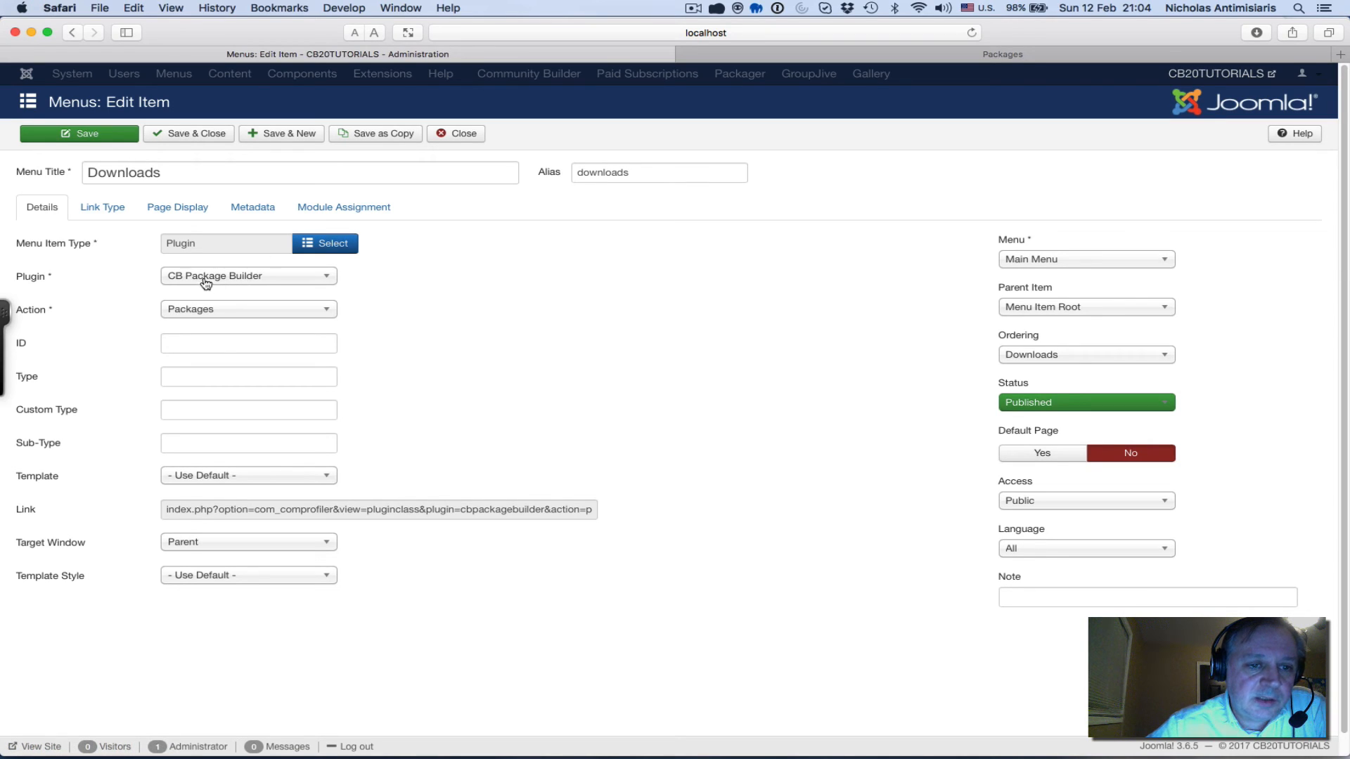
left_click(248, 275)
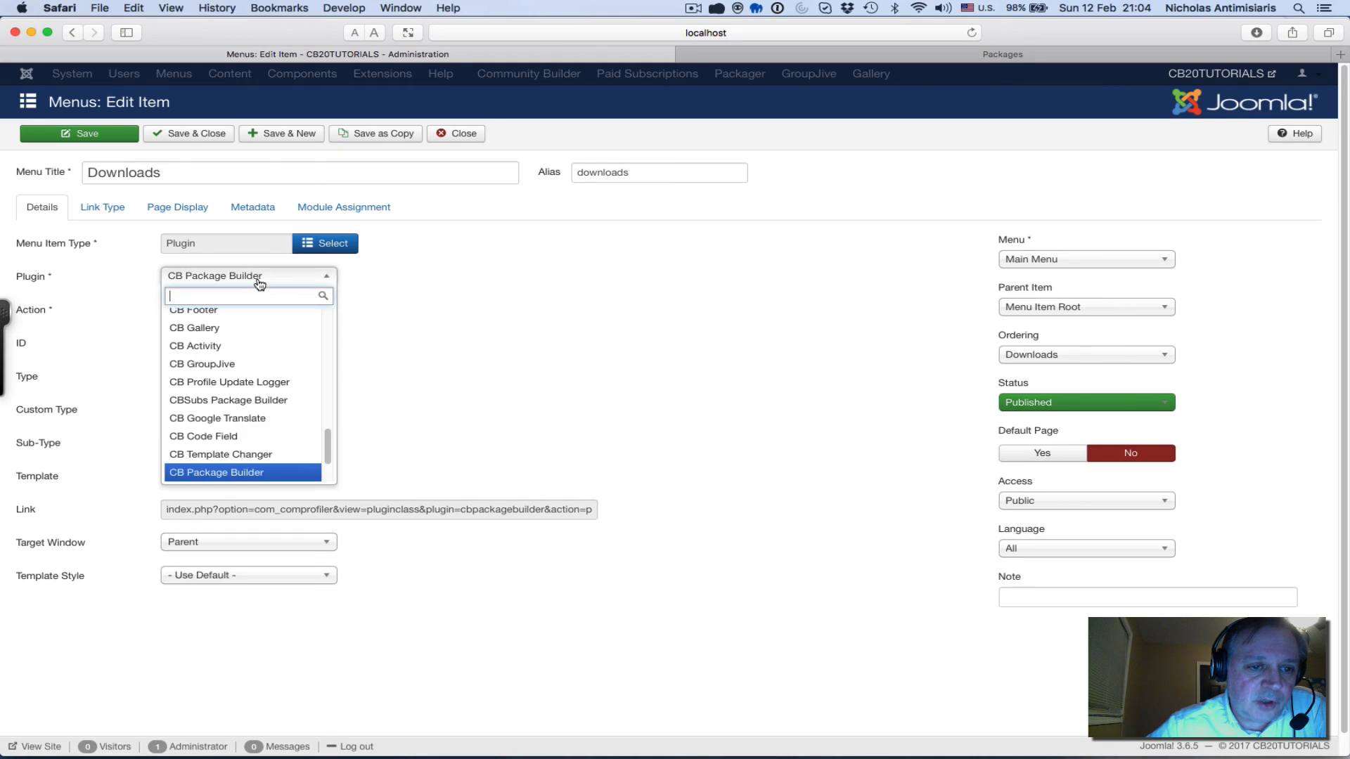
left_click(216, 473)
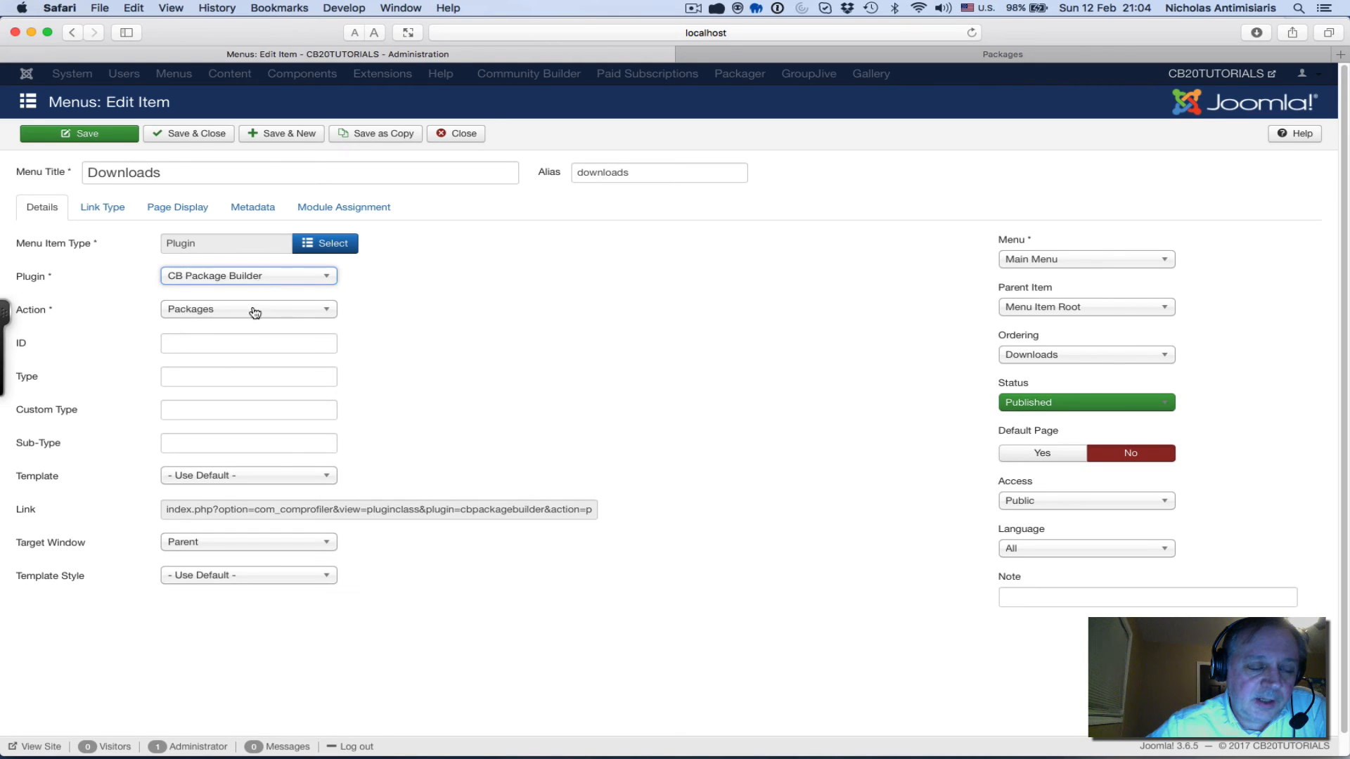
Confirm the item's action is Packages and close it without changes
left_click(248, 310)
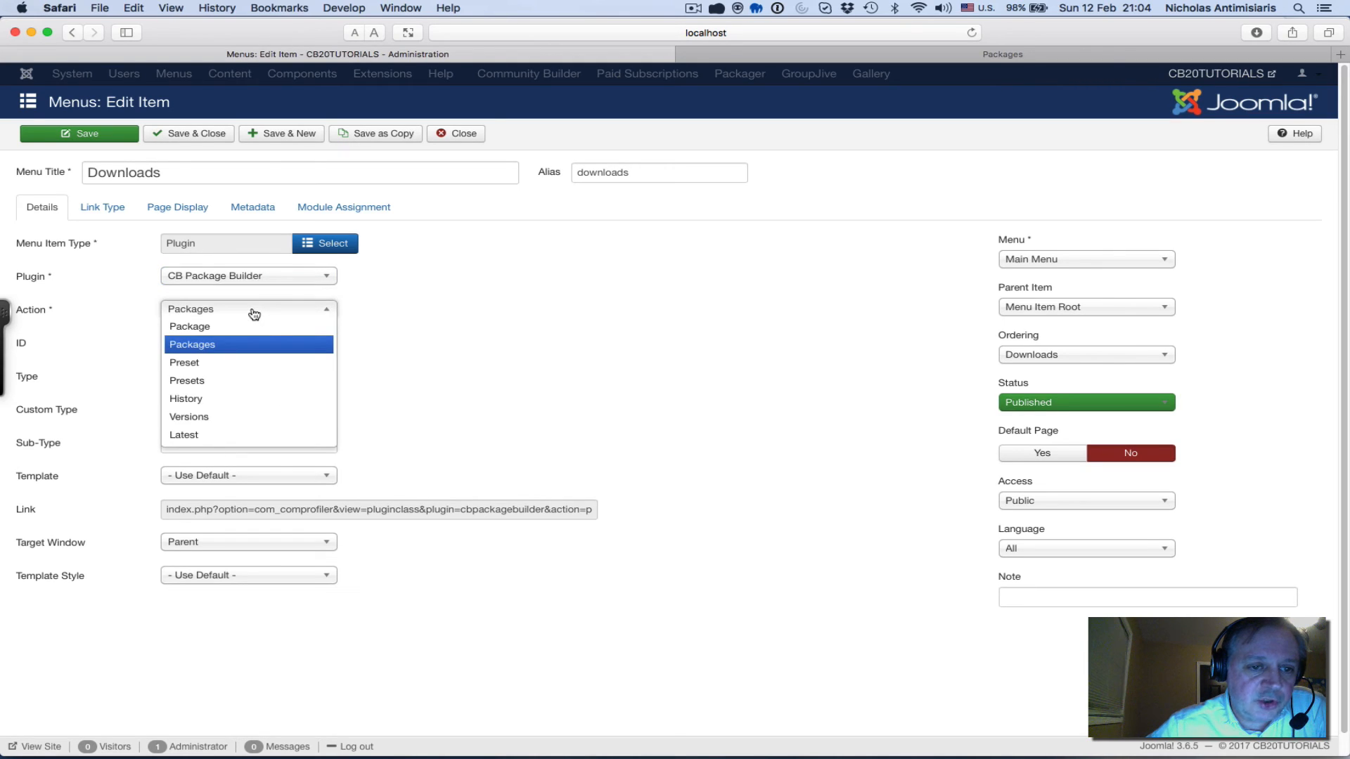
left_click(193, 345)
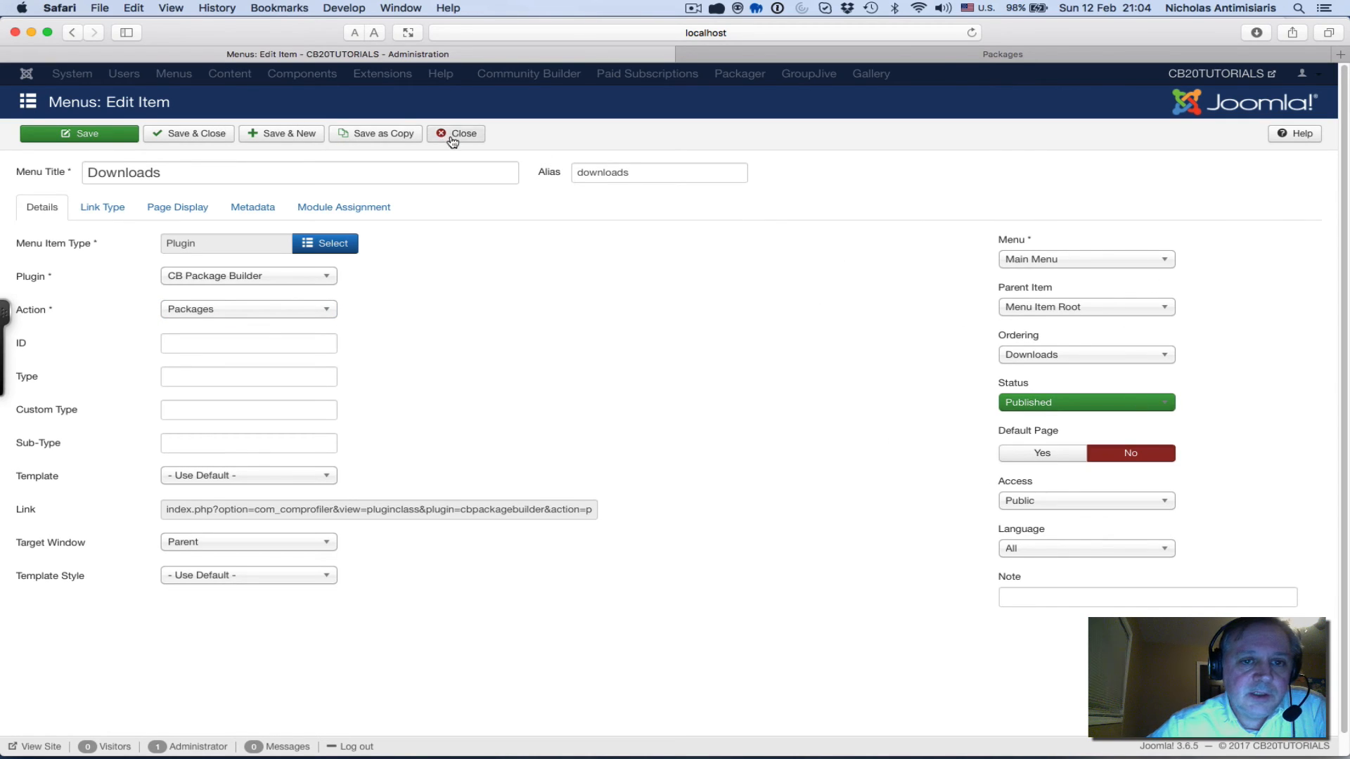
left_click(456, 134)
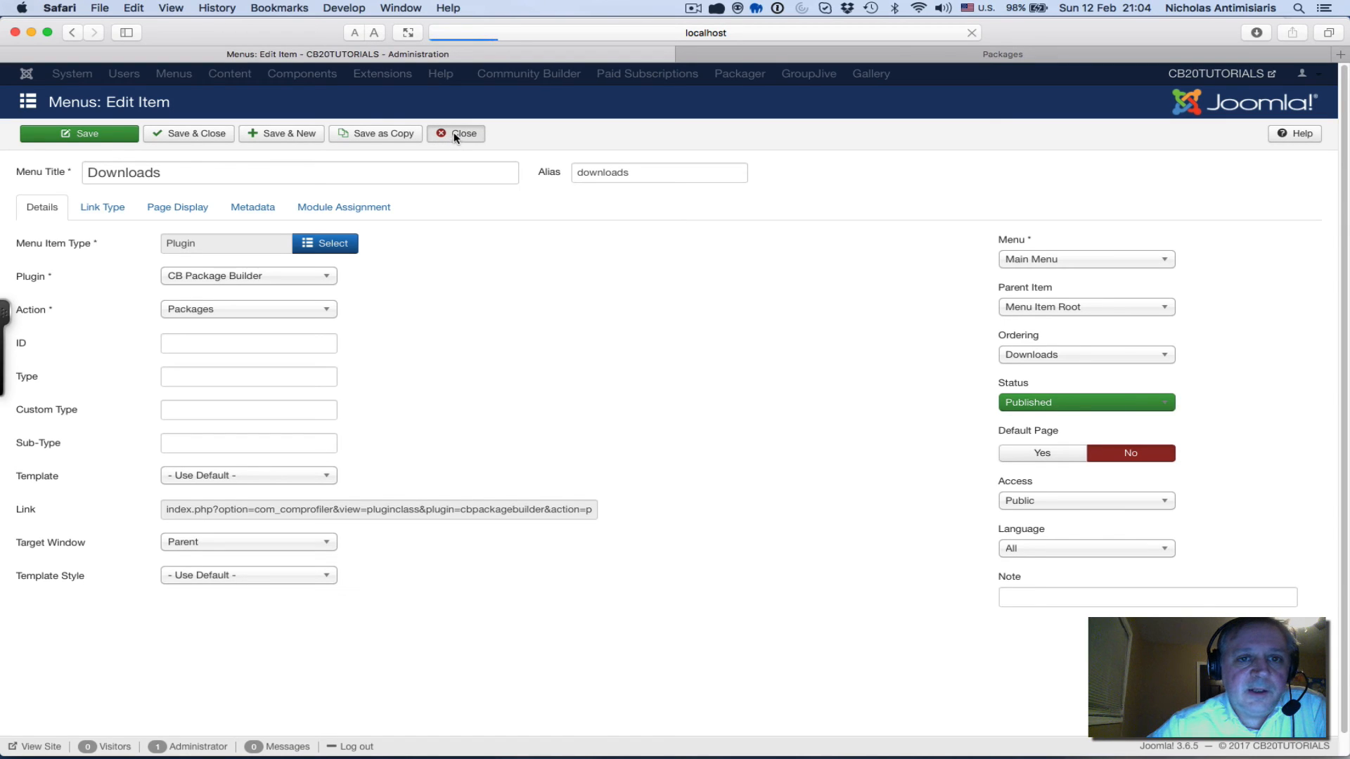
On the site frontend, go Home then to the Downloads page listing the Tutorial #1 package
left_click(456, 134)
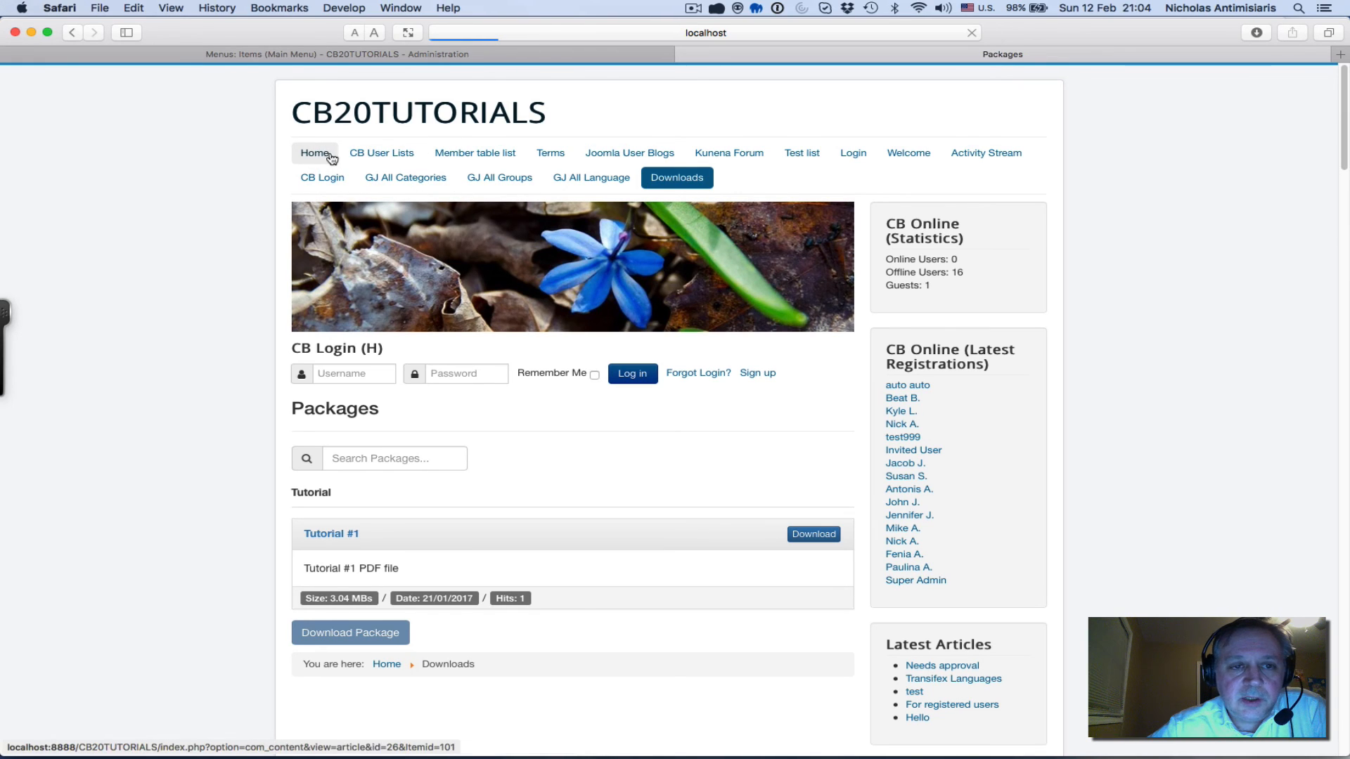
left_click(314, 152)
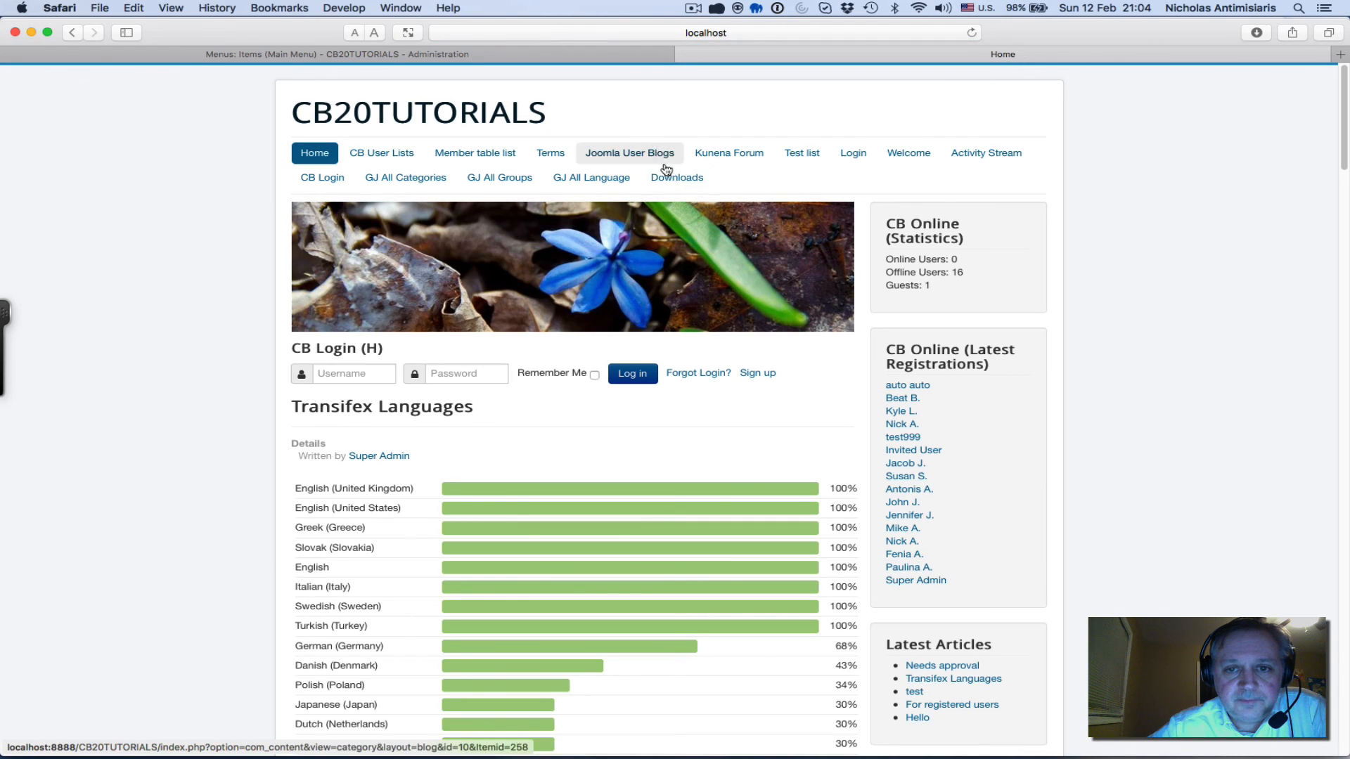
left_click(677, 178)
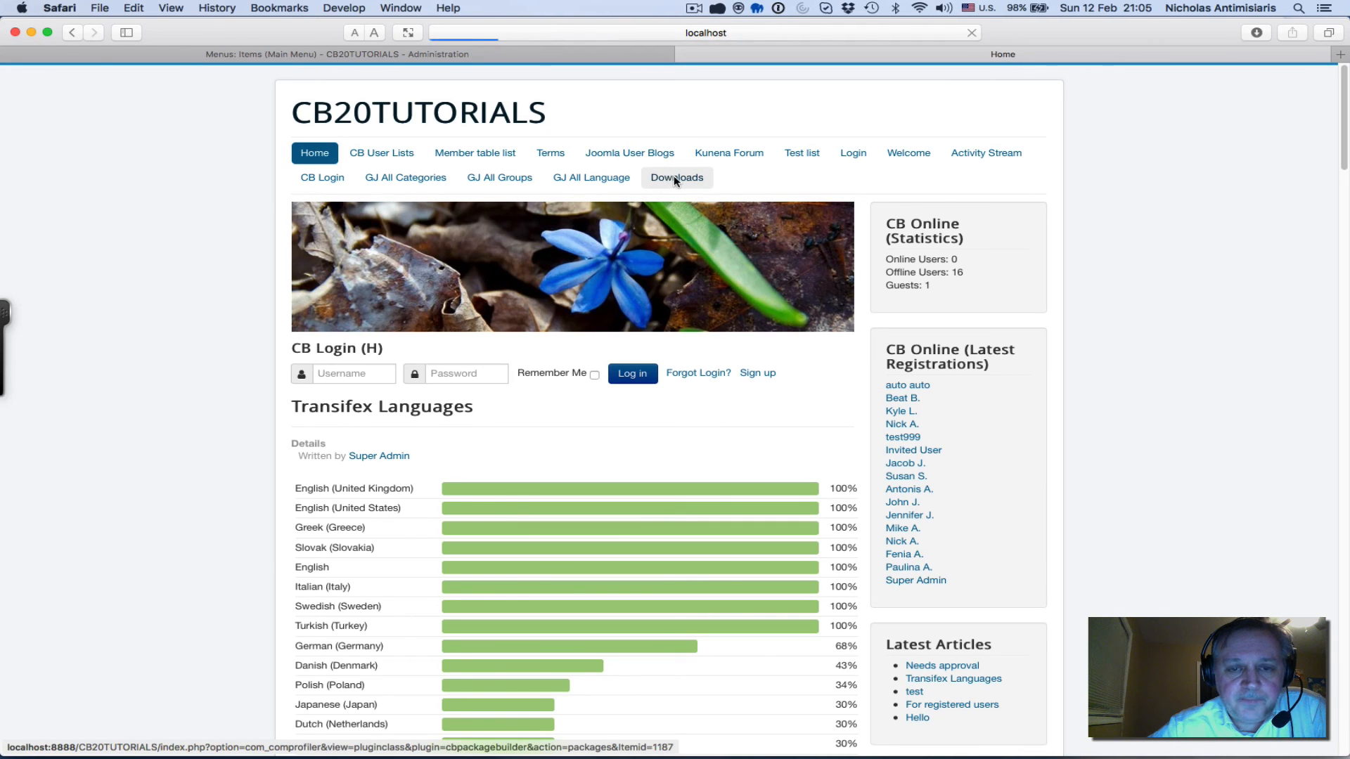
left_click(676, 177)
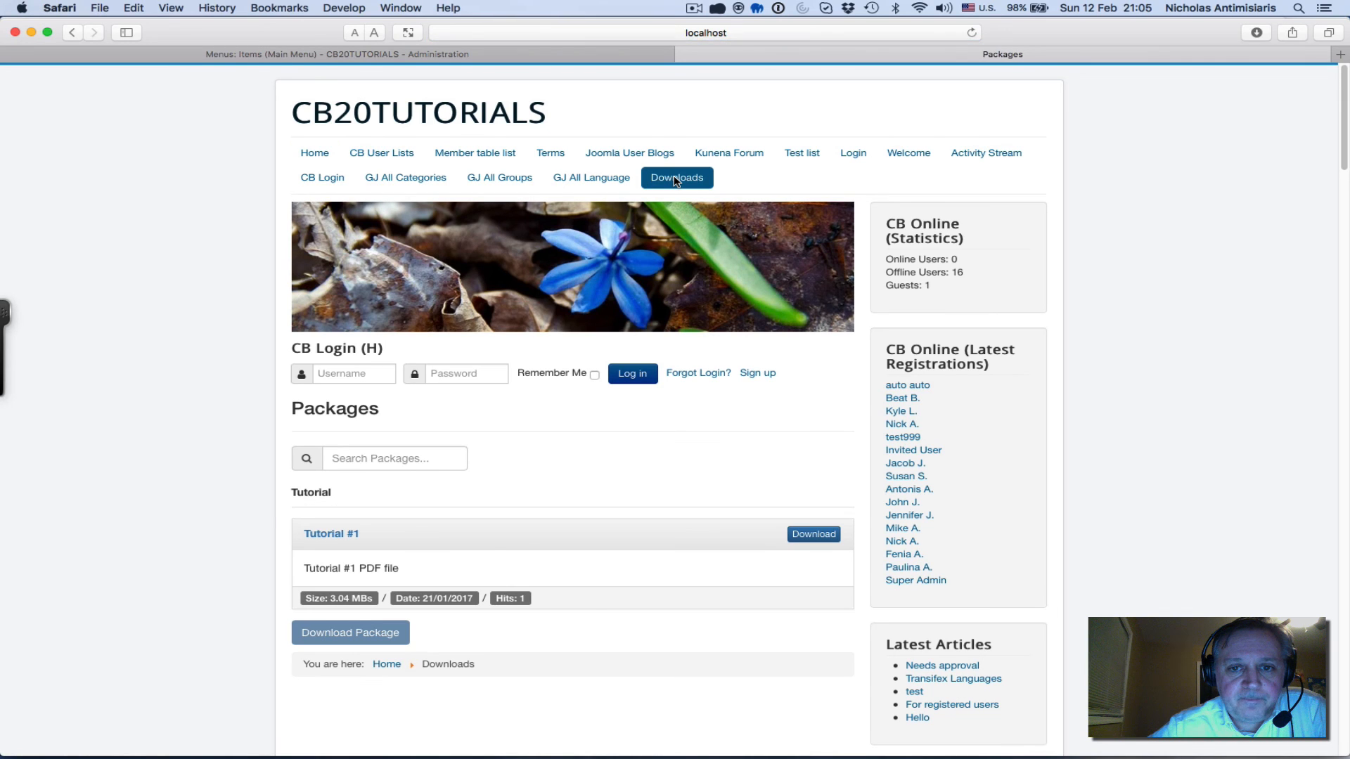
scroll("down", 3)
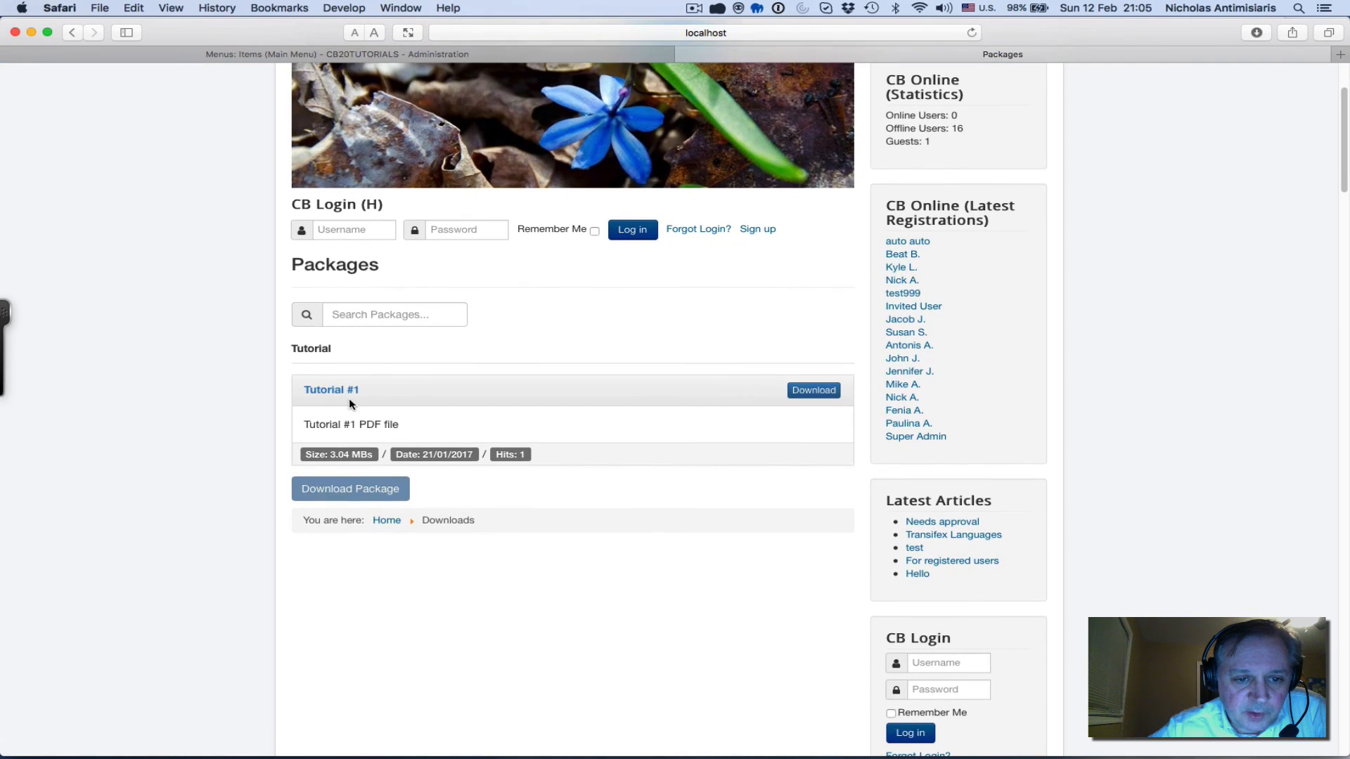
mouse_move(813, 390)
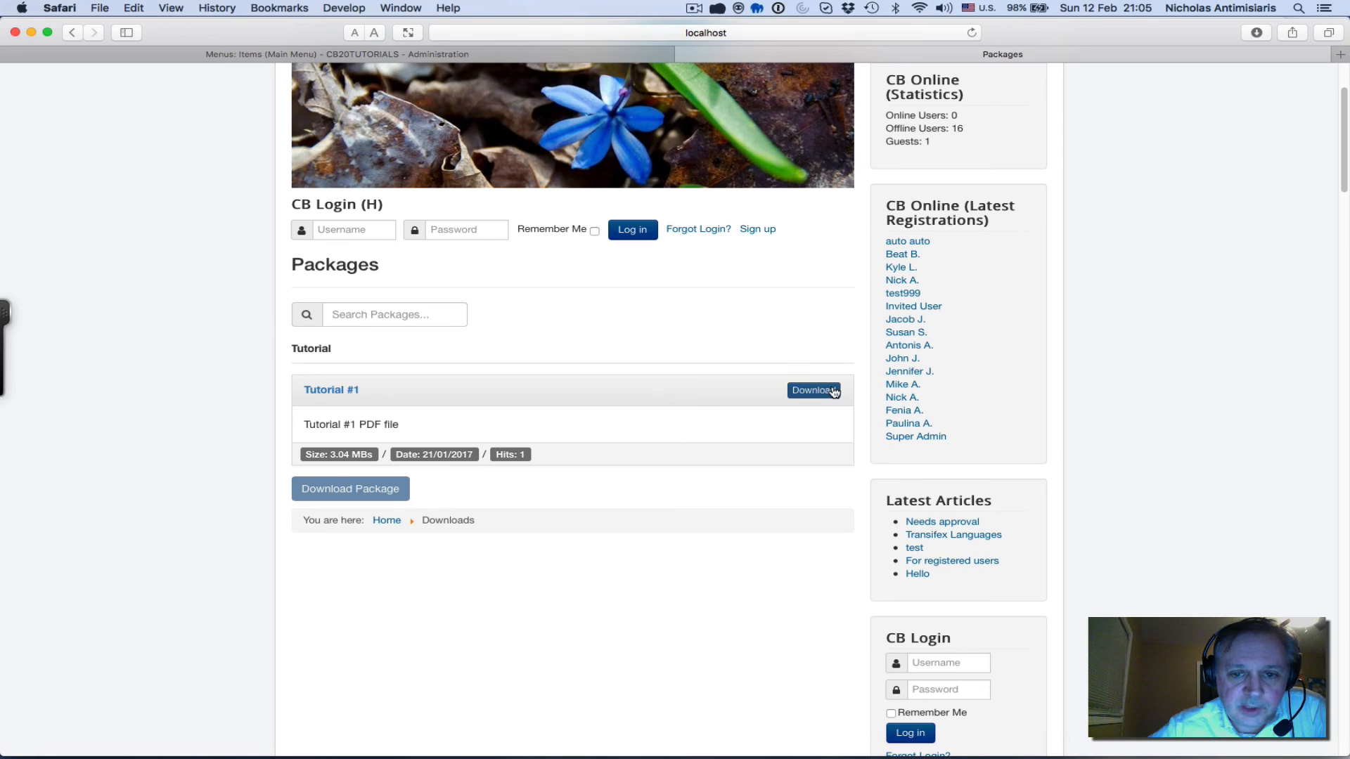
mouse_move(350, 434)
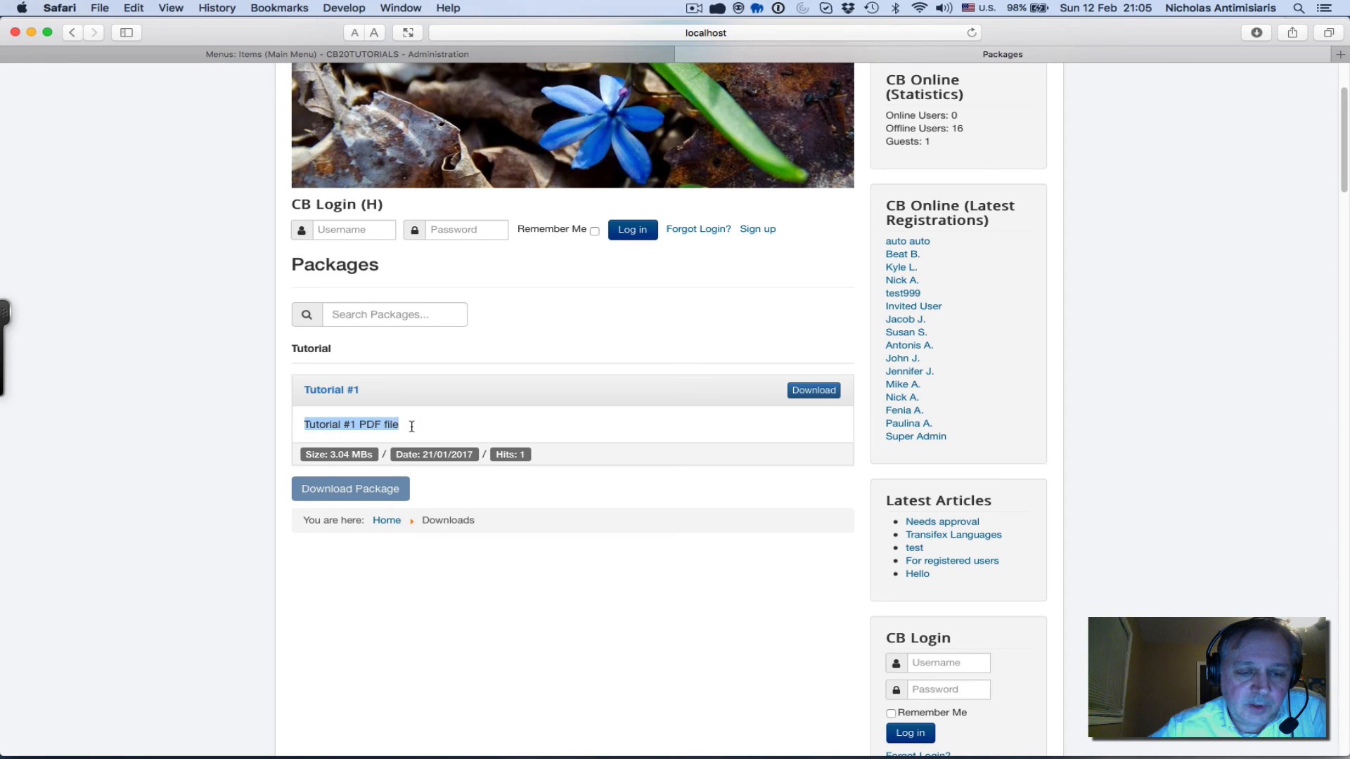
mouse_move(421, 427)
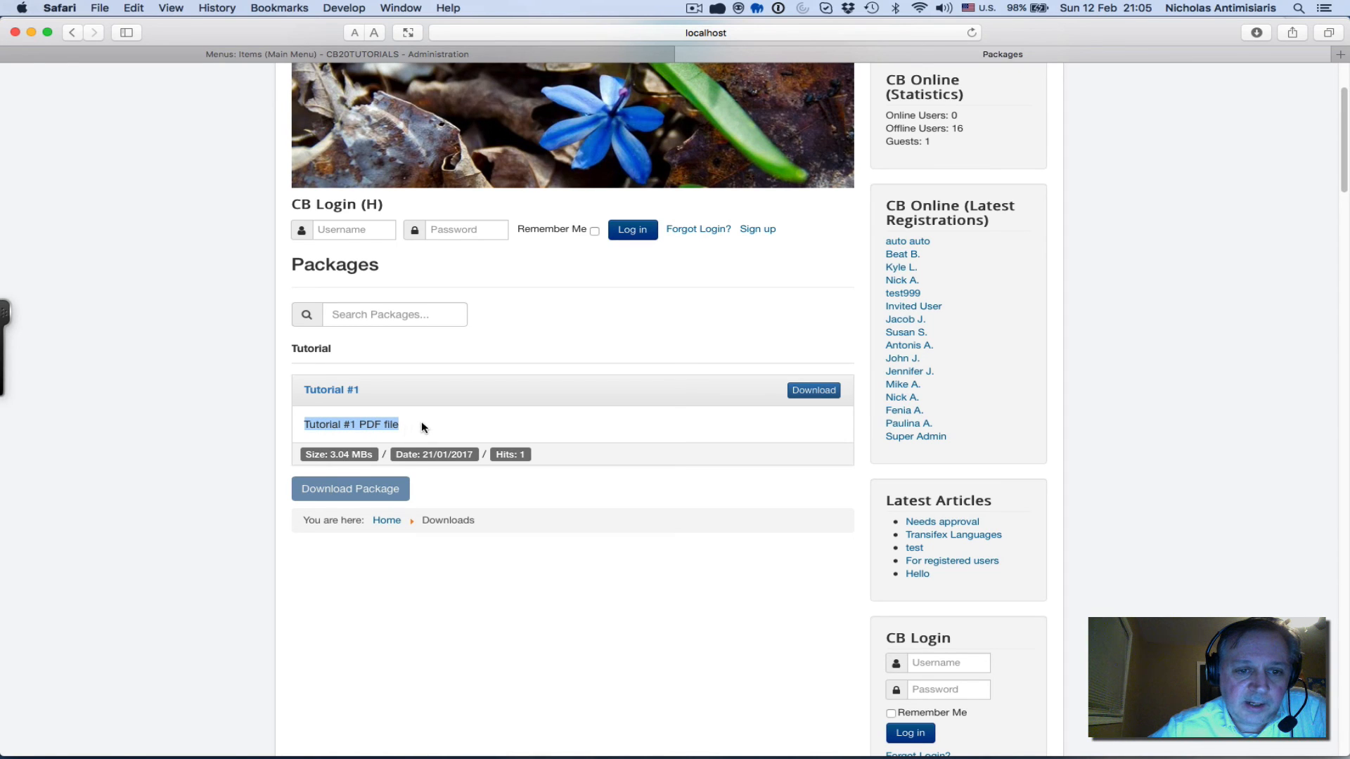
mouse_move(194, 364)
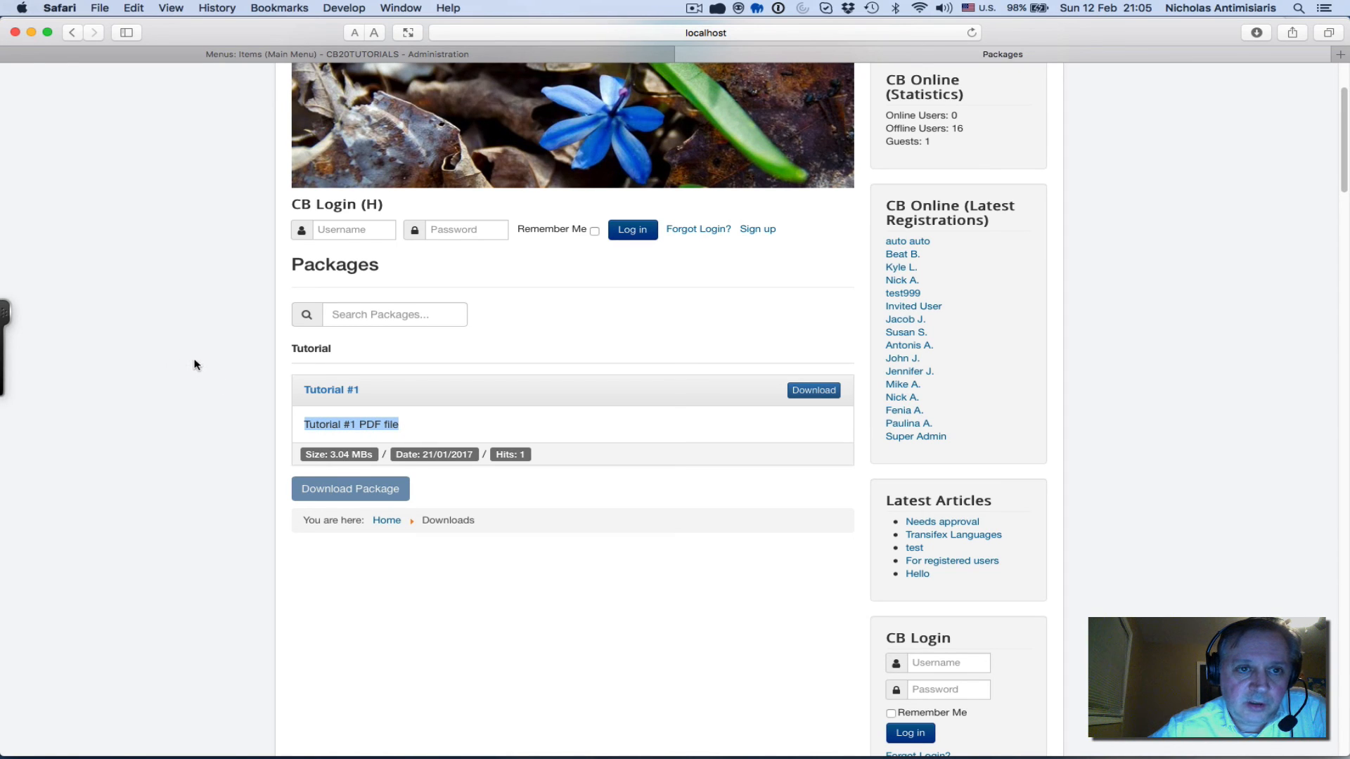
mouse_move(194, 356)
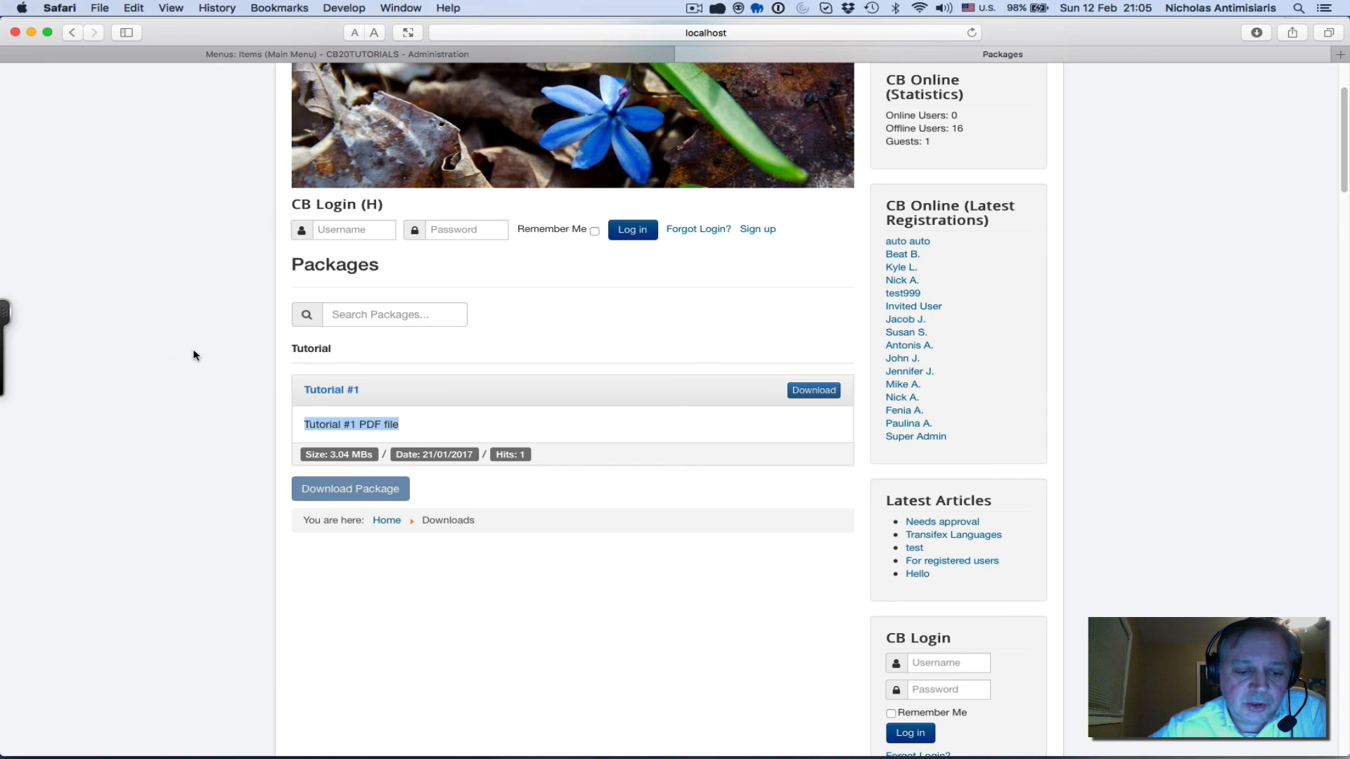
mouse_move(589, 432)
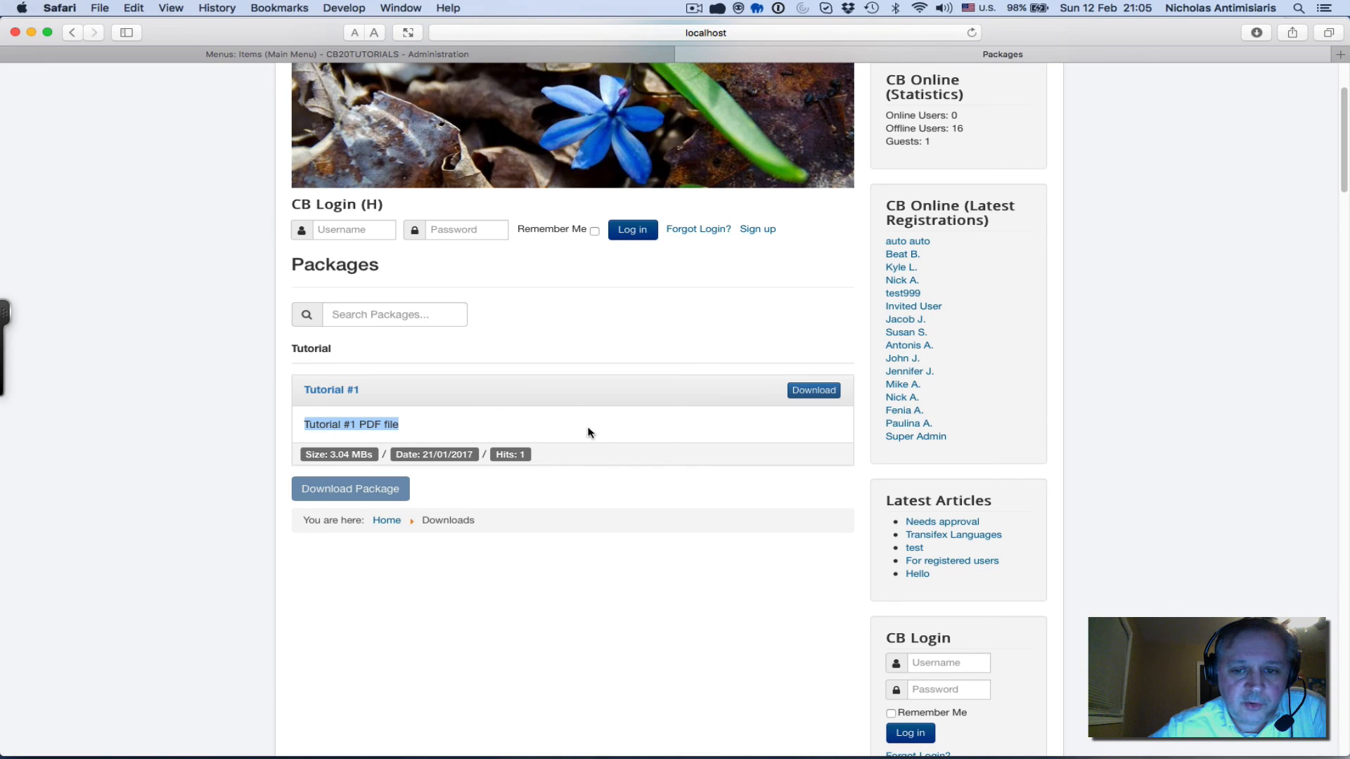
mouse_move(499, 397)
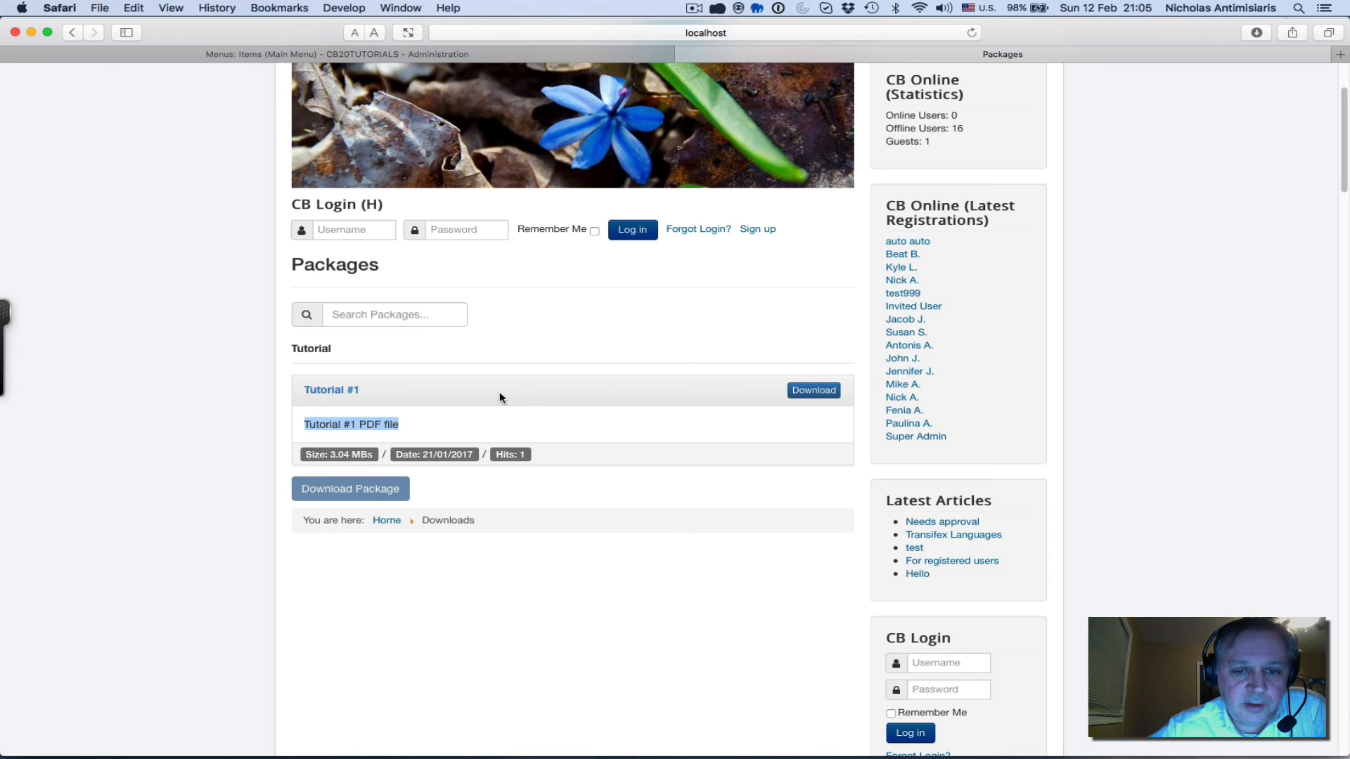
mouse_move(262, 421)
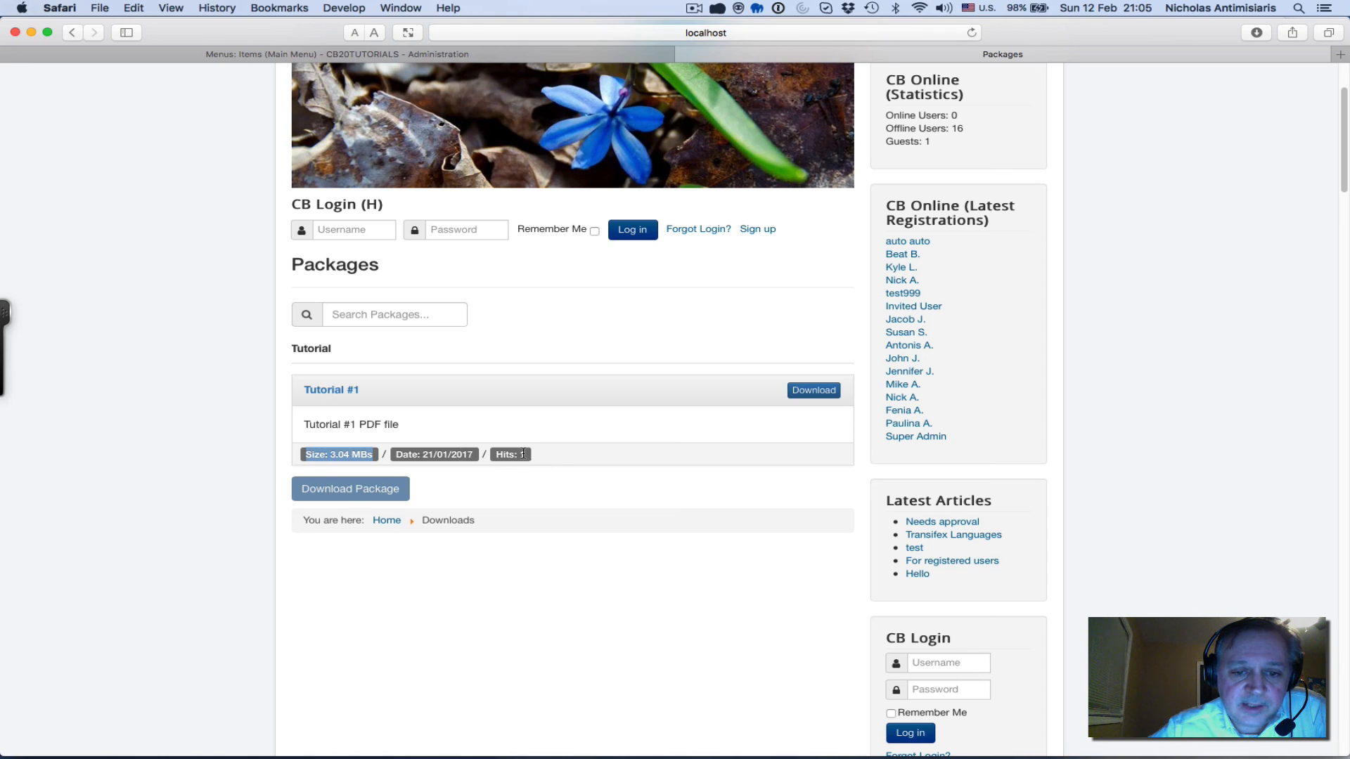
Download tutorial-01.pdf from Tutorial #1 and view it in Safari's downloads list
left_click(811, 389)
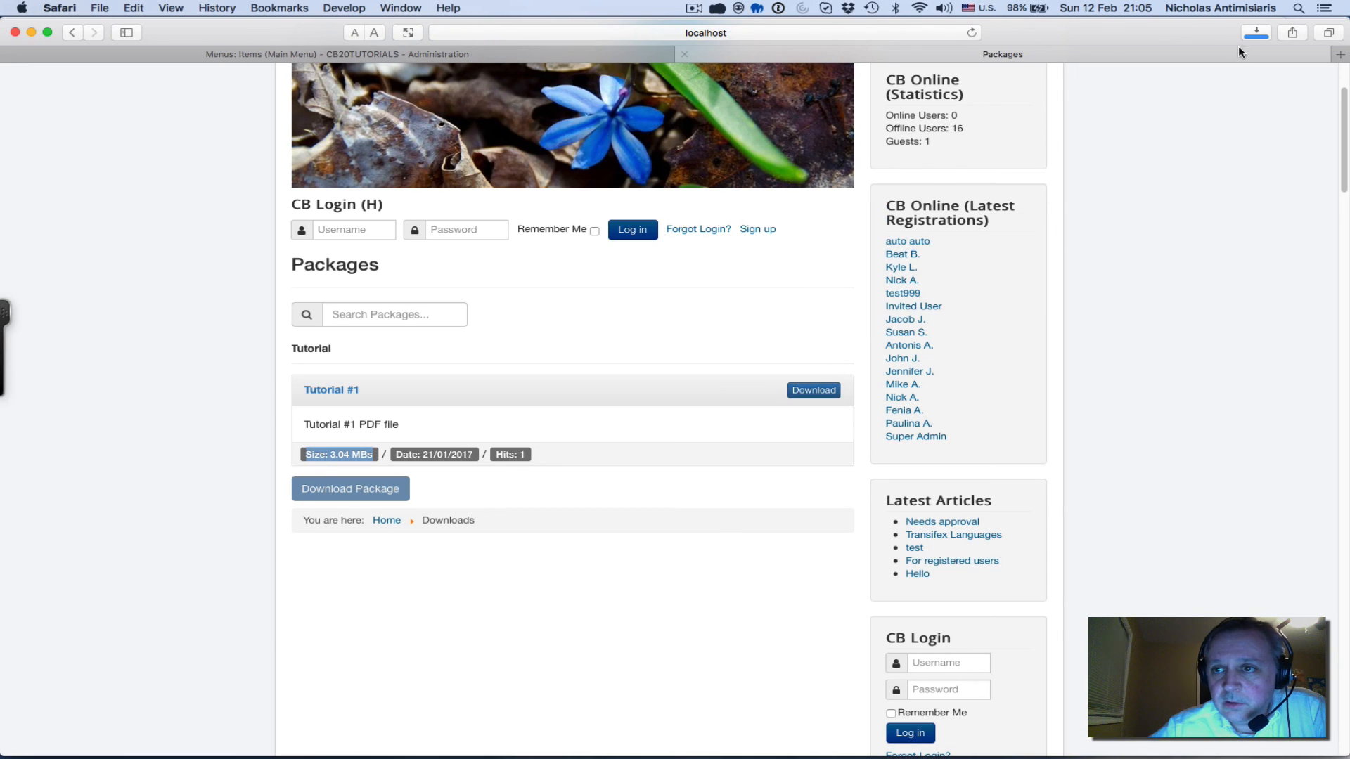
left_click(1254, 32)
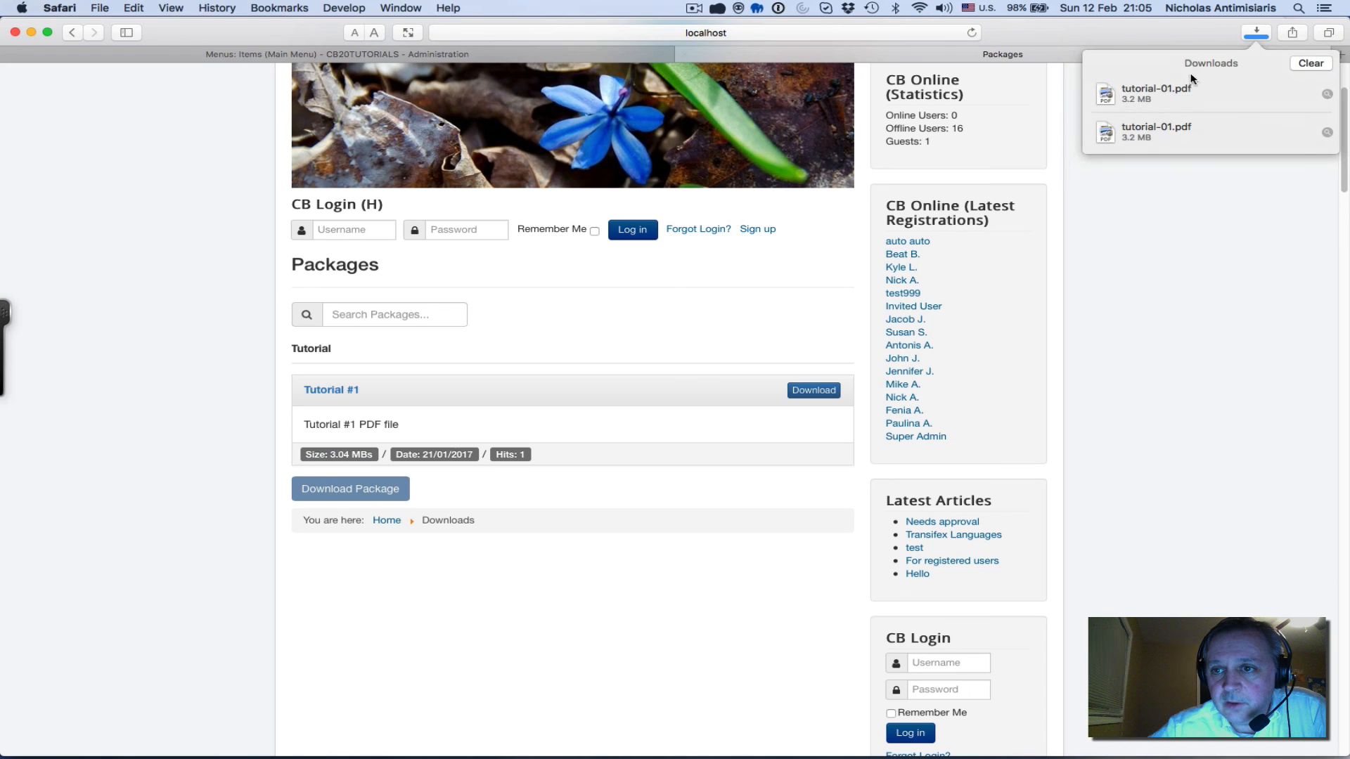